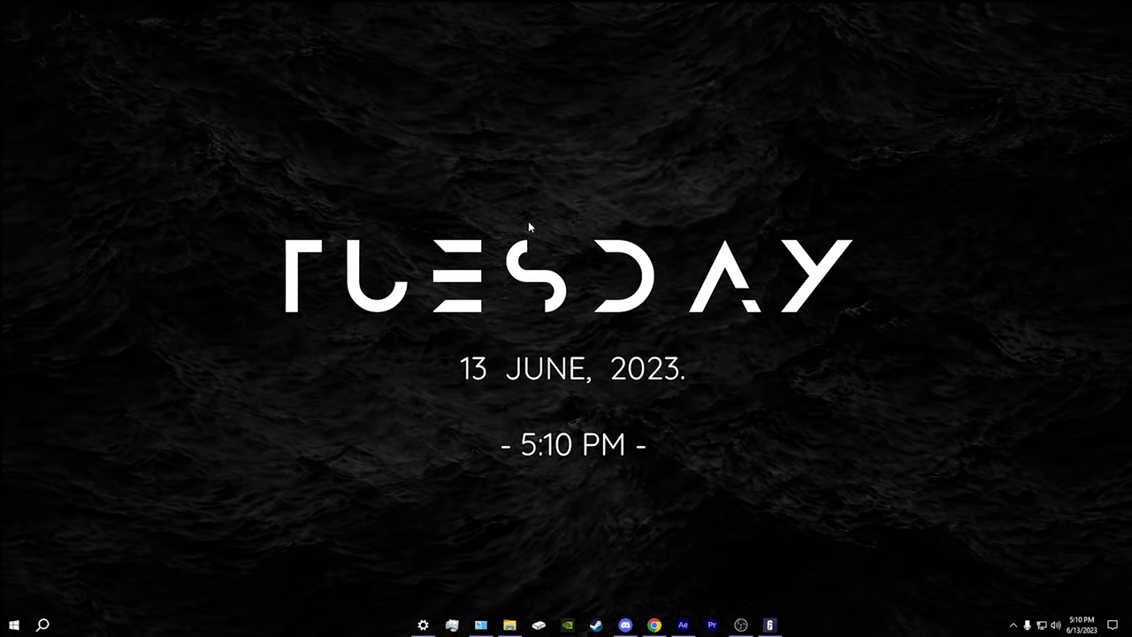
Search Windows for 'game' and open the Game Mode settings page, leaving Game Mode off.
{"action": "left_click", "coordinate": [43, 626]}
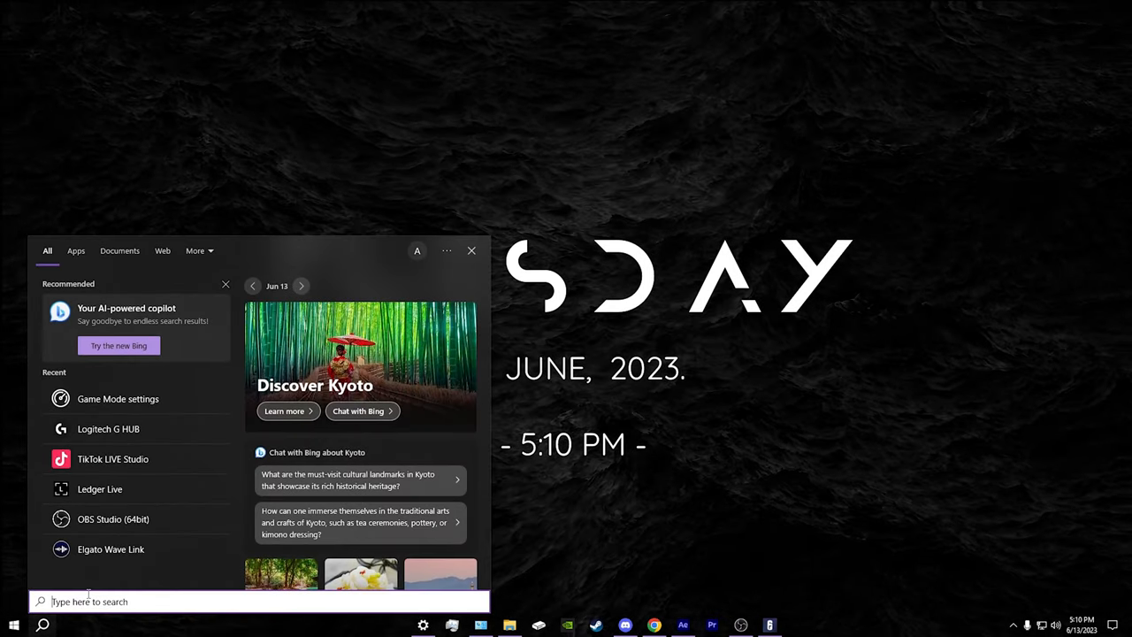
{"action": "type", "text": "game"}
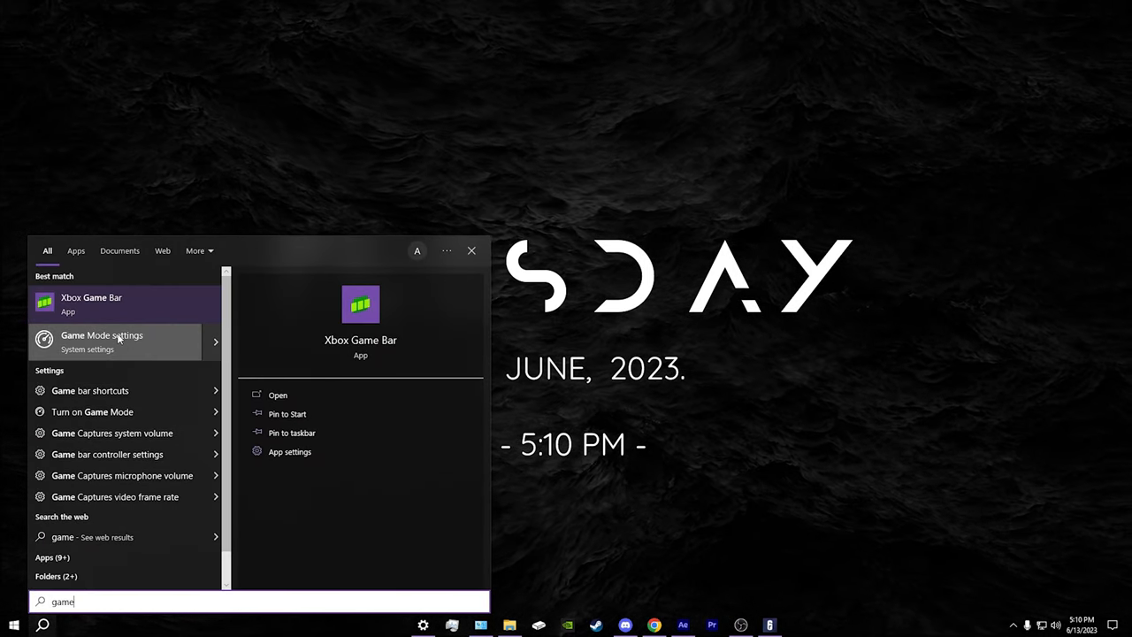
{"action": "left_click", "coordinate": [101, 342]}
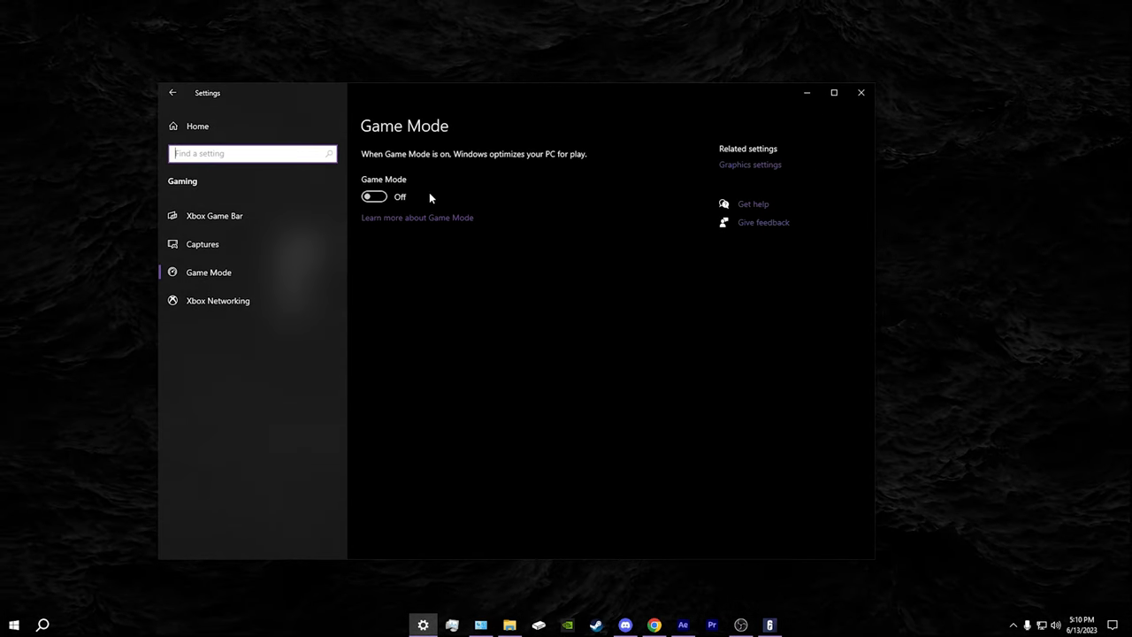
{"action": "mouse_move", "coordinate": [374, 196]}
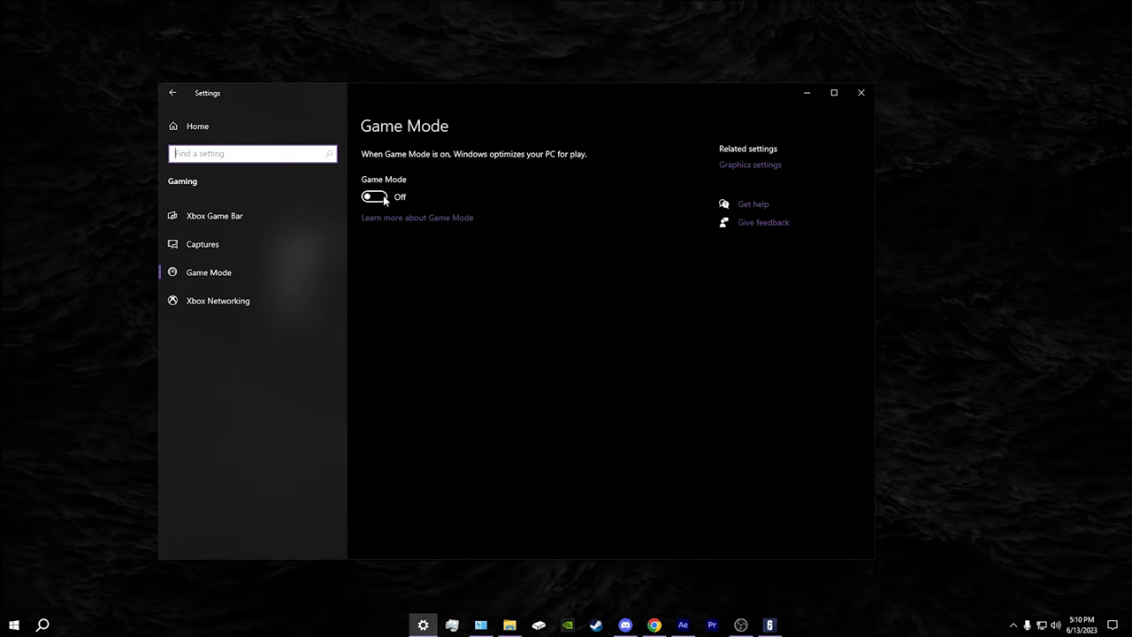
{"action": "mouse_move", "coordinate": [751, 164]}
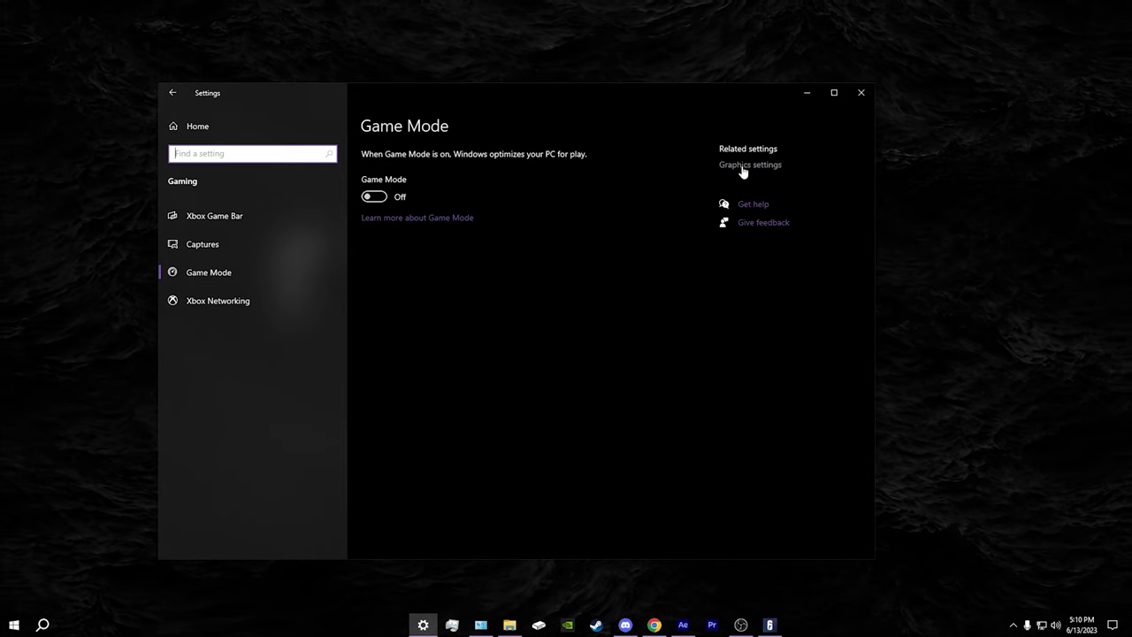
Go to Graphics settings and browse to the Rainbow Six Siege install folder to add the game.
{"action": "left_click", "coordinate": [751, 165]}
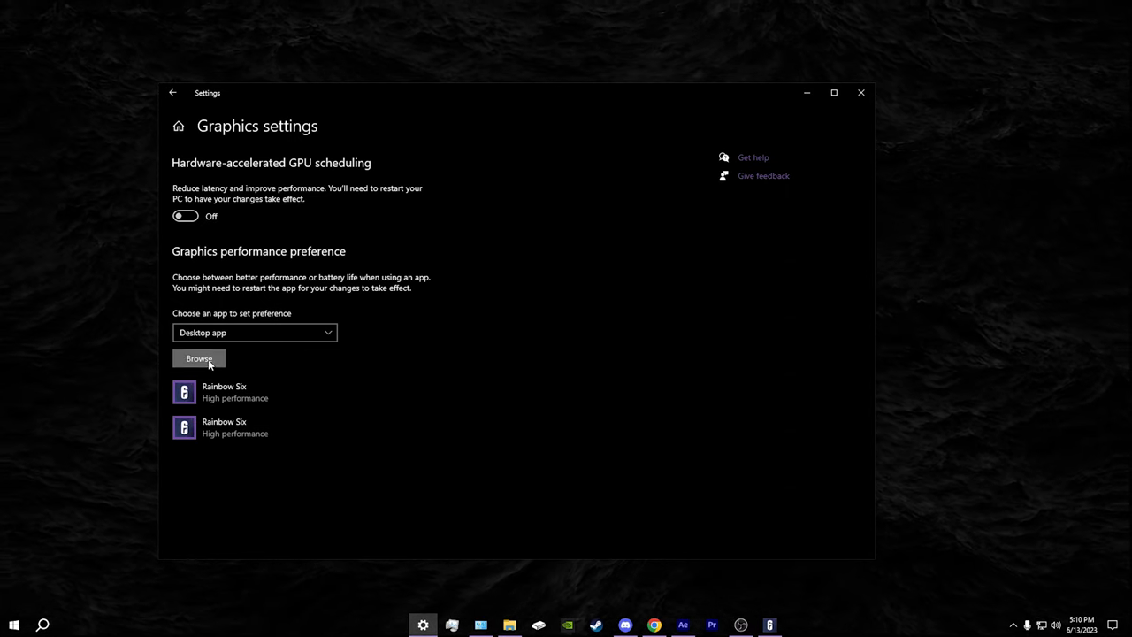
{"action": "left_click", "coordinate": [199, 358]}
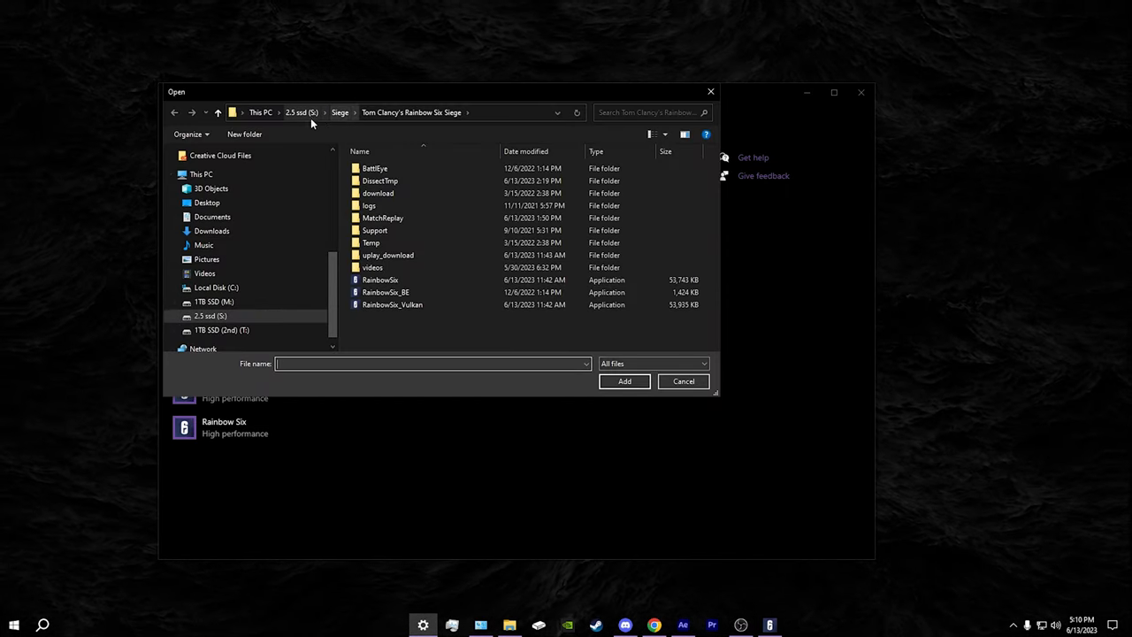
{"action": "mouse_move", "coordinate": [380, 279]}
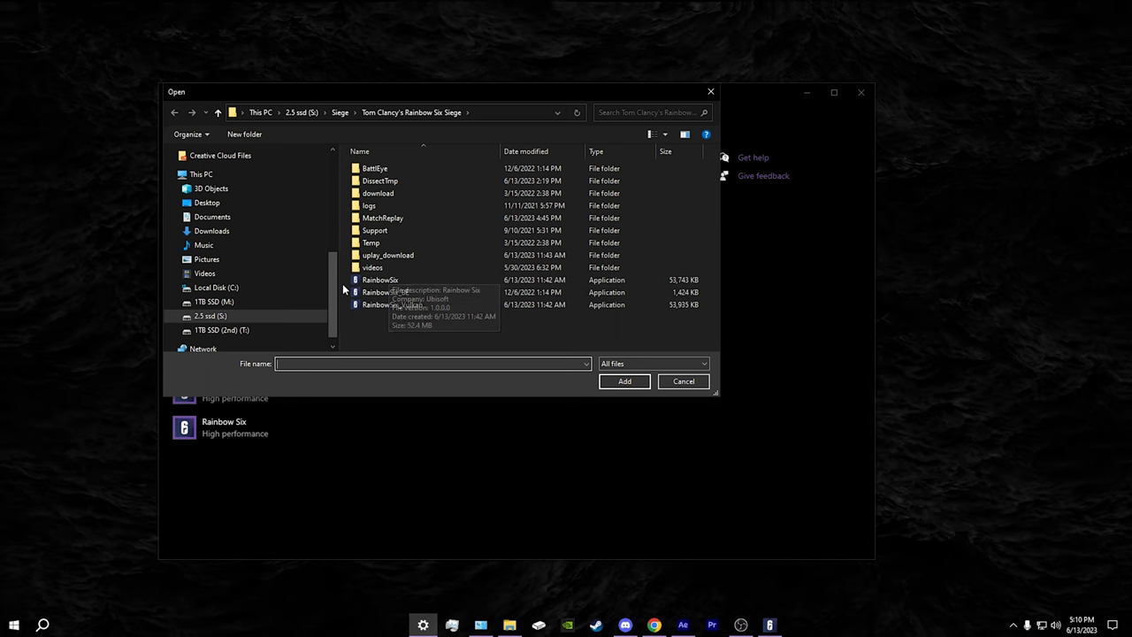
{"action": "mouse_move", "coordinate": [347, 312]}
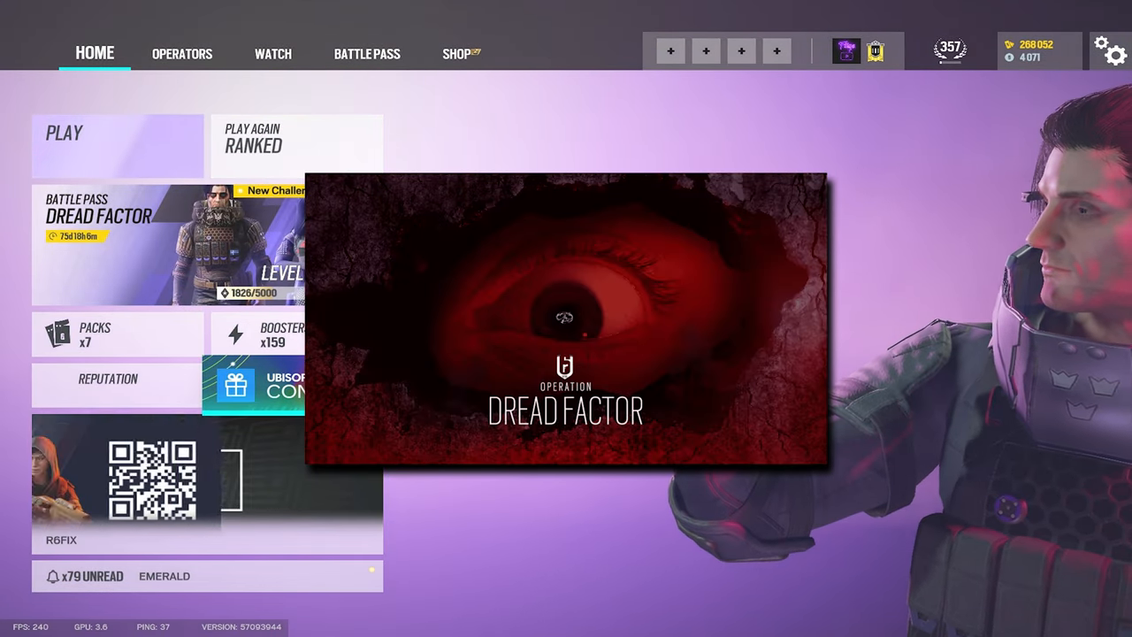
Open Siege's settings and review the Matchmaking preferences.
{"action": "left_click", "coordinate": [1112, 50]}
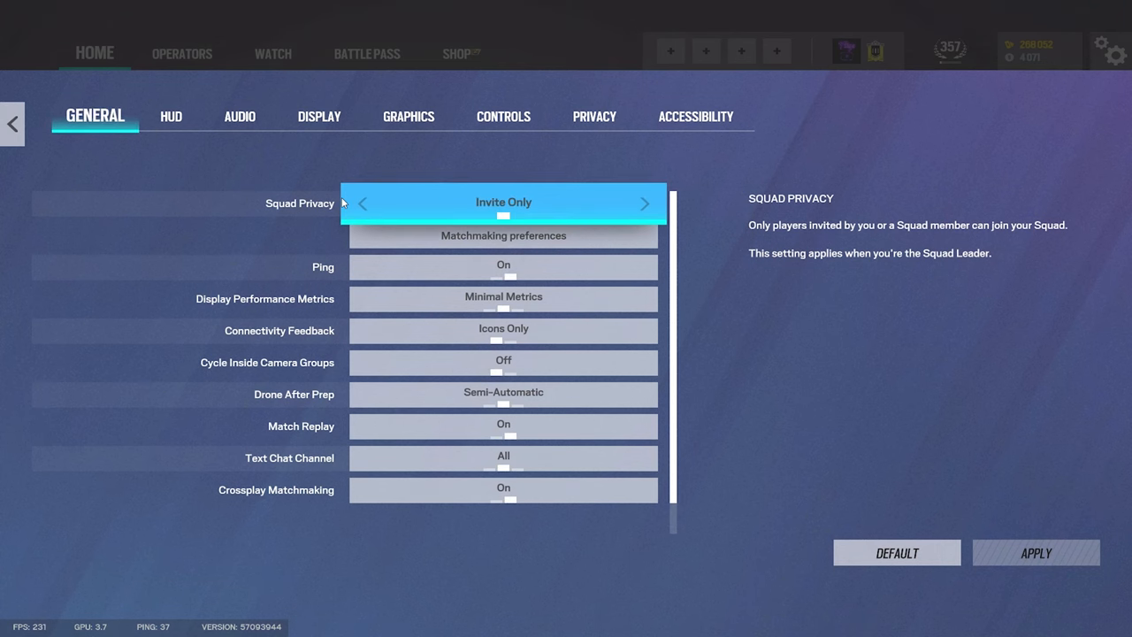
{"action": "left_click", "coordinate": [503, 236]}
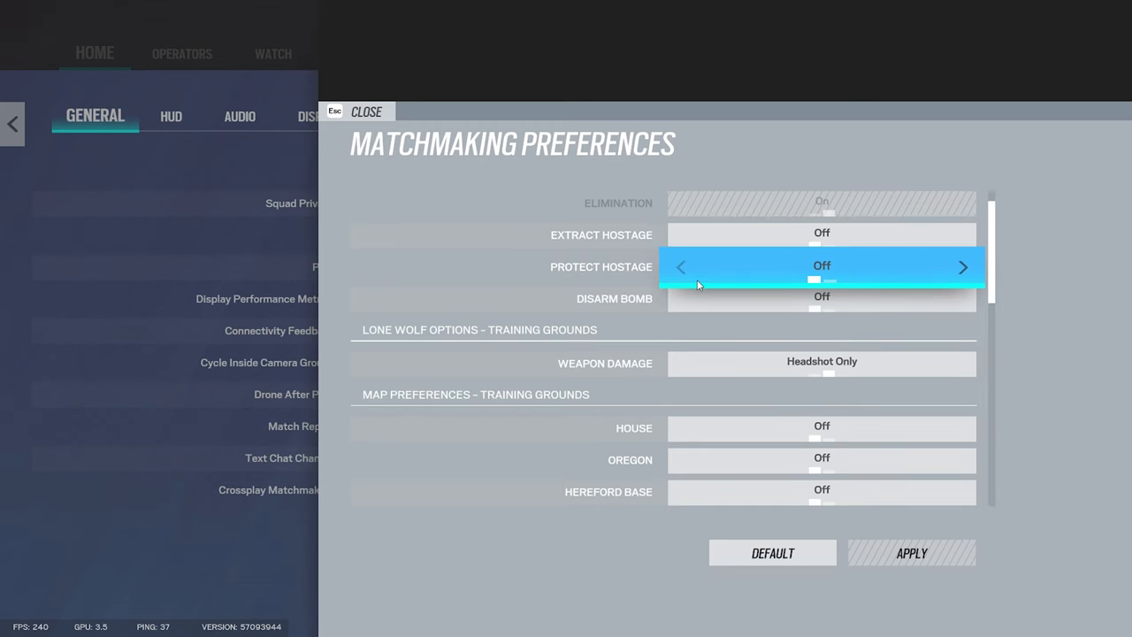
{"action": "left_click", "coordinate": [366, 112]}
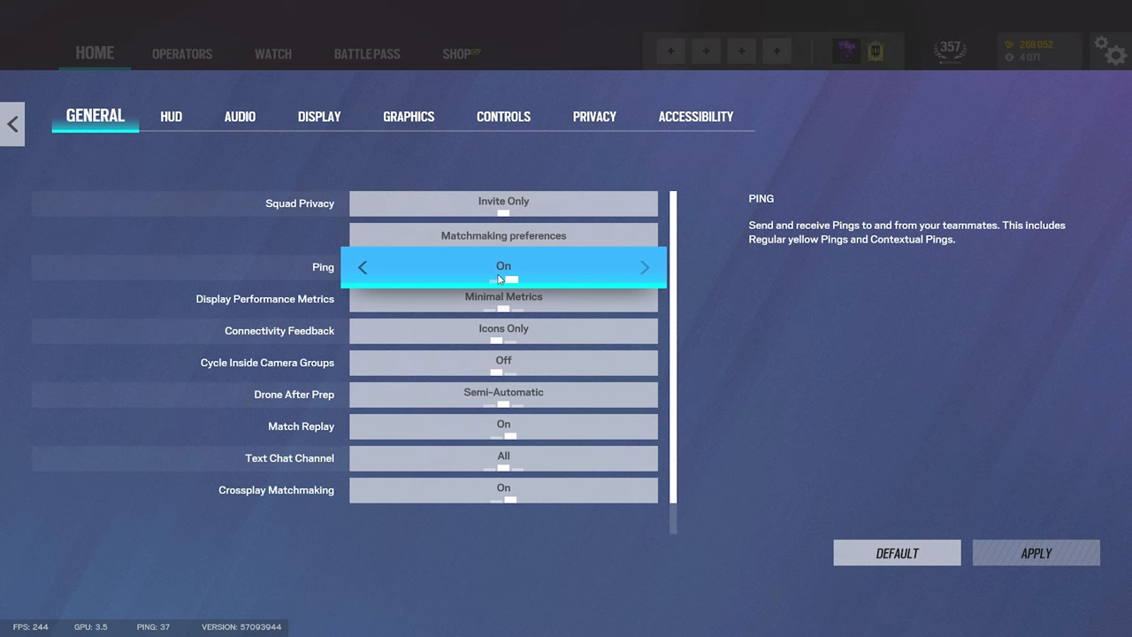
{"action": "mouse_move", "coordinate": [503, 299]}
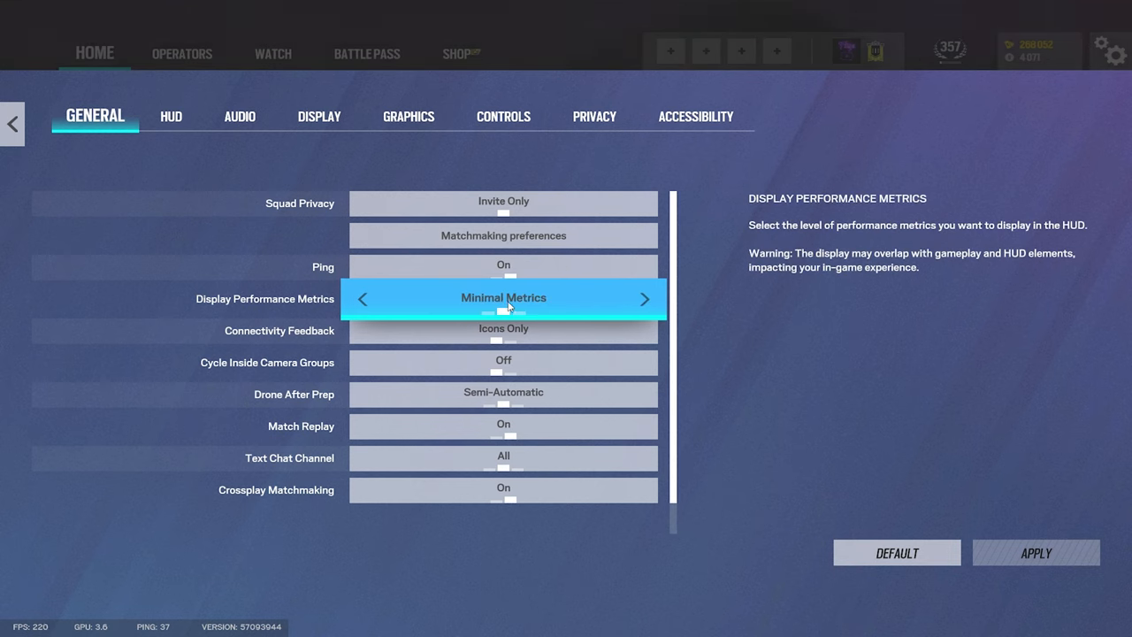
{"action": "mouse_move", "coordinate": [136, 413]}
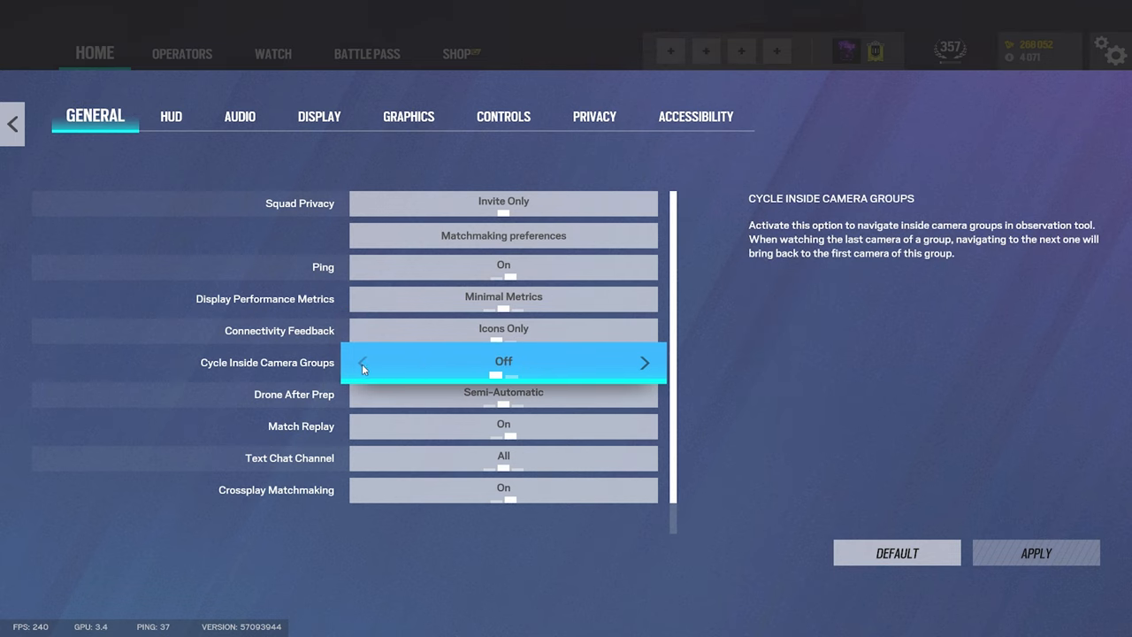
Try Manual for Drone After Prep, then return it to Semi-Automatic.
{"action": "left_click", "coordinate": [644, 363]}
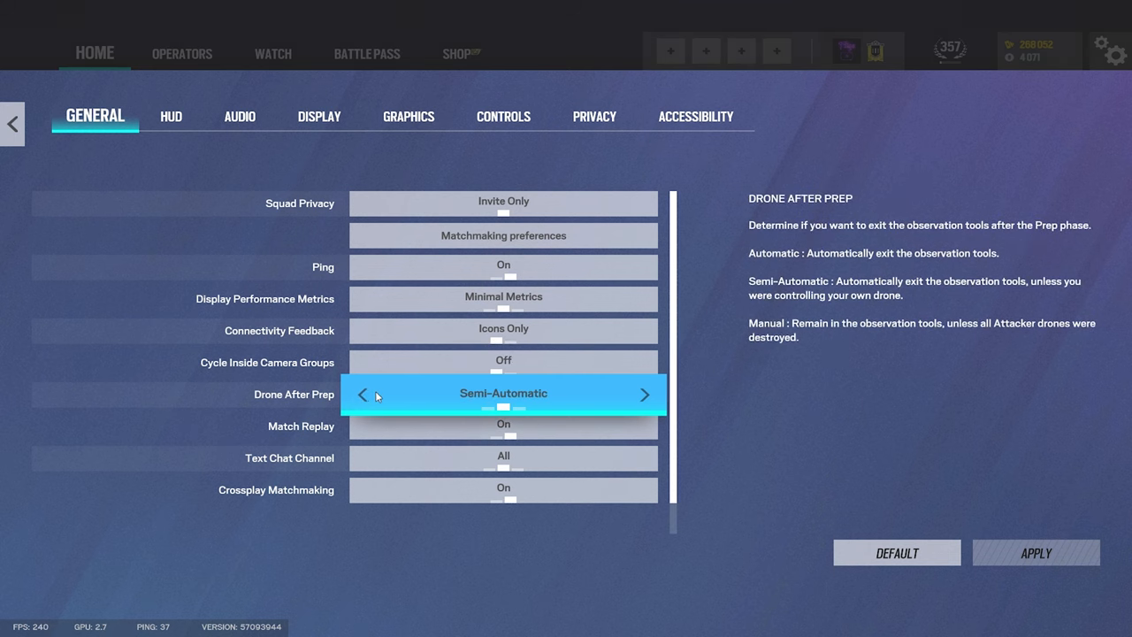
{"action": "mouse_move", "coordinate": [535, 404]}
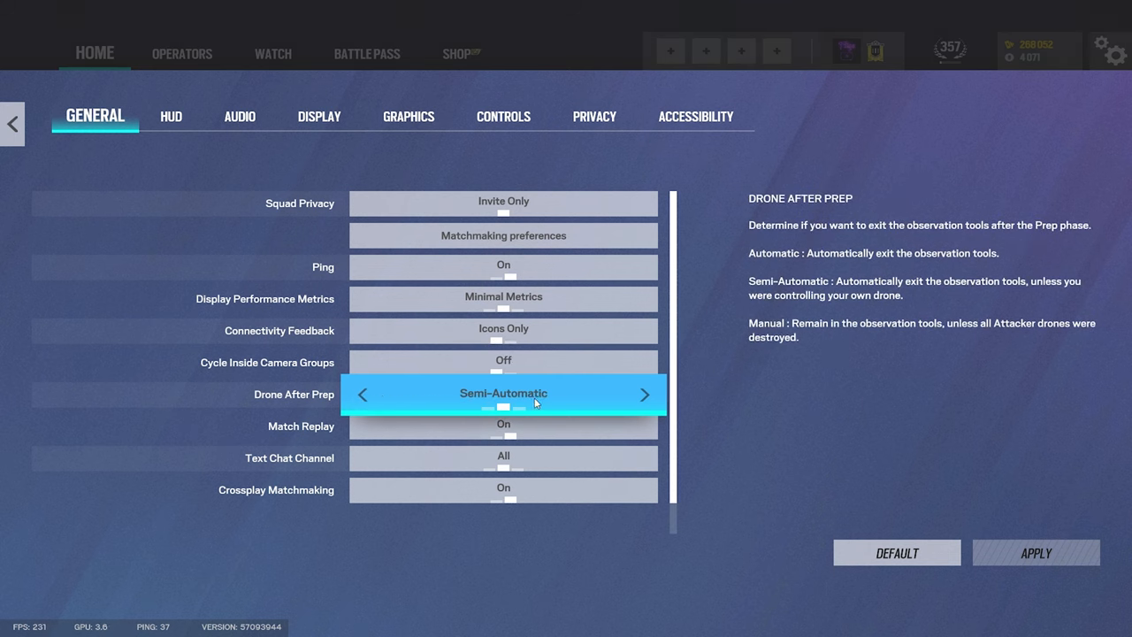
{"action": "left_click", "coordinate": [645, 395]}
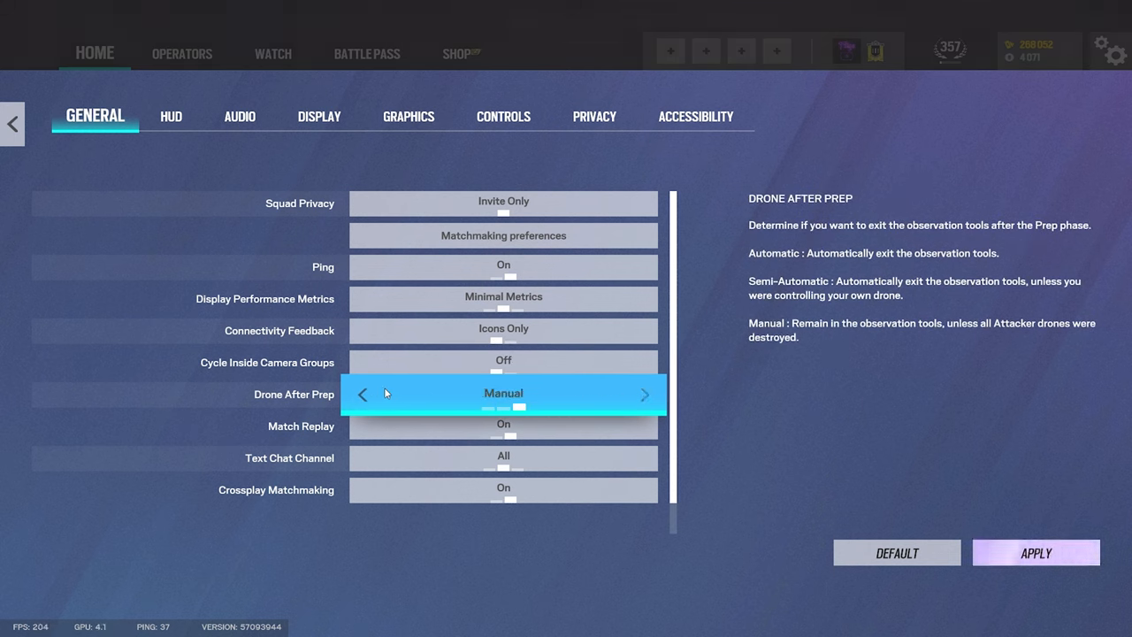
{"action": "left_click", "coordinate": [362, 395]}
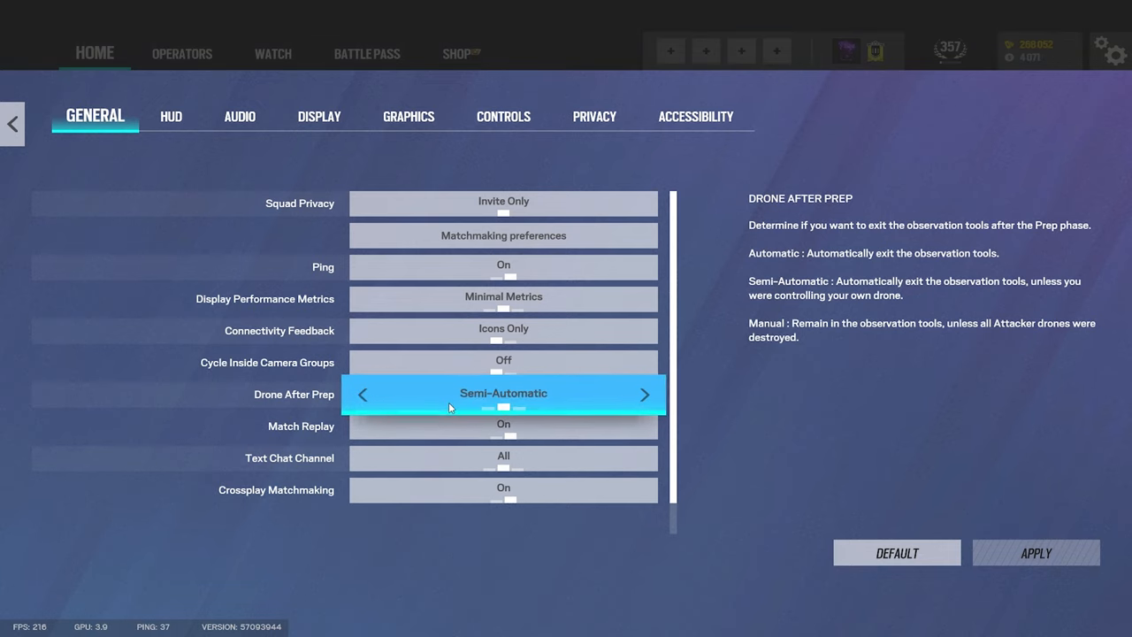
{"action": "scroll", "scroll_direction": "down", "scroll_amount": 3}
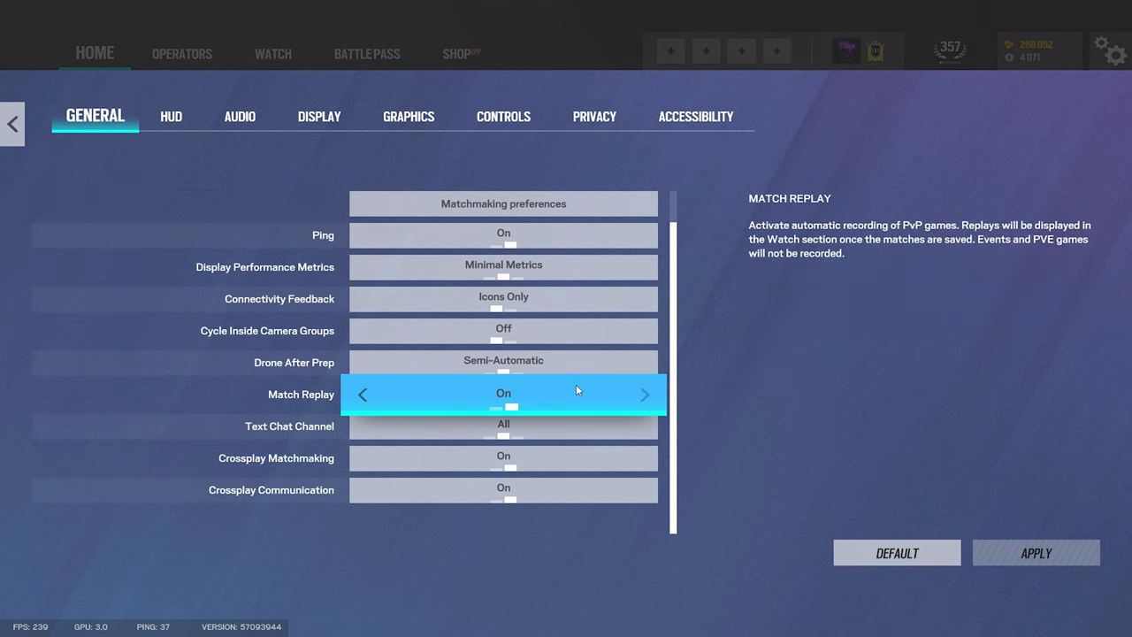
{"action": "mouse_move", "coordinate": [432, 425]}
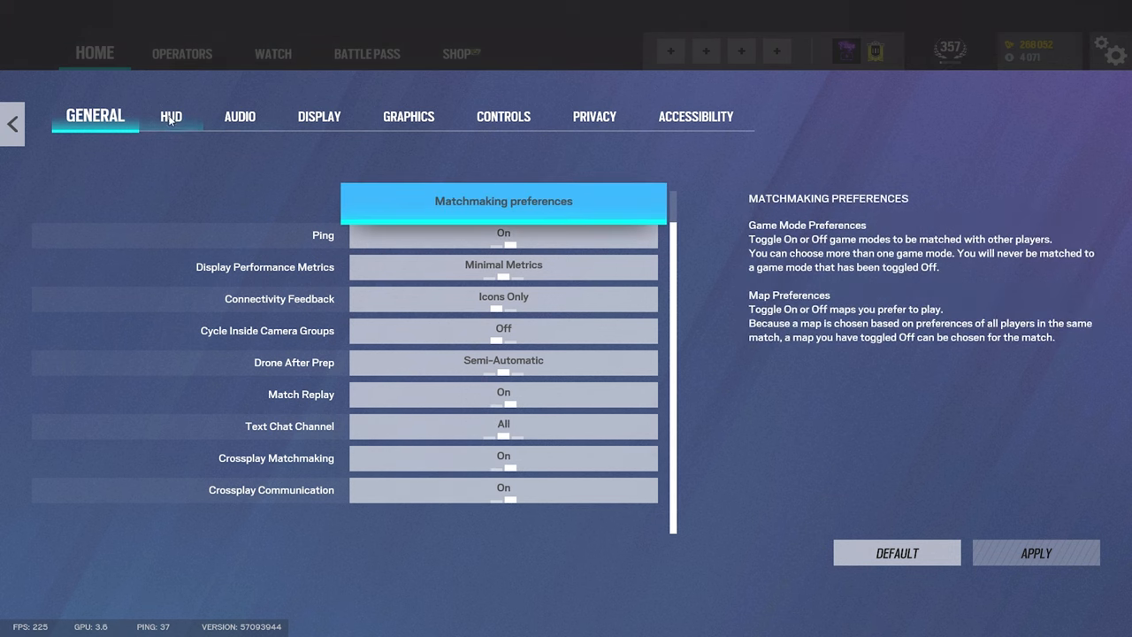
Review the Custom HUD options down through Compass, Equipment, Player Status and Reticle.
{"action": "left_click", "coordinate": [171, 115]}
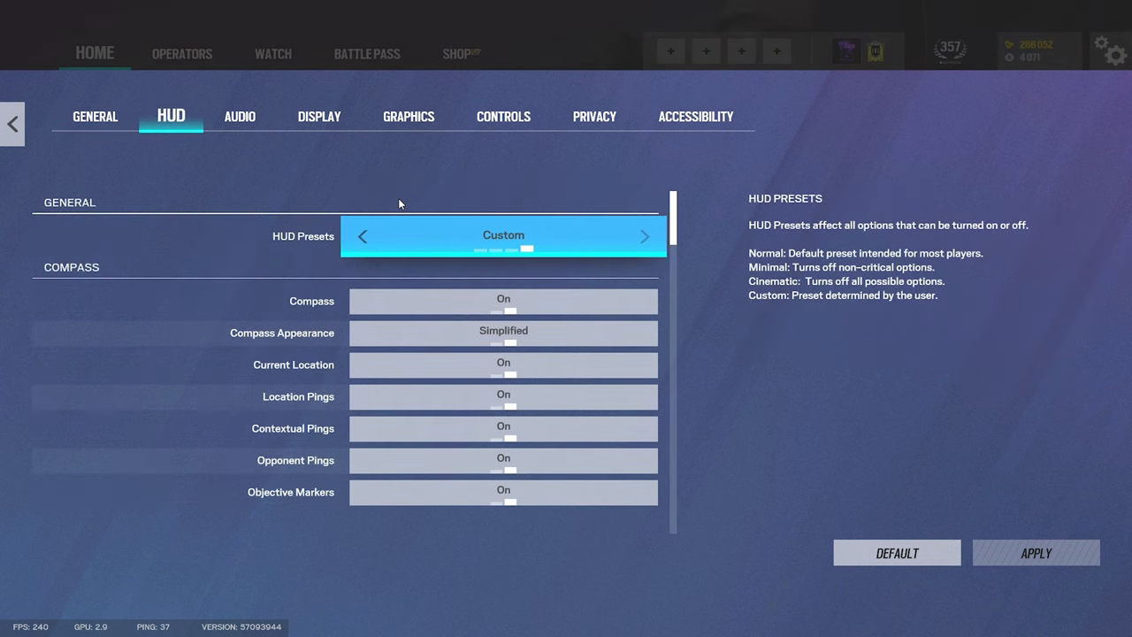
{"action": "mouse_move", "coordinate": [442, 300]}
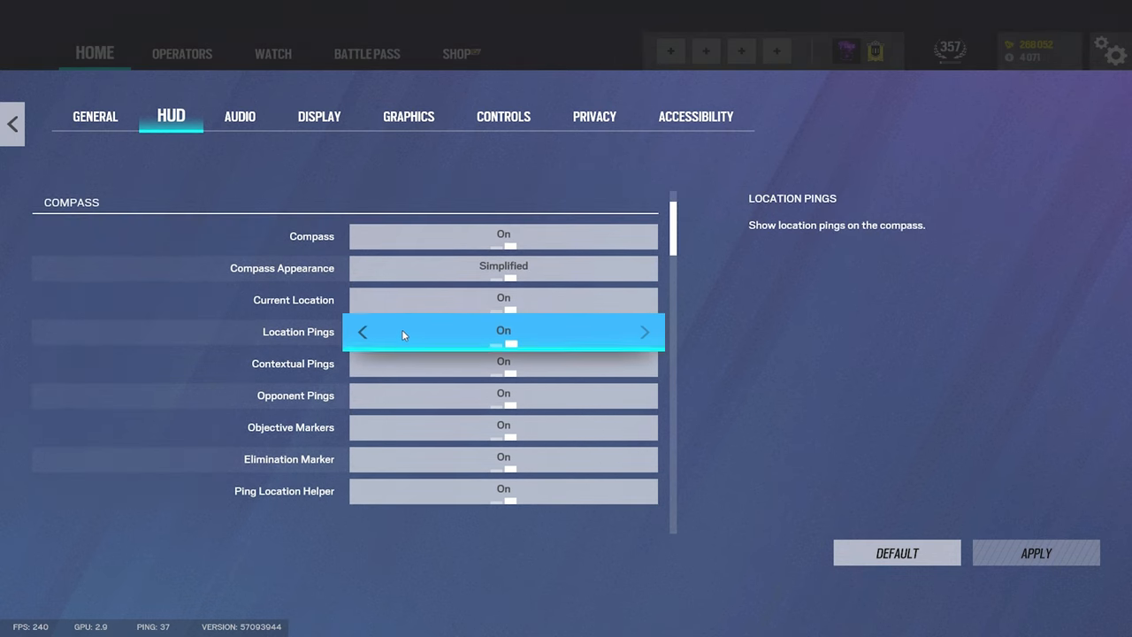
{"action": "scroll", "scroll_direction": "down", "scroll_amount": 3}
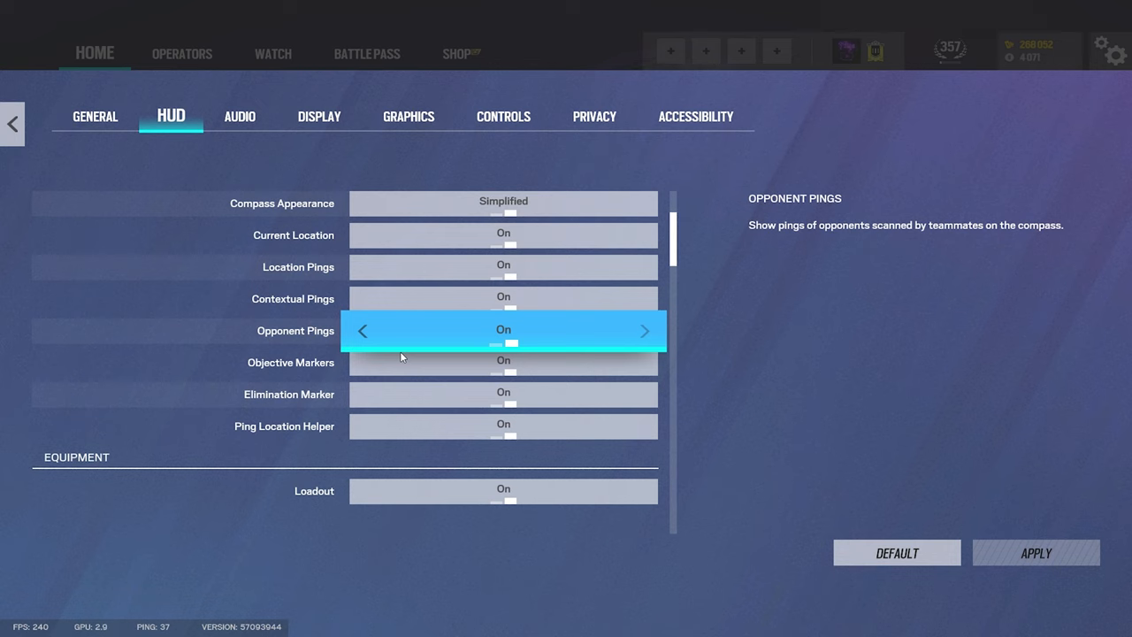
{"action": "scroll", "scroll_direction": "down", "scroll_amount": 3}
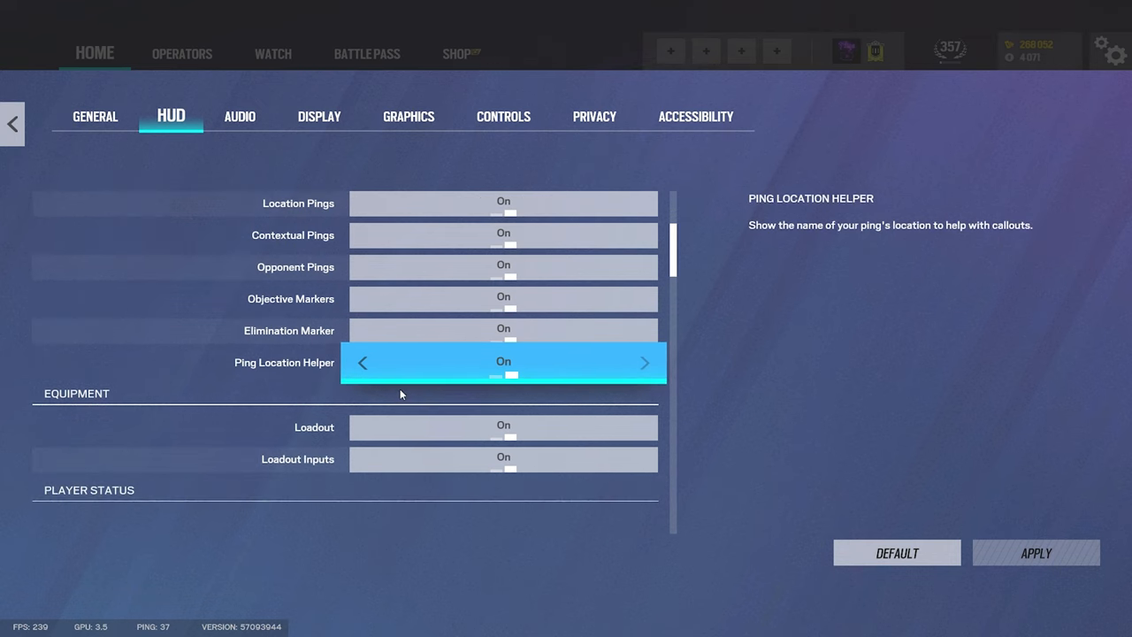
{"action": "scroll", "scroll_direction": "down", "scroll_amount": 3}
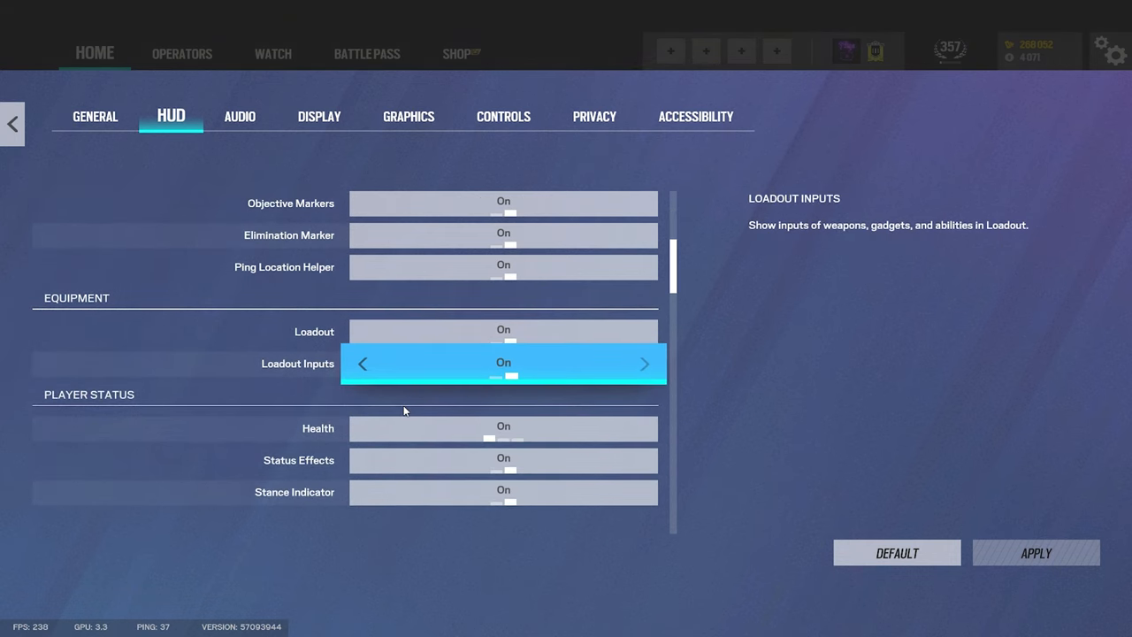
{"action": "scroll", "scroll_direction": "down", "scroll_amount": 3}
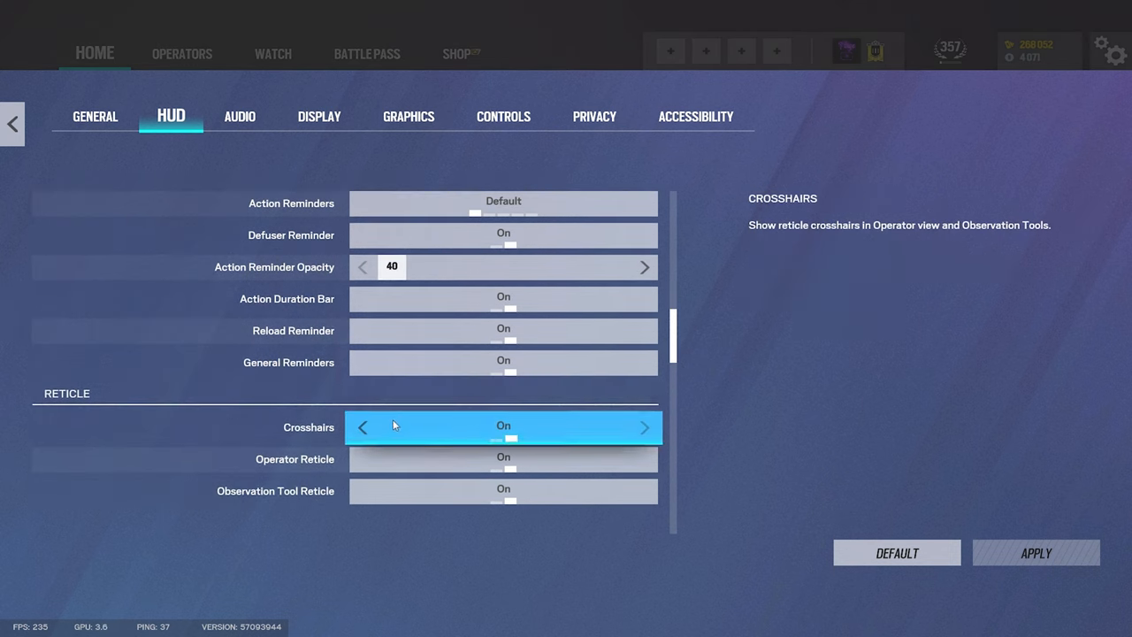
{"action": "scroll", "scroll_direction": "down", "scroll_amount": 3}
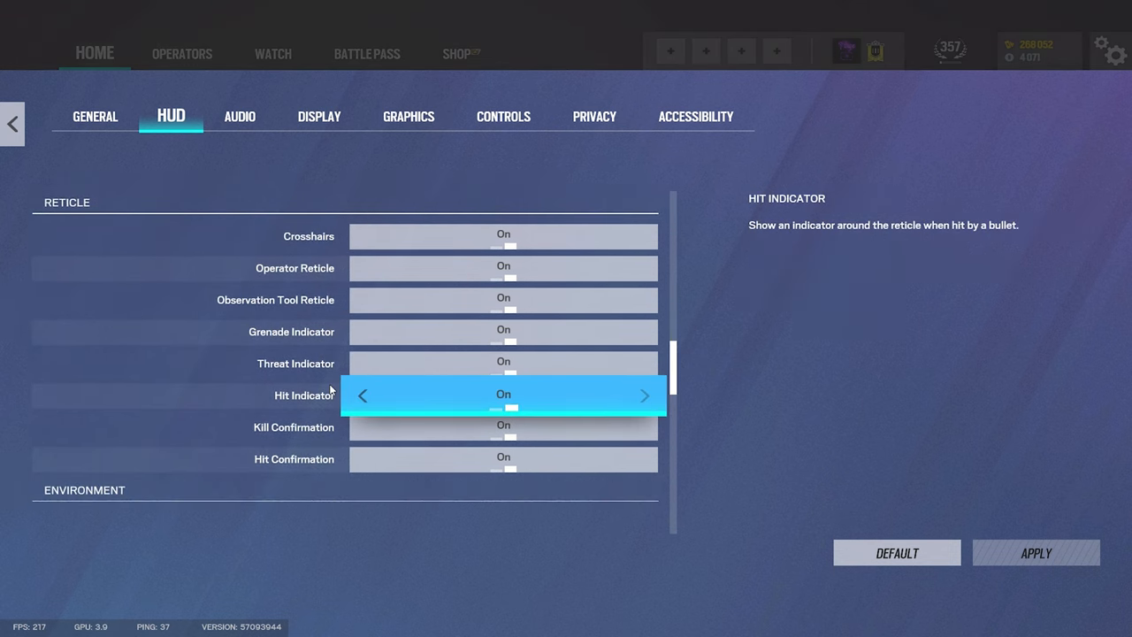
{"action": "scroll", "scroll_direction": "down", "scroll_amount": 3}
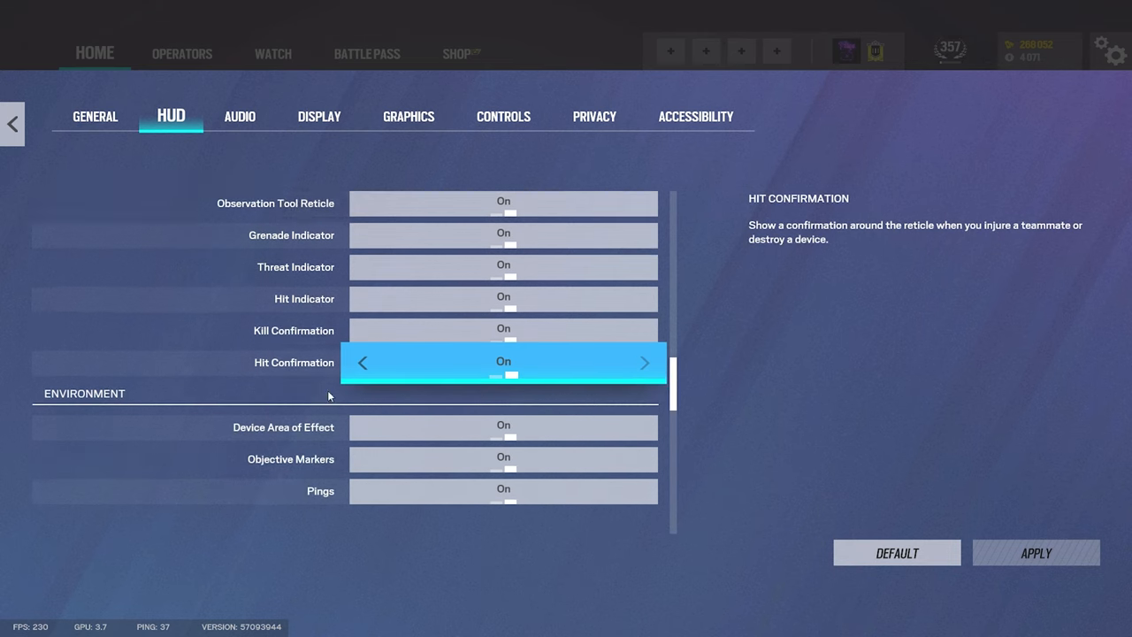
{"action": "scroll", "scroll_direction": "down", "scroll_amount": 3}
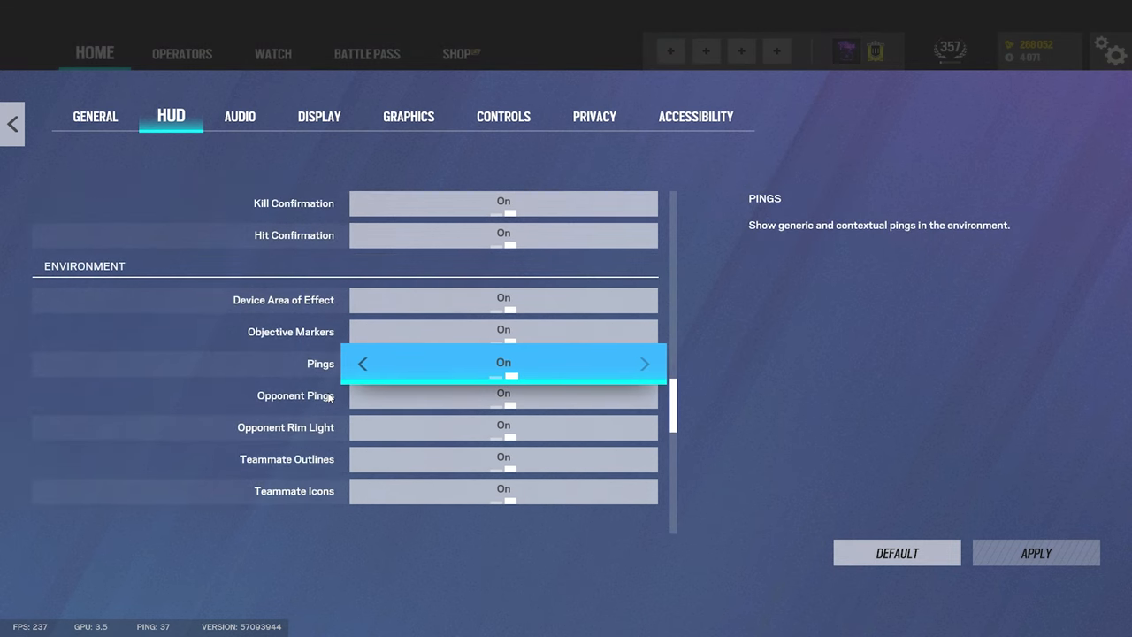
{"action": "scroll", "scroll_direction": "down", "scroll_amount": 3}
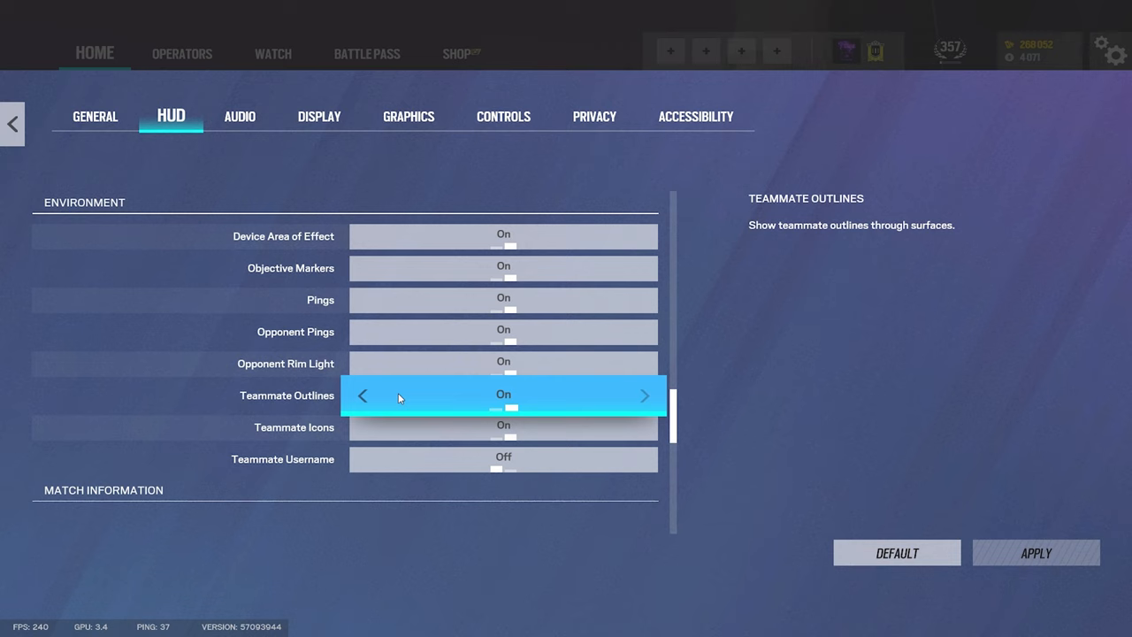
{"action": "mouse_move", "coordinate": [395, 399]}
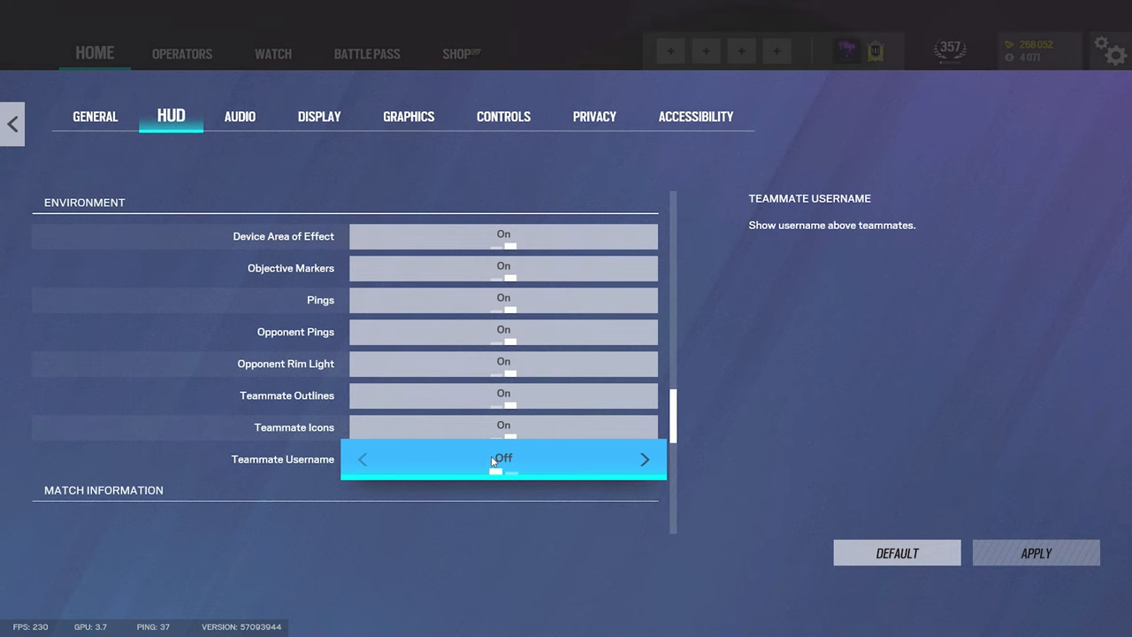
{"action": "scroll", "scroll_direction": "down", "scroll_amount": 3}
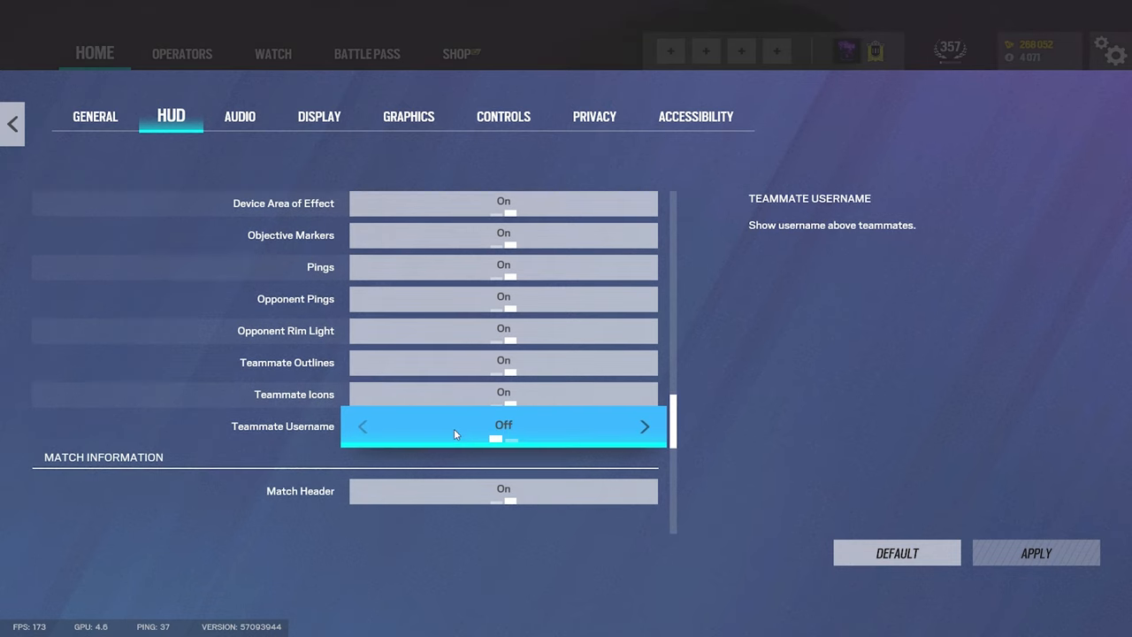
{"action": "scroll", "scroll_direction": "down", "scroll_amount": 3}
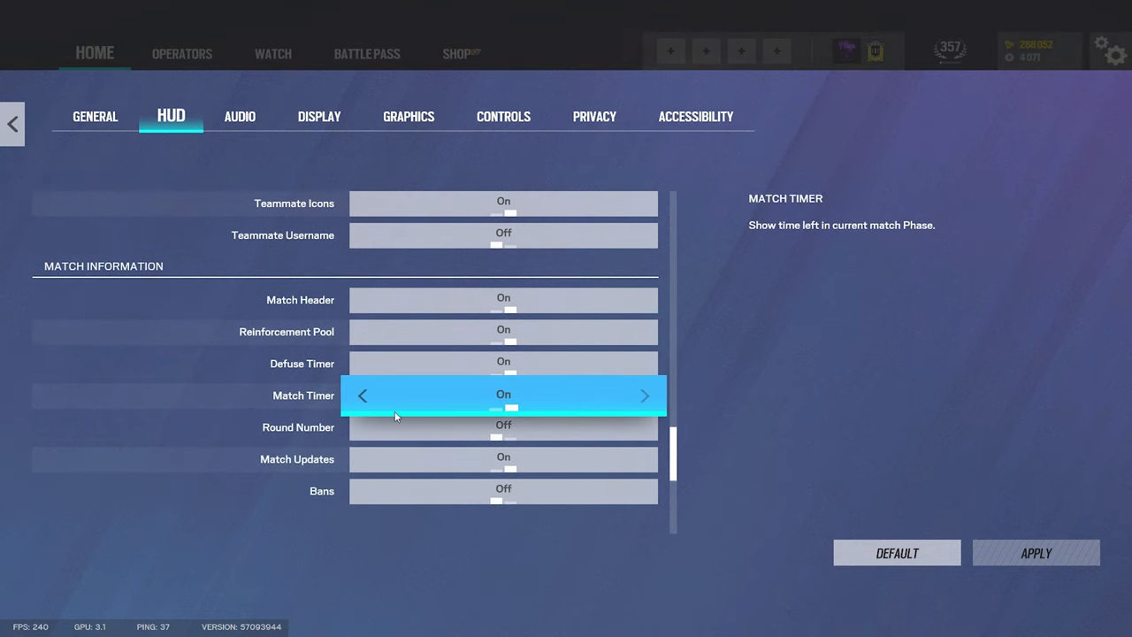
{"action": "scroll", "scroll_direction": "down", "scroll_amount": 3}
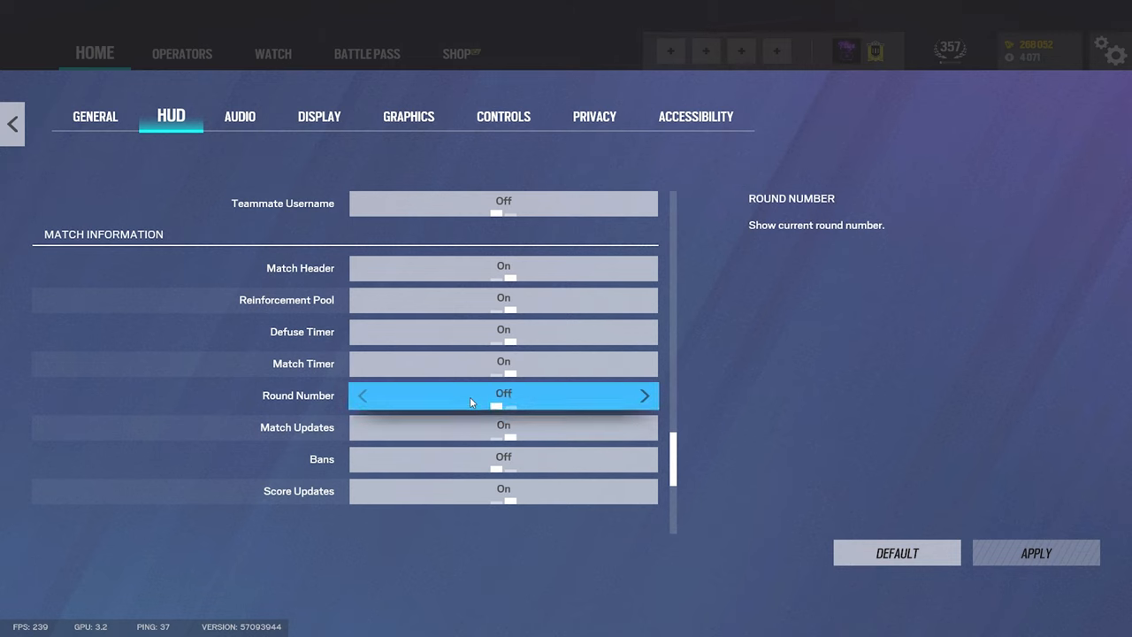
{"action": "scroll", "scroll_direction": "down", "scroll_amount": 3}
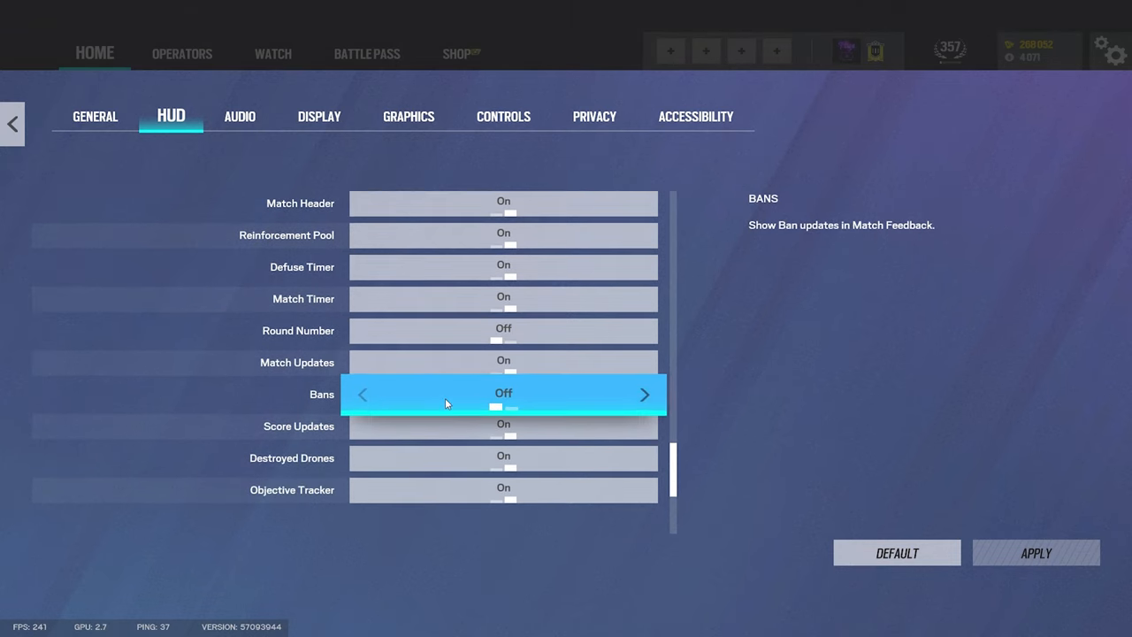
{"action": "scroll", "scroll_direction": "down", "scroll_amount": 3}
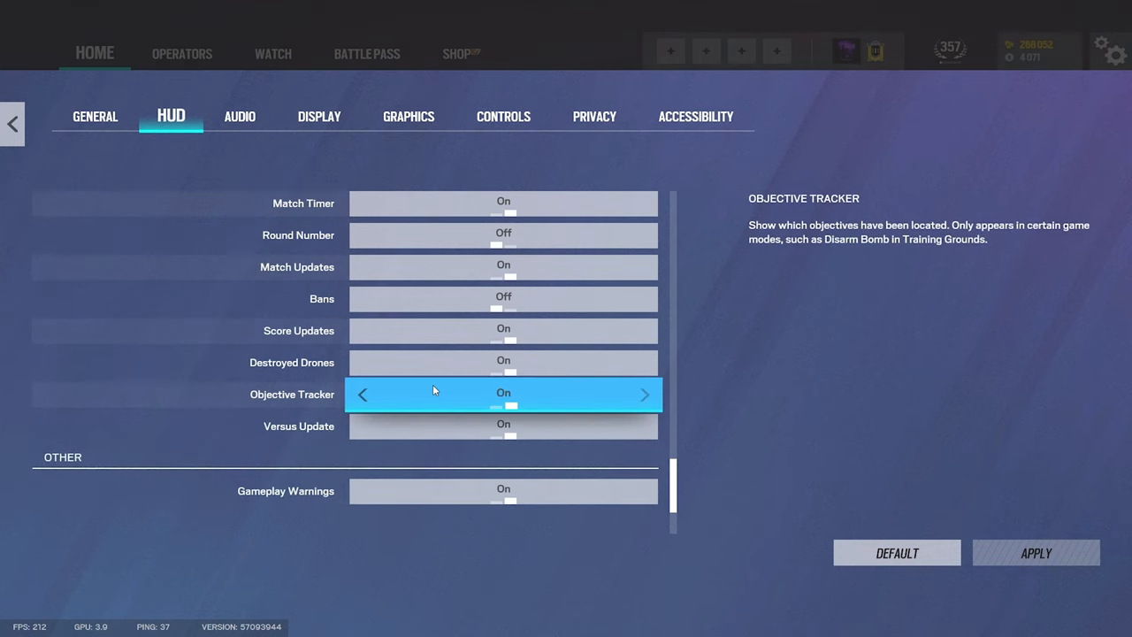
{"action": "scroll", "scroll_direction": "down", "scroll_amount": 3}
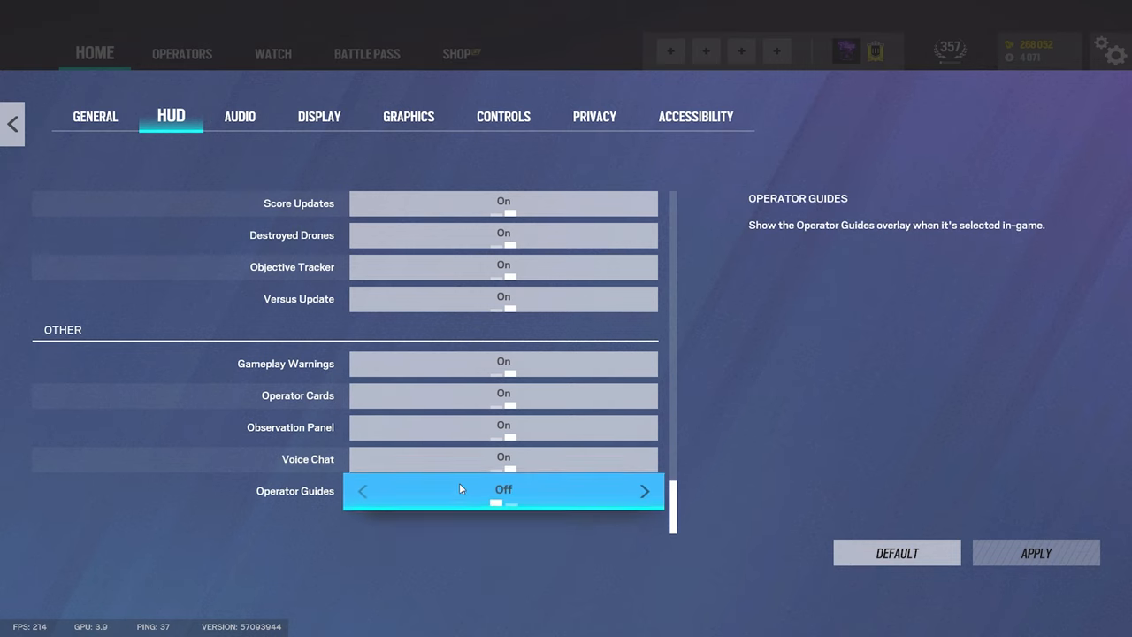
{"action": "mouse_move", "coordinate": [460, 428]}
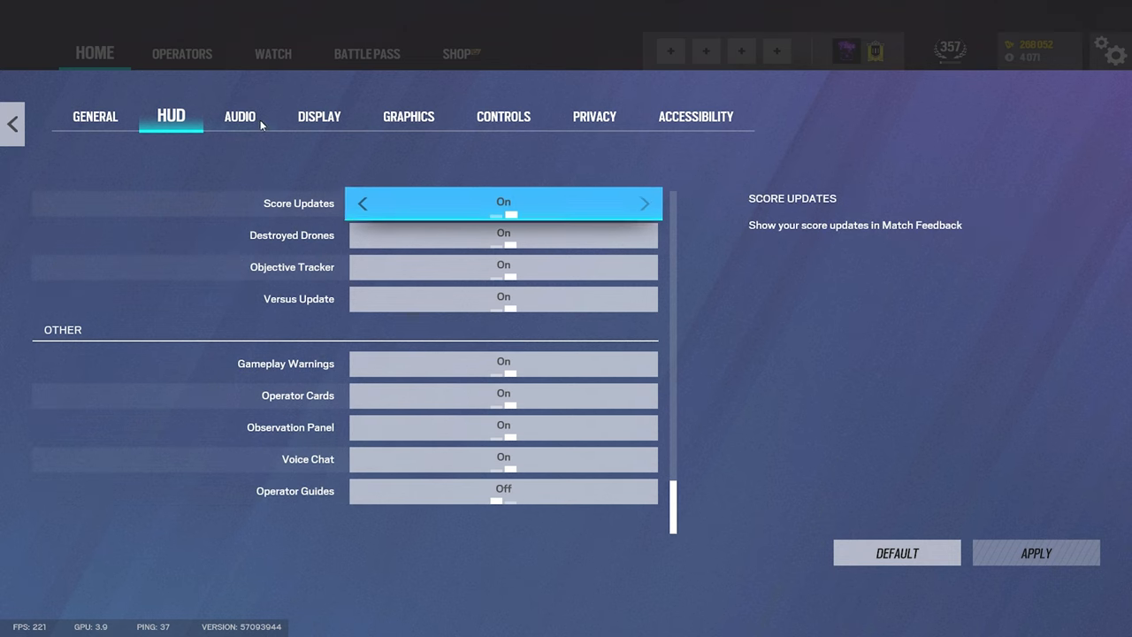
Check the audio input and output devices, then review volumes and voice chat options.
{"action": "left_click", "coordinate": [239, 116]}
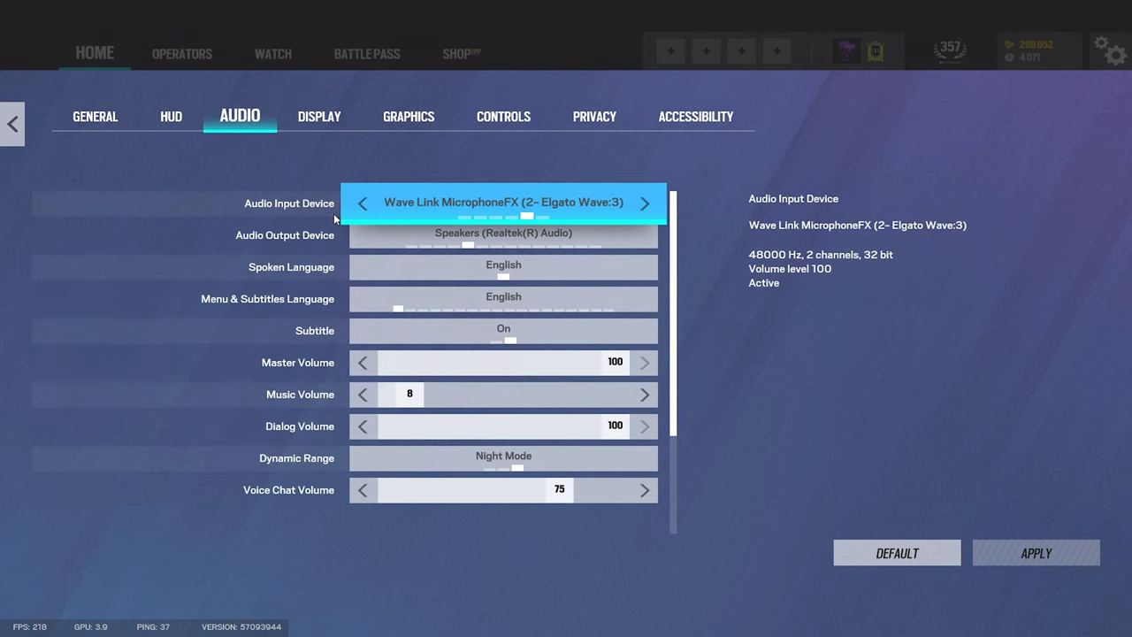
{"action": "left_click", "coordinate": [504, 234]}
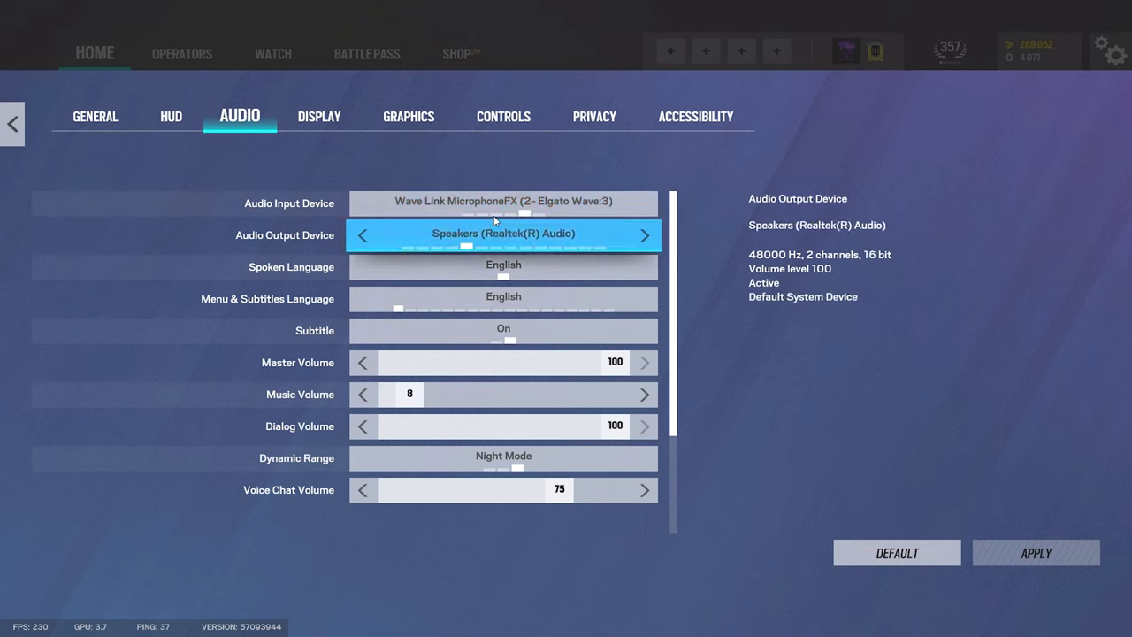
{"action": "left_click", "coordinate": [504, 201]}
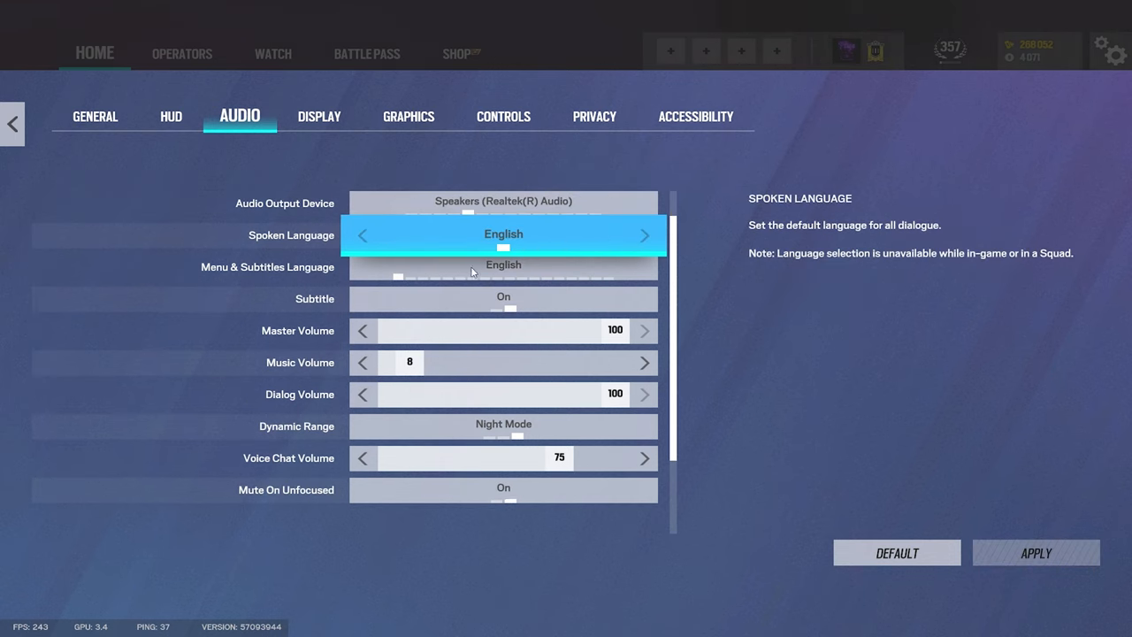
{"action": "scroll", "scroll_direction": "down", "scroll_amount": 3}
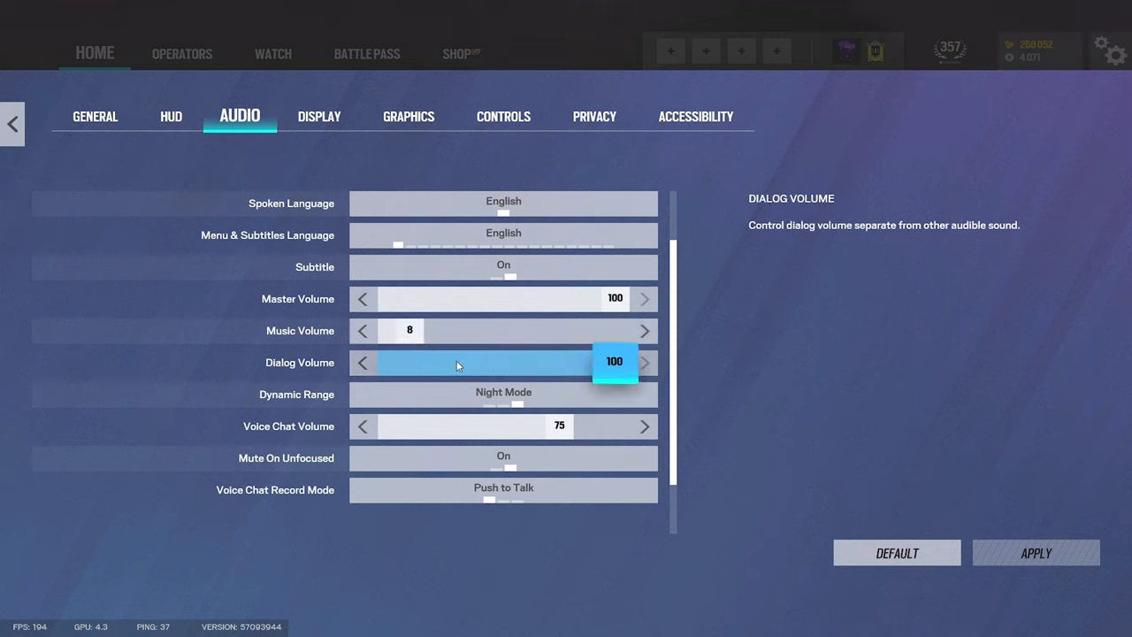
{"action": "mouse_move", "coordinate": [503, 393]}
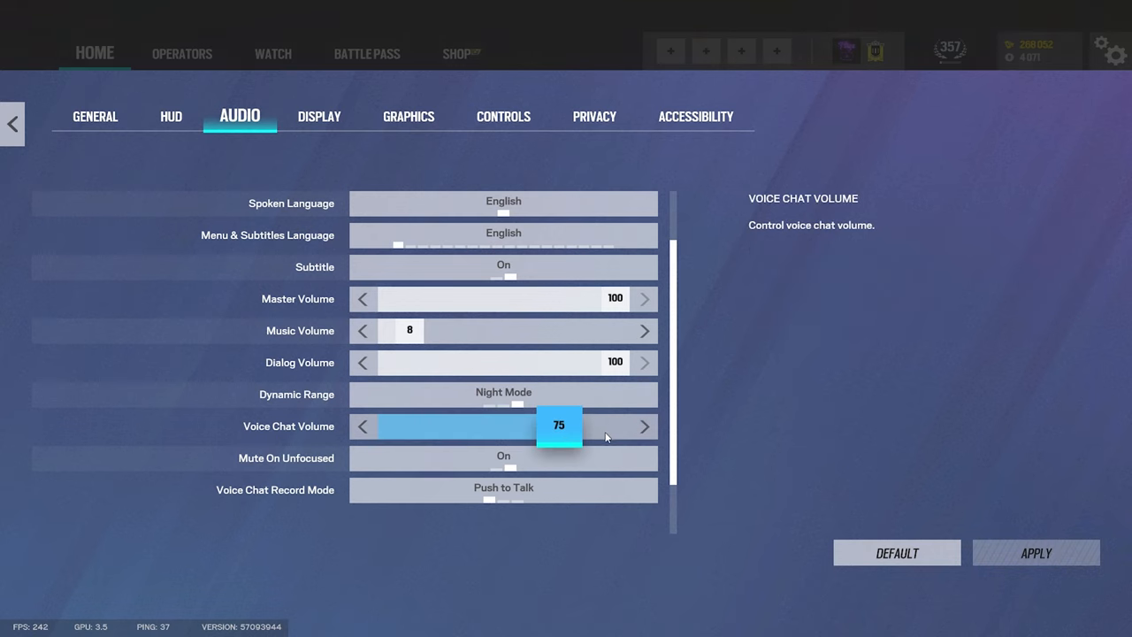
{"action": "mouse_move", "coordinate": [553, 431]}
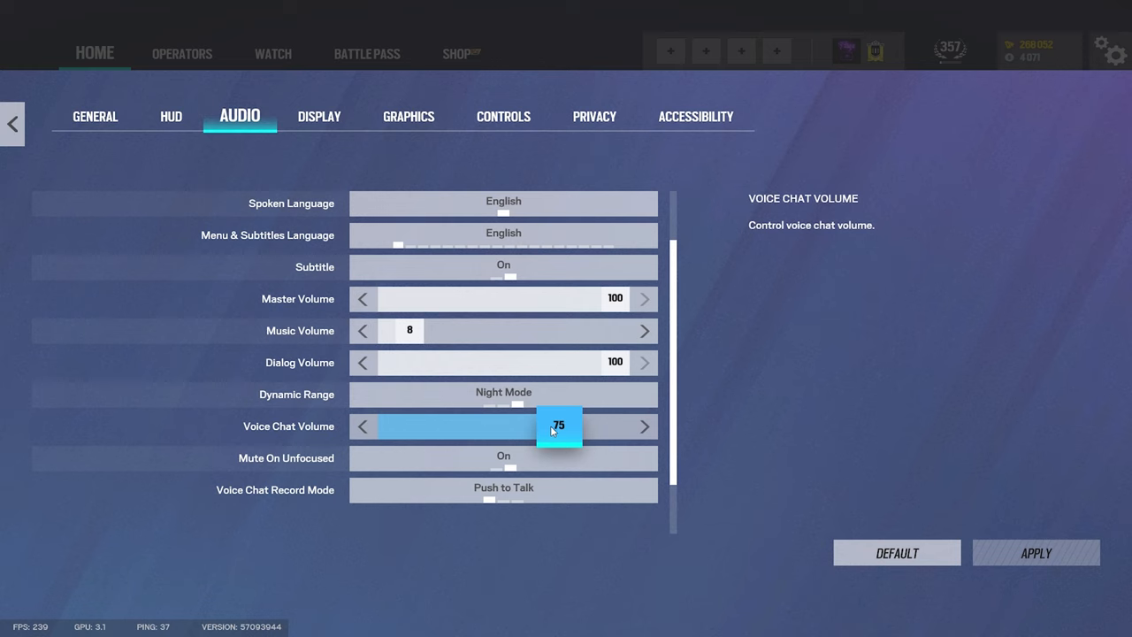
{"action": "mouse_move", "coordinate": [617, 426]}
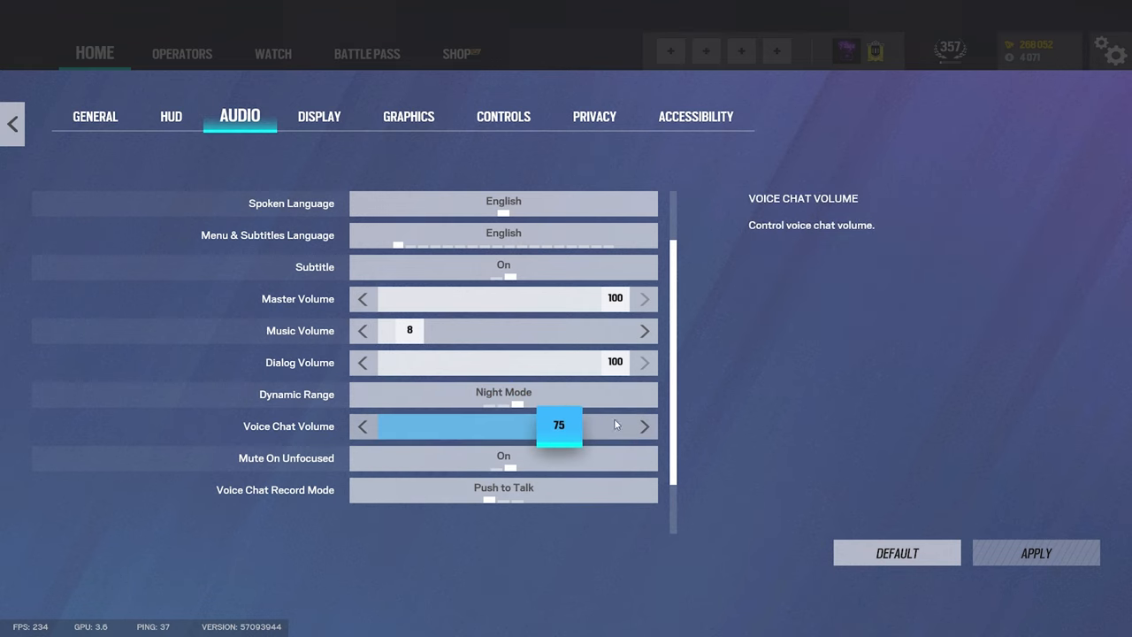
{"action": "scroll", "scroll_direction": "down", "scroll_amount": 3}
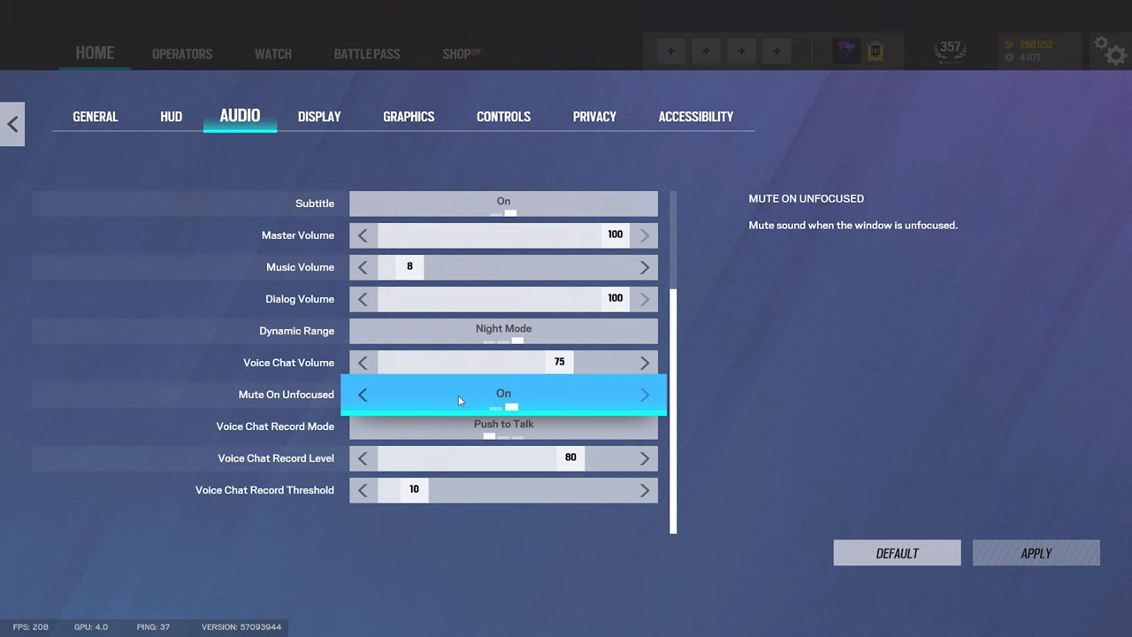
{"action": "mouse_move", "coordinate": [463, 410]}
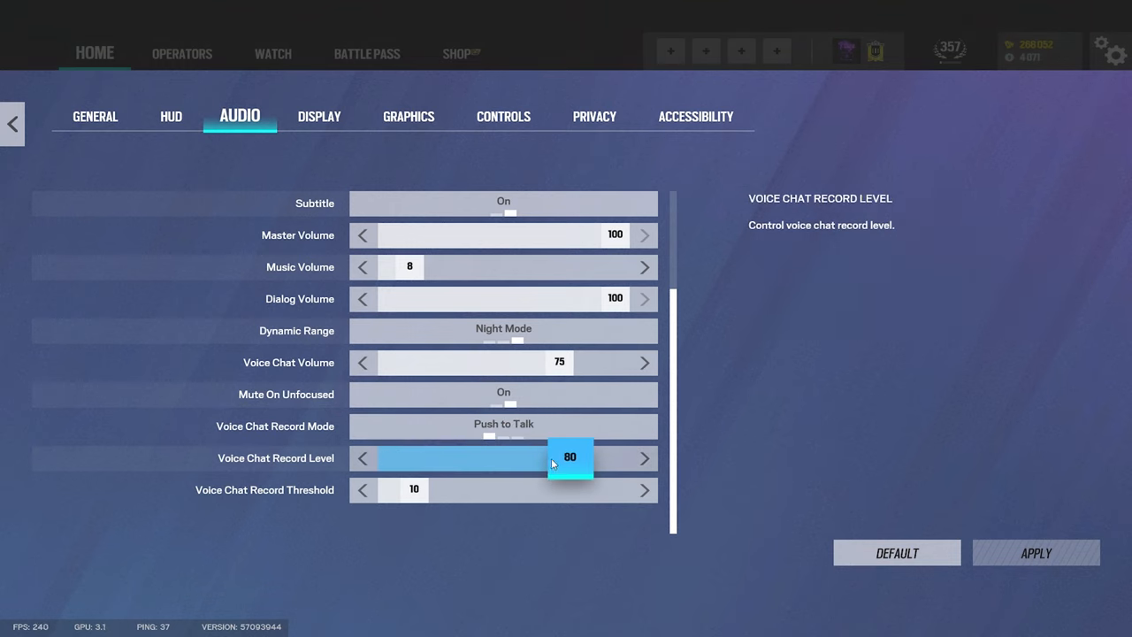
{"action": "mouse_move", "coordinate": [339, 462]}
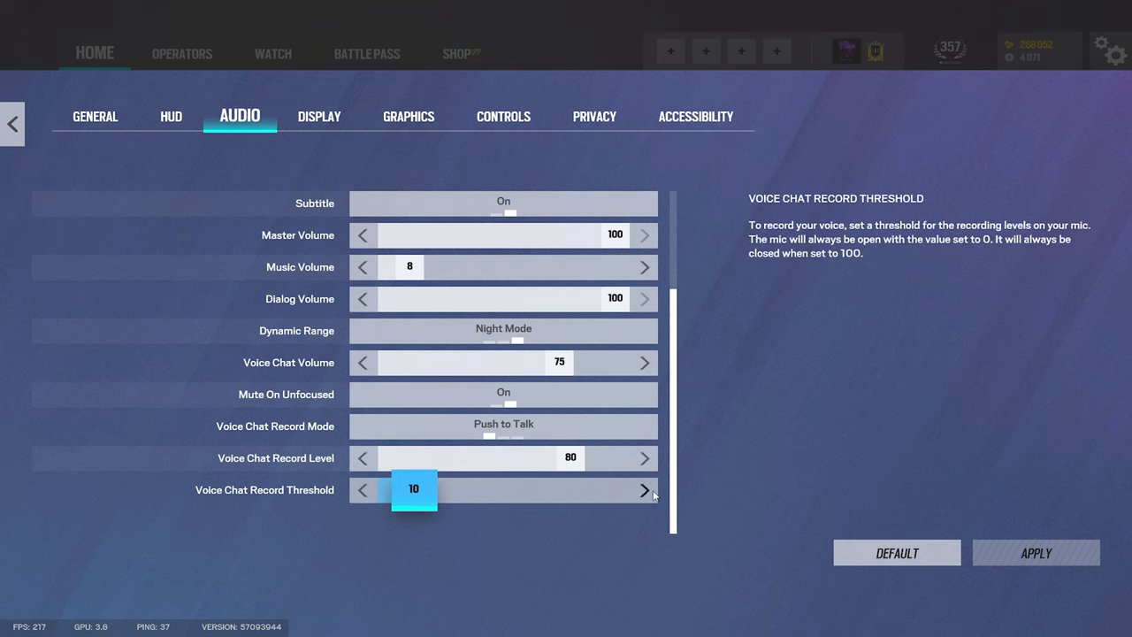
{"action": "mouse_move", "coordinate": [422, 326]}
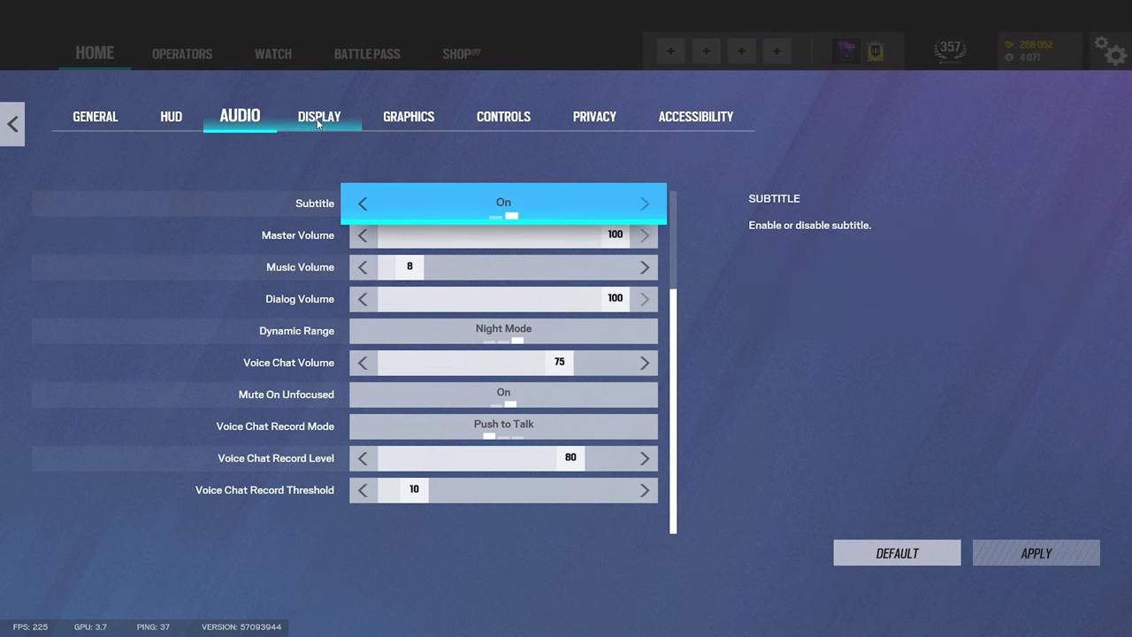
On the Display tab, cycle Aspect Ratio through 3:2 and back to 16:10.
{"action": "left_click", "coordinate": [319, 116]}
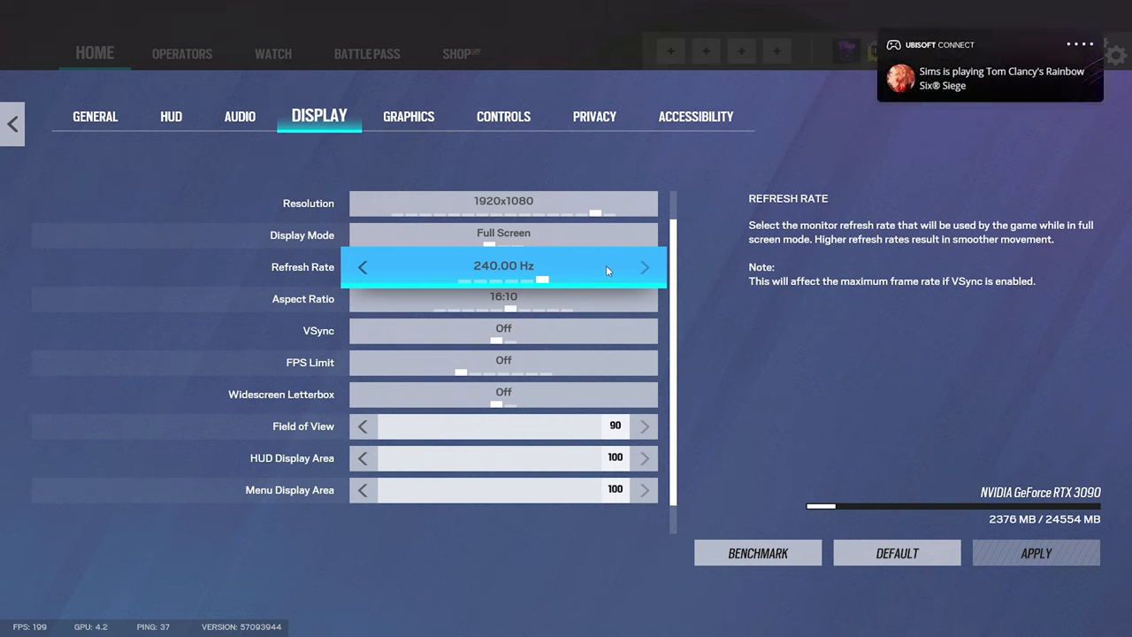
{"action": "mouse_move", "coordinate": [513, 264]}
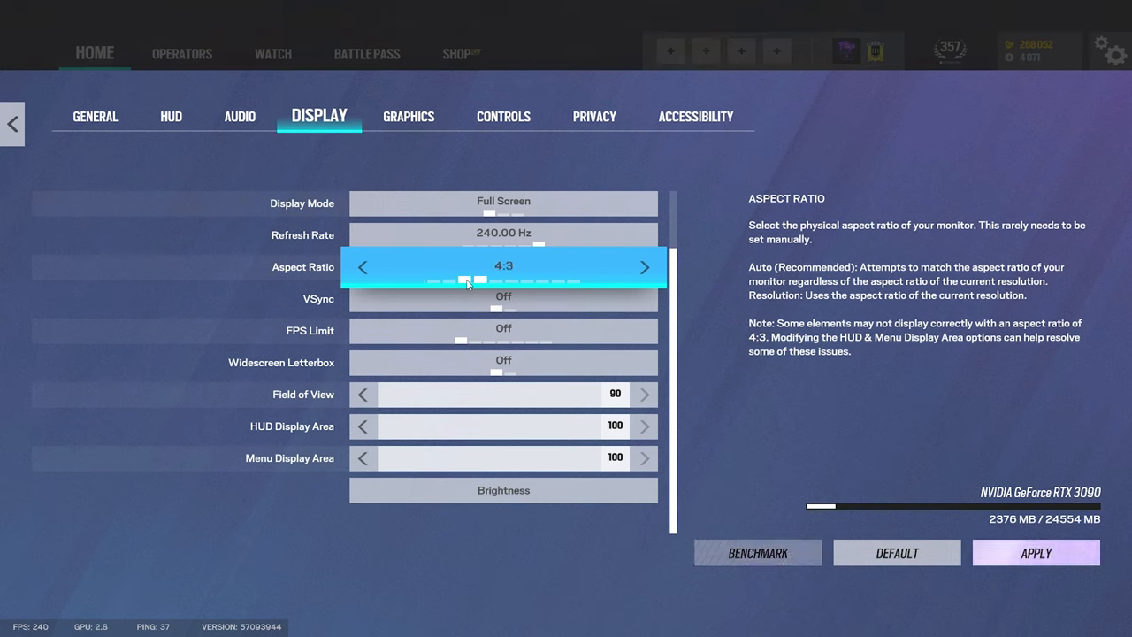
{"action": "left_click", "coordinate": [645, 266]}
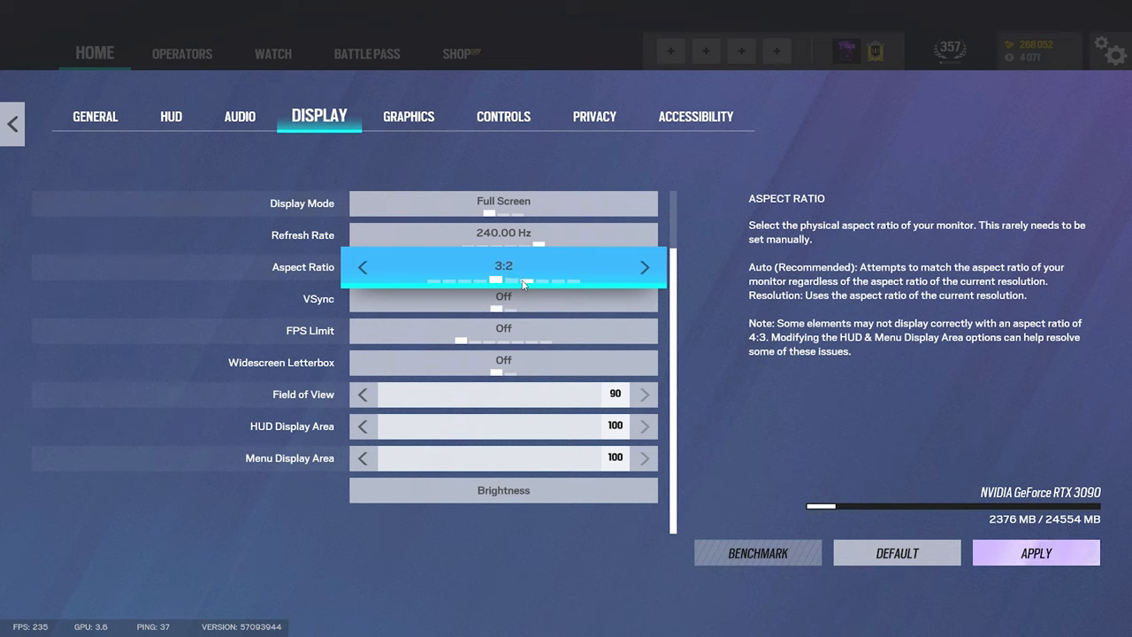
{"action": "left_click", "coordinate": [645, 266]}
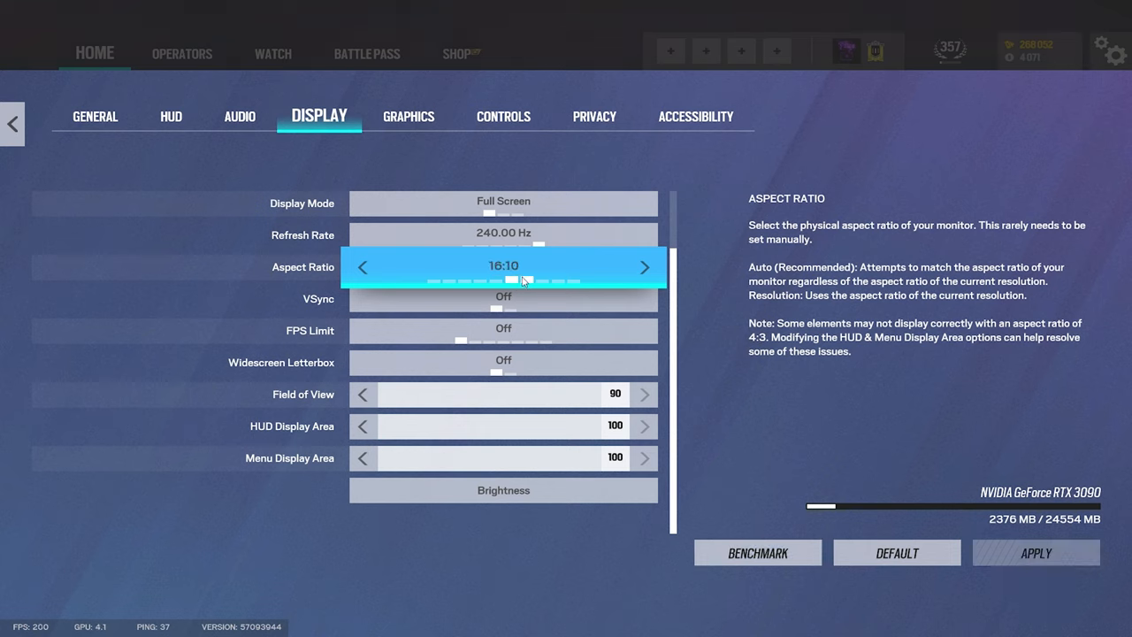
{"action": "left_click", "coordinate": [645, 266]}
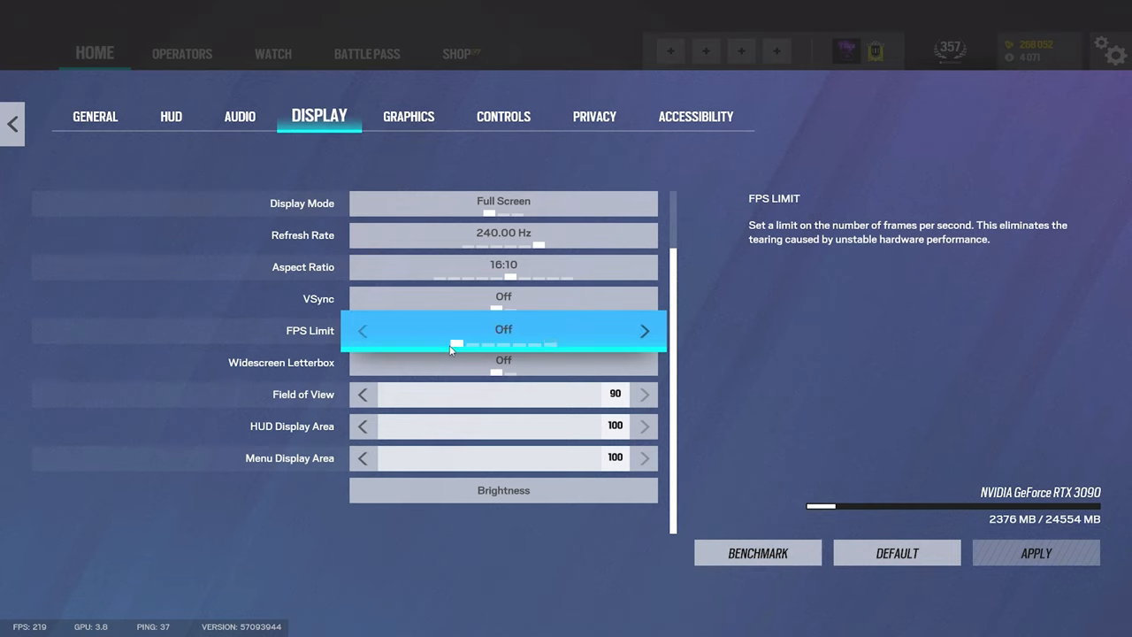
{"action": "mouse_move", "coordinate": [503, 362]}
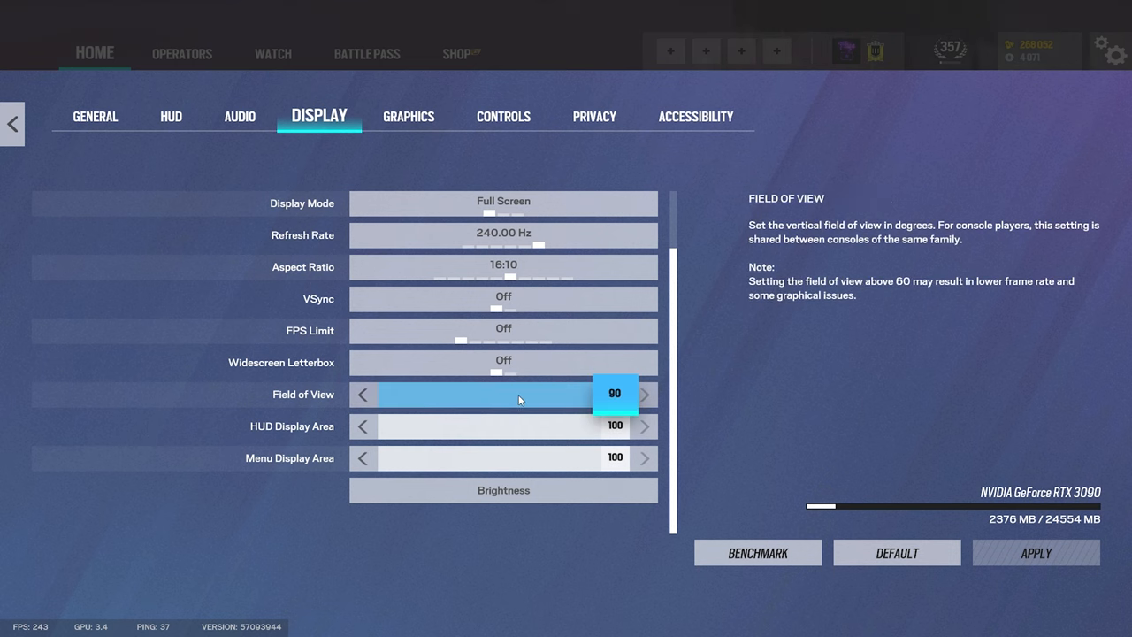
Lower Field of View to 85, restore it to 90, and keep HUD Display Area at 100.
{"action": "left_click_drag", "start_coordinate": [615, 394], "coordinate": [577, 394]}
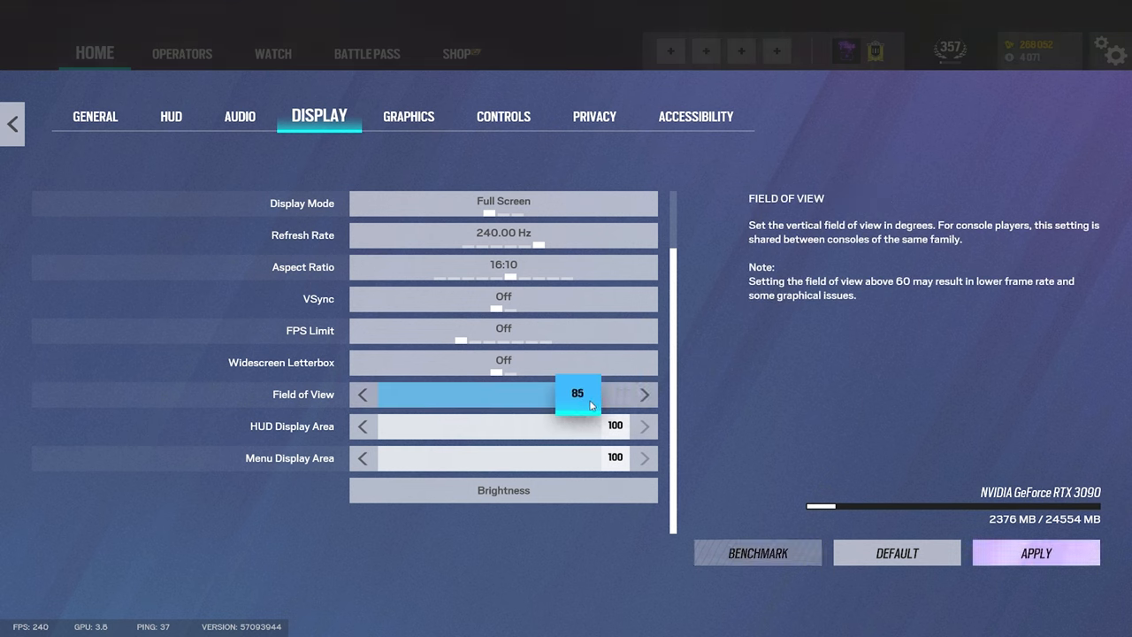
{"action": "left_click", "coordinate": [644, 394]}
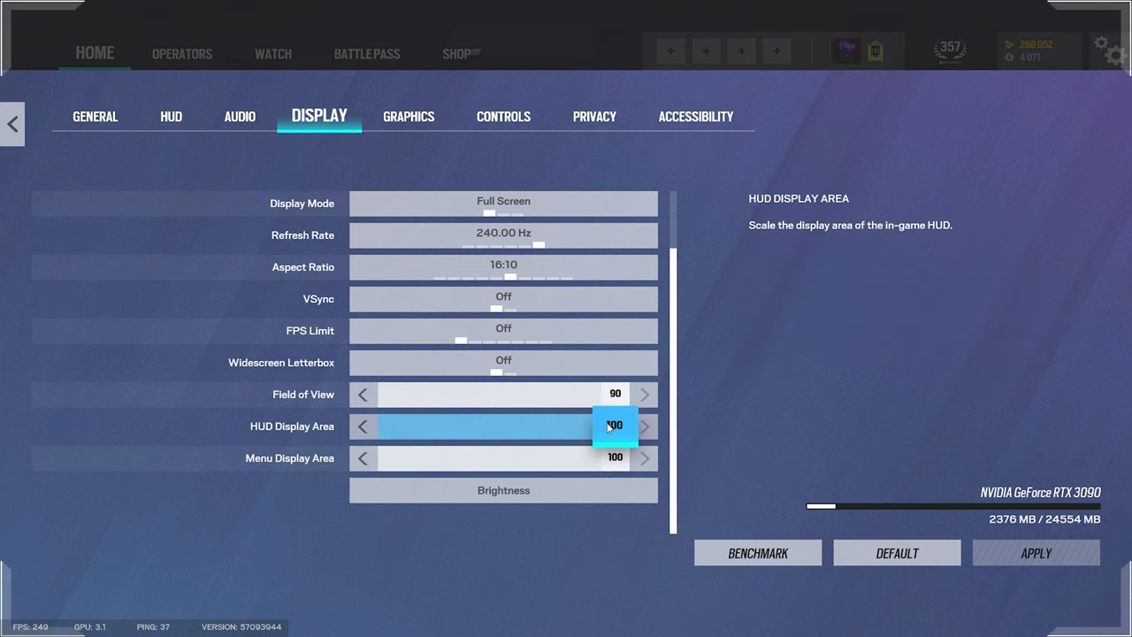
{"action": "left_click_drag", "start_coordinate": [614, 427], "coordinate": [480, 427]}
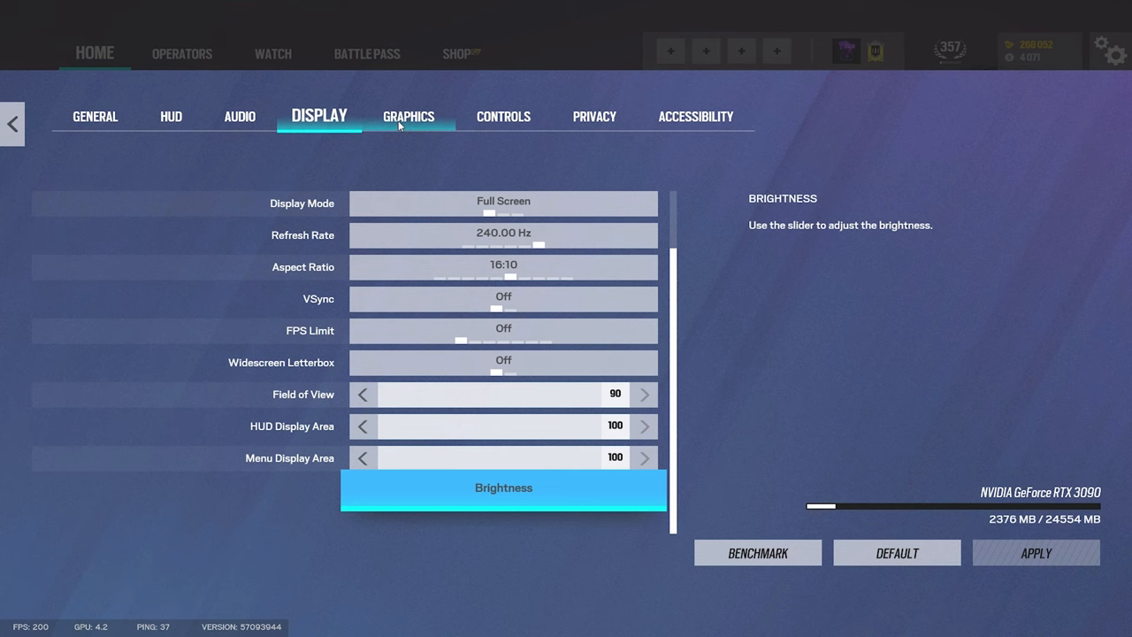
Set LOD Quality from Ultra to Low on the Graphics tab.
{"action": "left_click", "coordinate": [408, 116]}
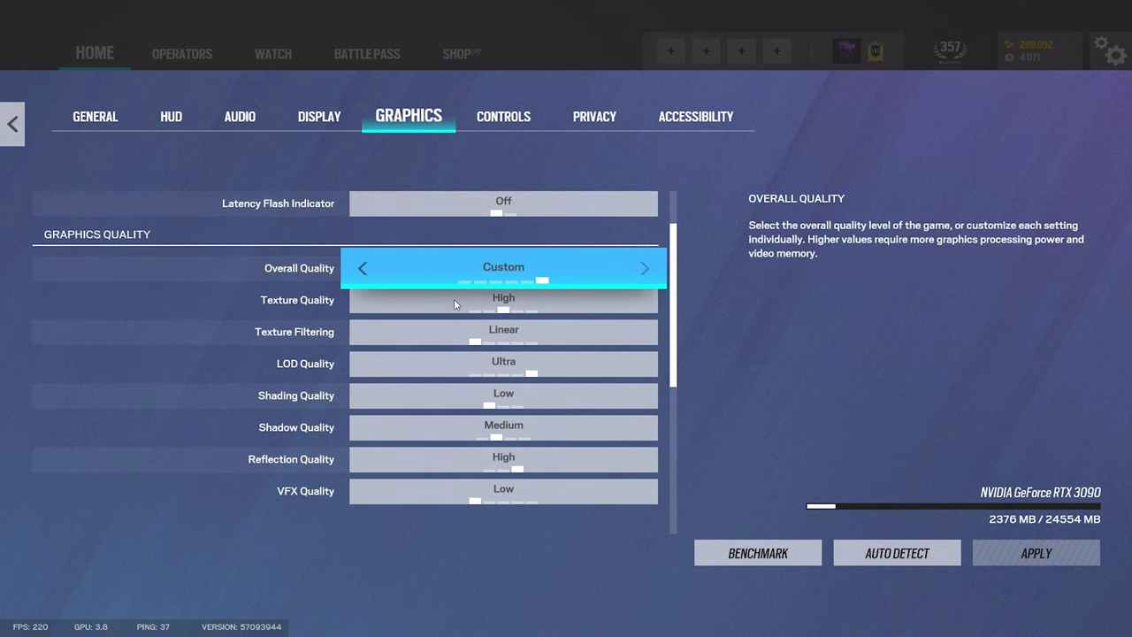
{"action": "mouse_move", "coordinate": [487, 299]}
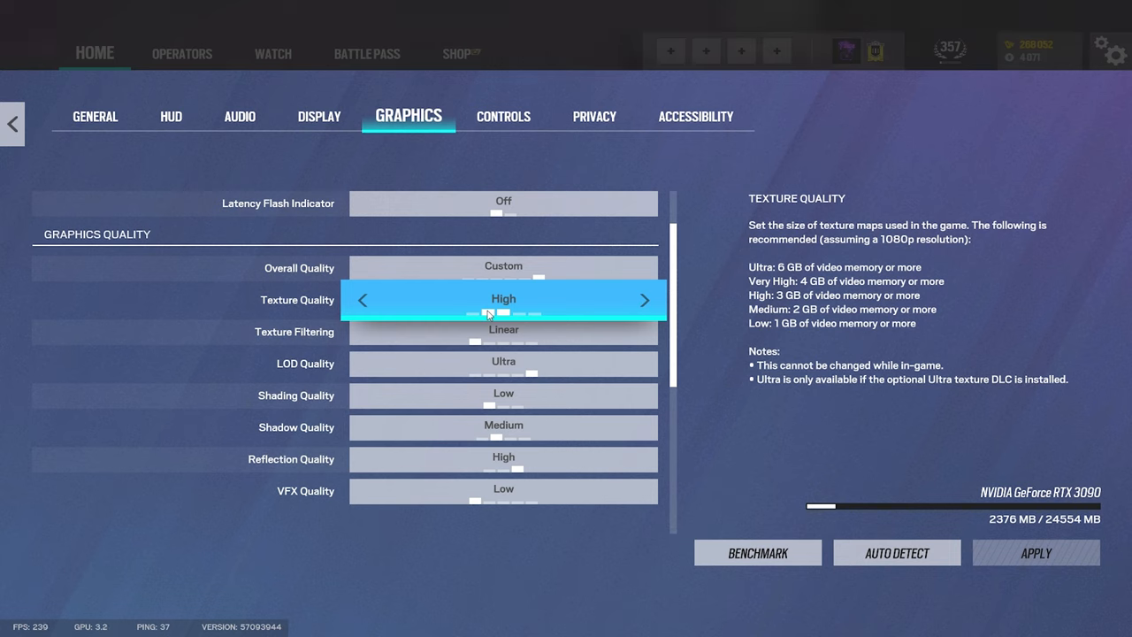
{"action": "mouse_move", "coordinate": [526, 313]}
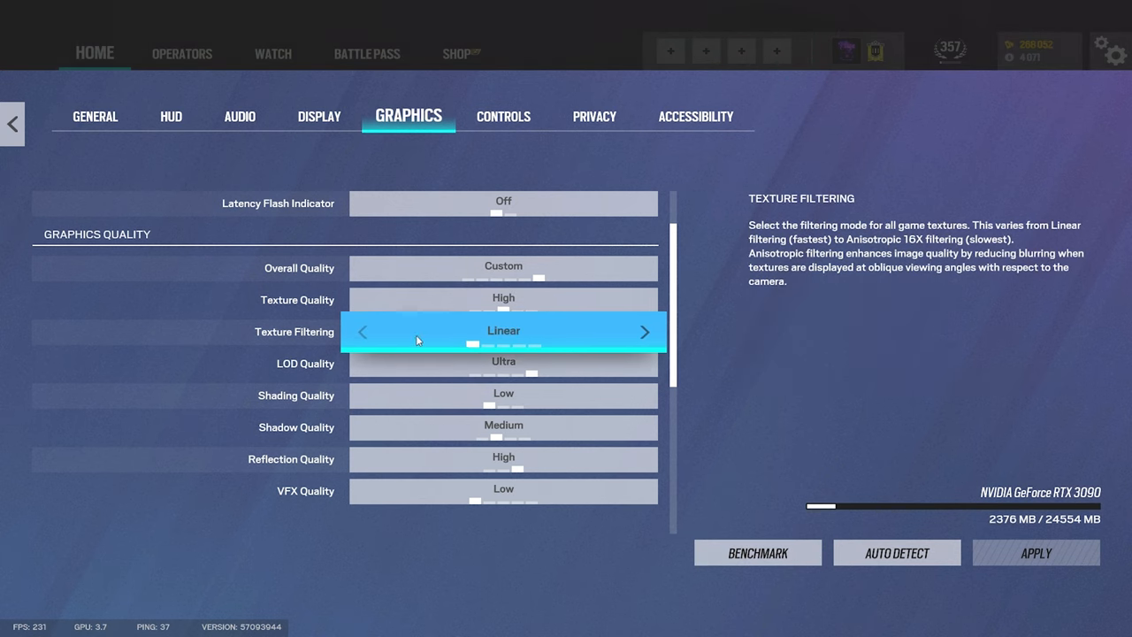
{"action": "scroll", "scroll_direction": "down", "scroll_amount": 3}
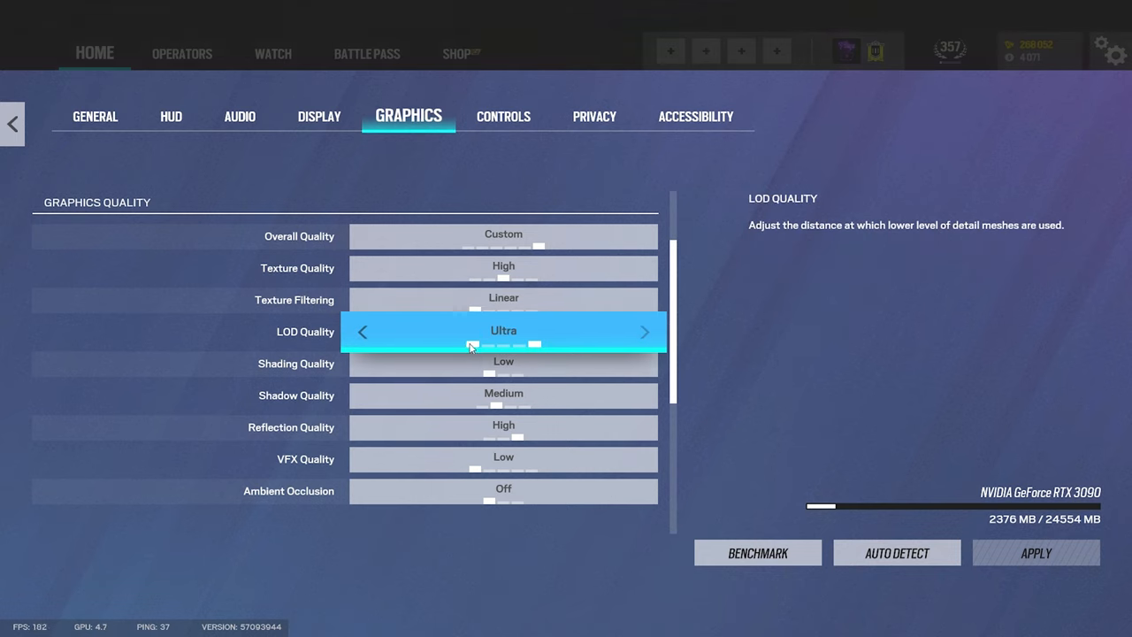
{"action": "left_click", "coordinate": [362, 332]}
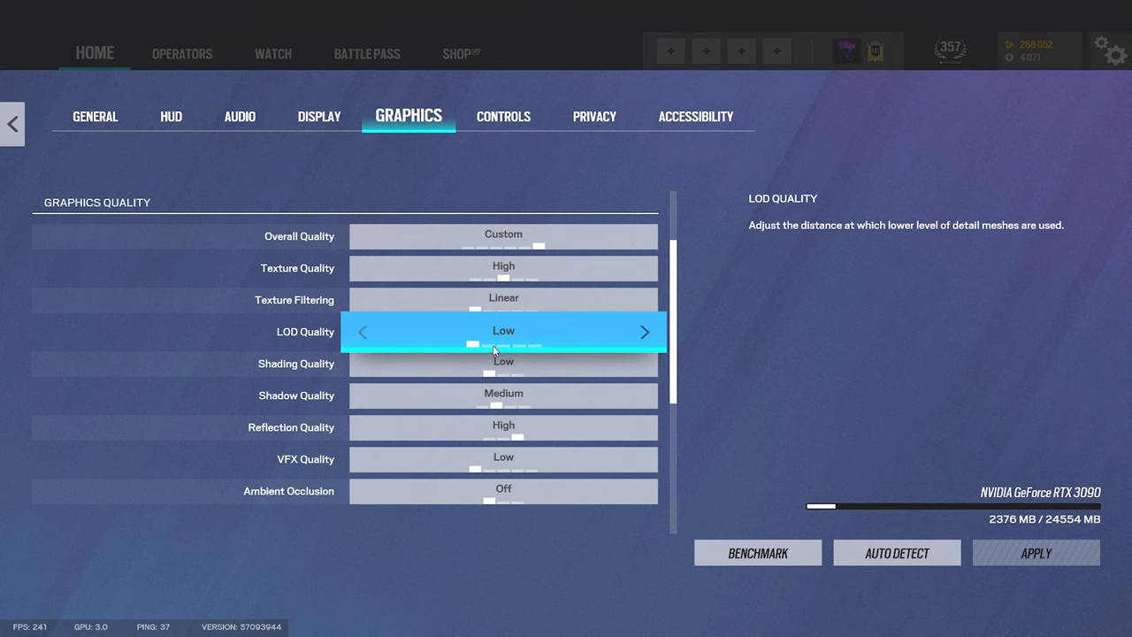
{"action": "scroll", "scroll_direction": "down", "scroll_amount": 3}
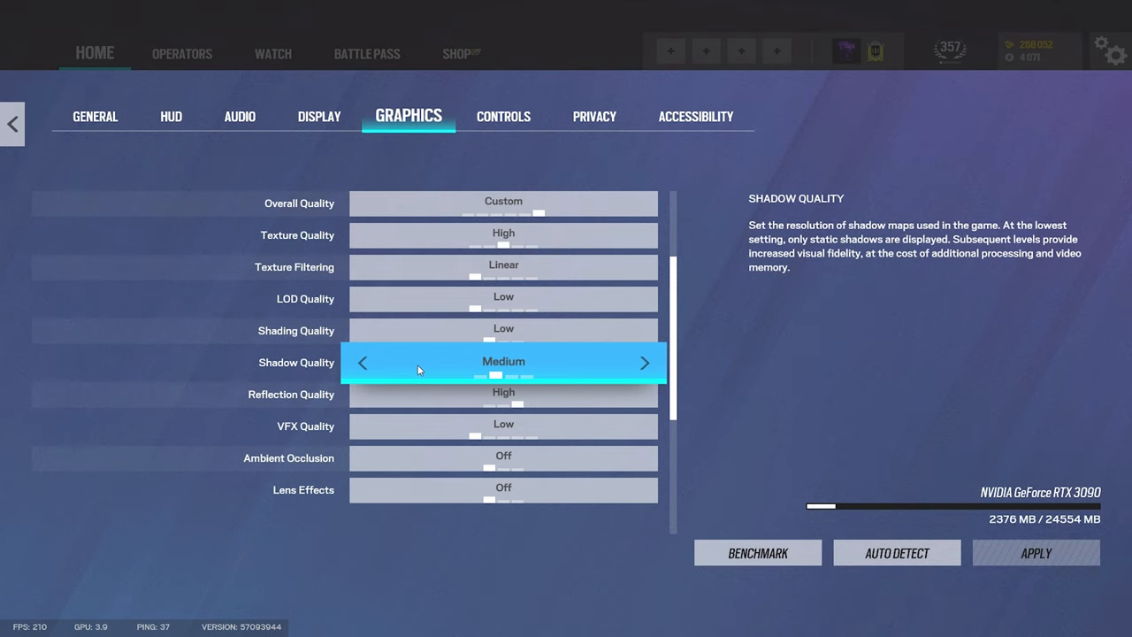
{"action": "mouse_move", "coordinate": [442, 367]}
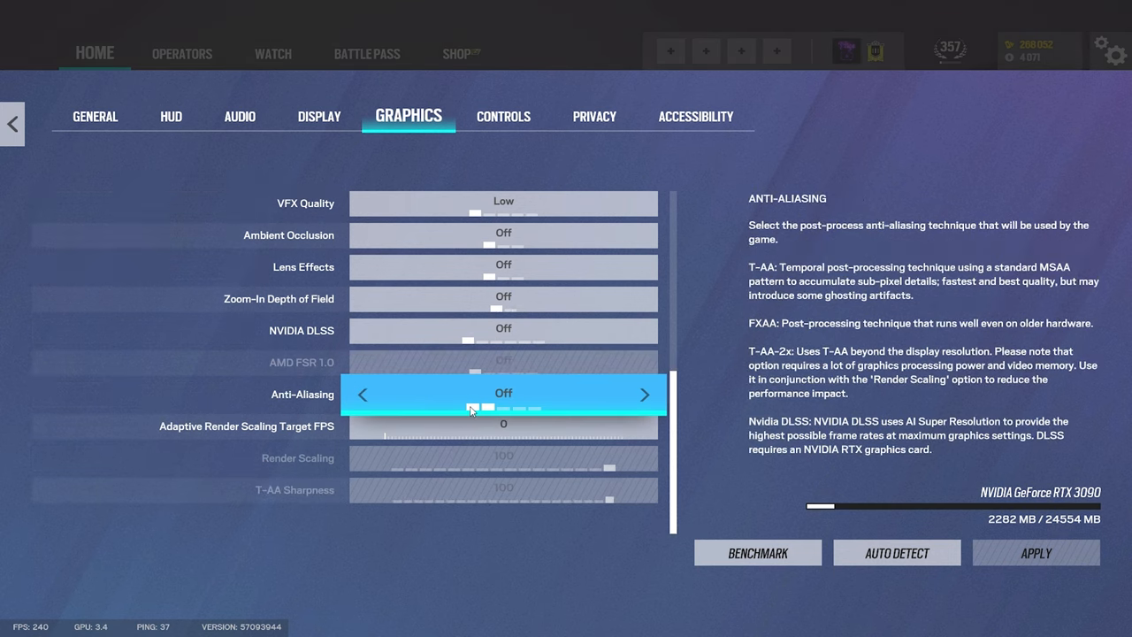
Switch Anti-Aliasing to T-AA, then back to Off.
{"action": "left_click", "coordinate": [645, 394]}
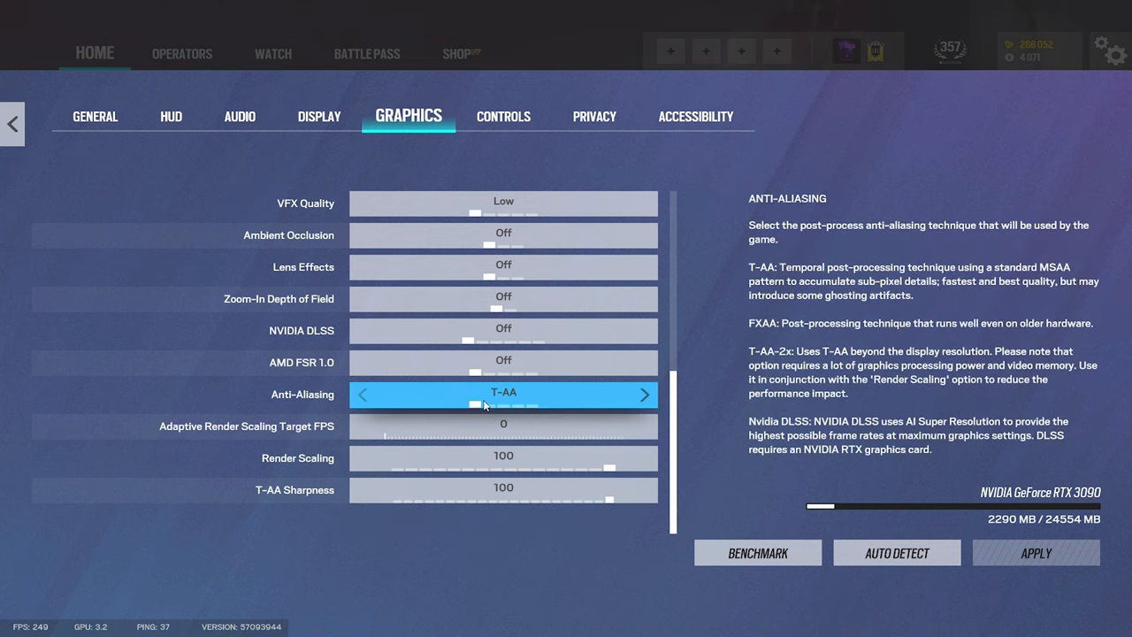
{"action": "left_click", "coordinate": [362, 394]}
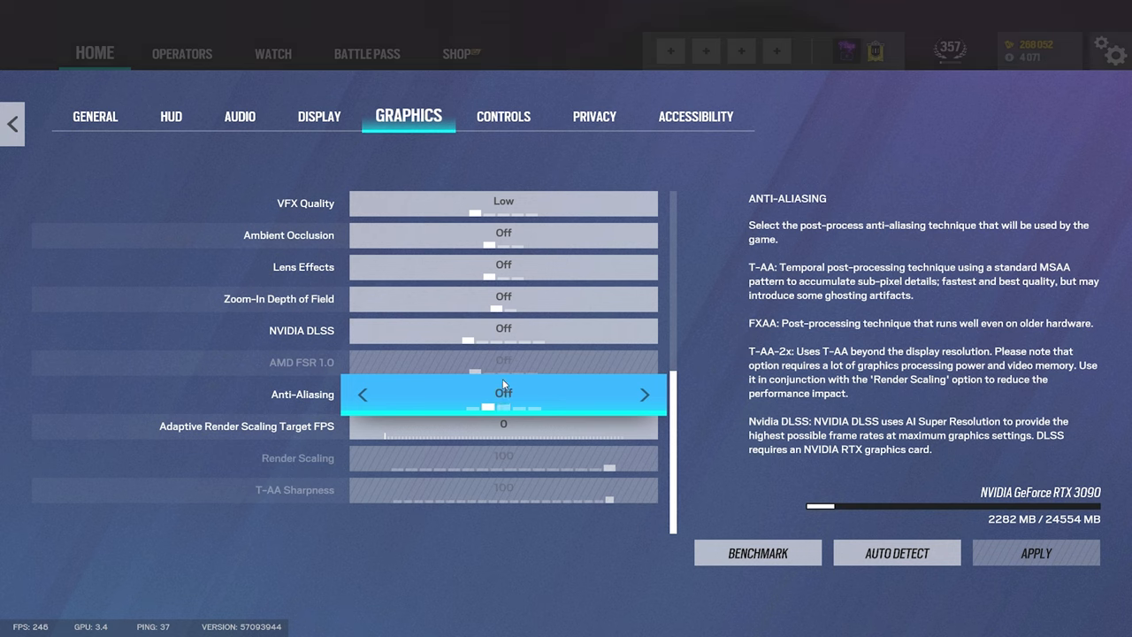
{"action": "mouse_move", "coordinate": [504, 235]}
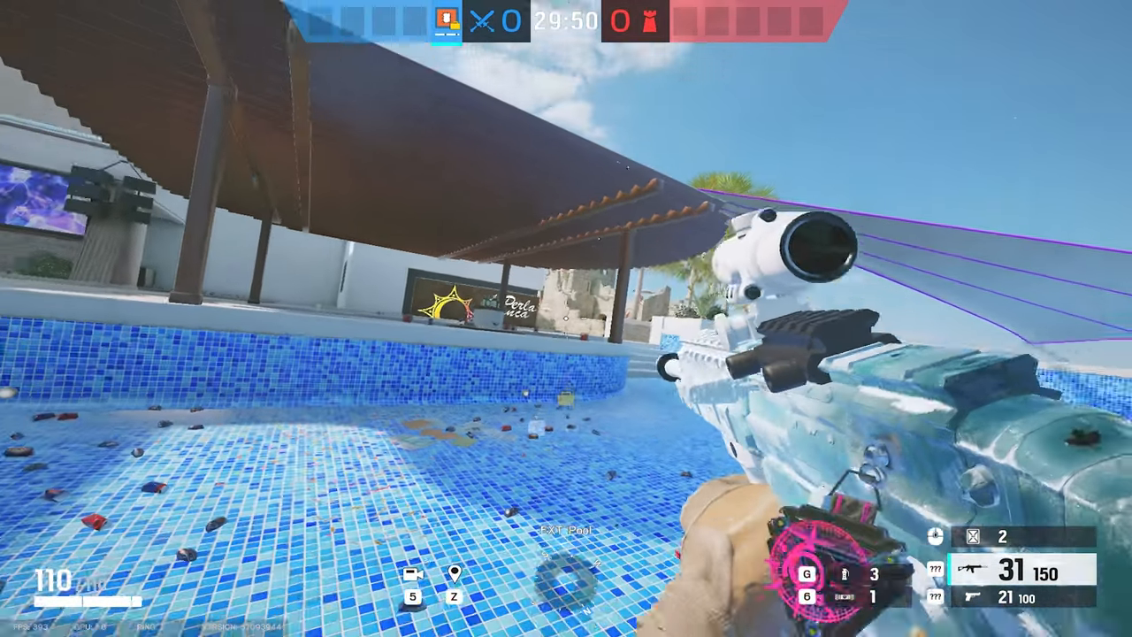
Pause the match and reopen the game settings from the pause menu.
{"action": "key", "text": "Escape"}
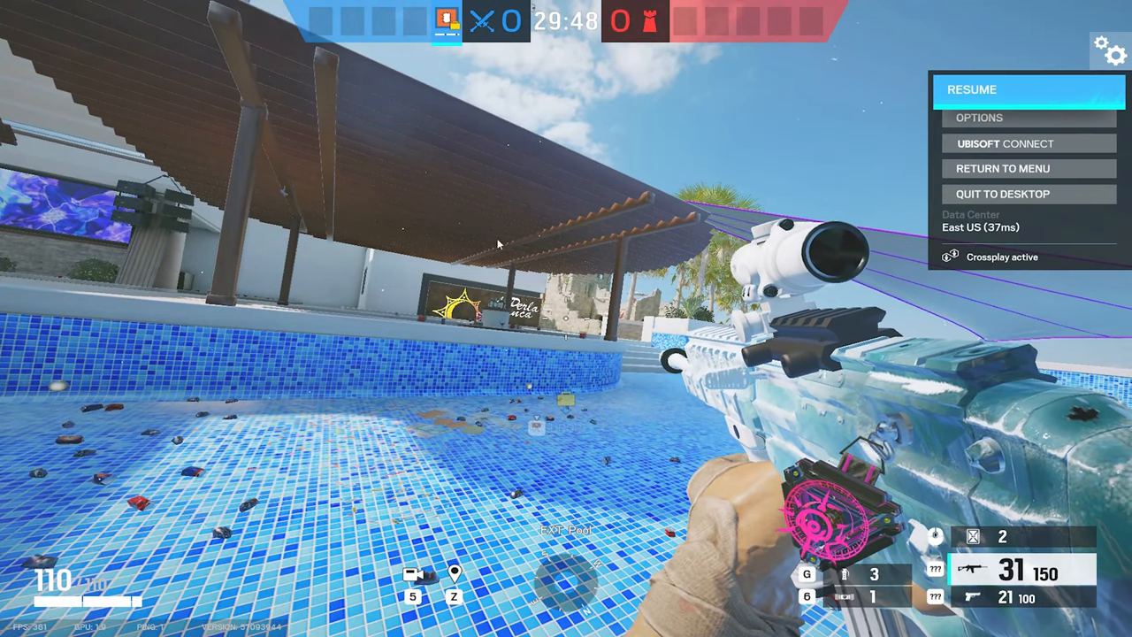
{"action": "left_click", "coordinate": [979, 117]}
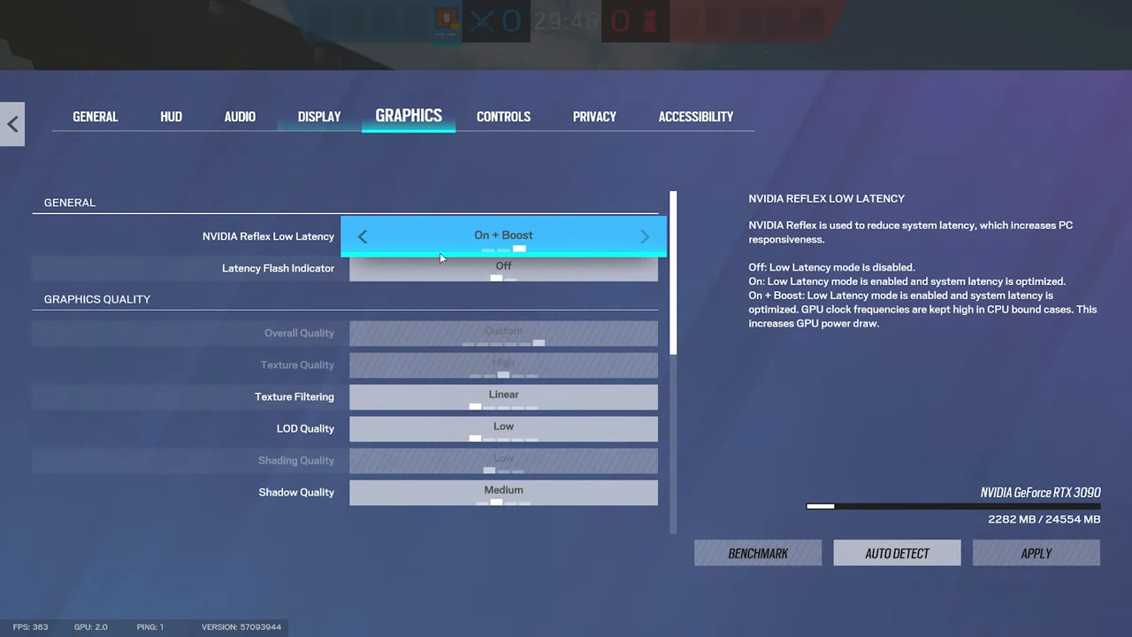
{"action": "scroll", "scroll_direction": "down", "scroll_amount": 3}
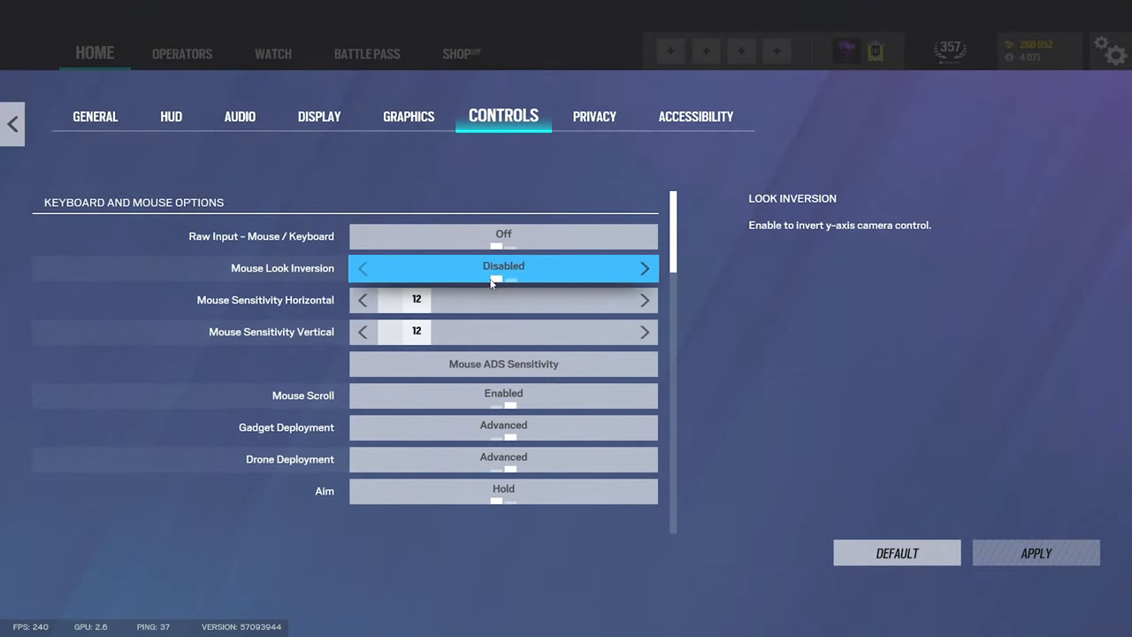
{"action": "mouse_move", "coordinate": [427, 236]}
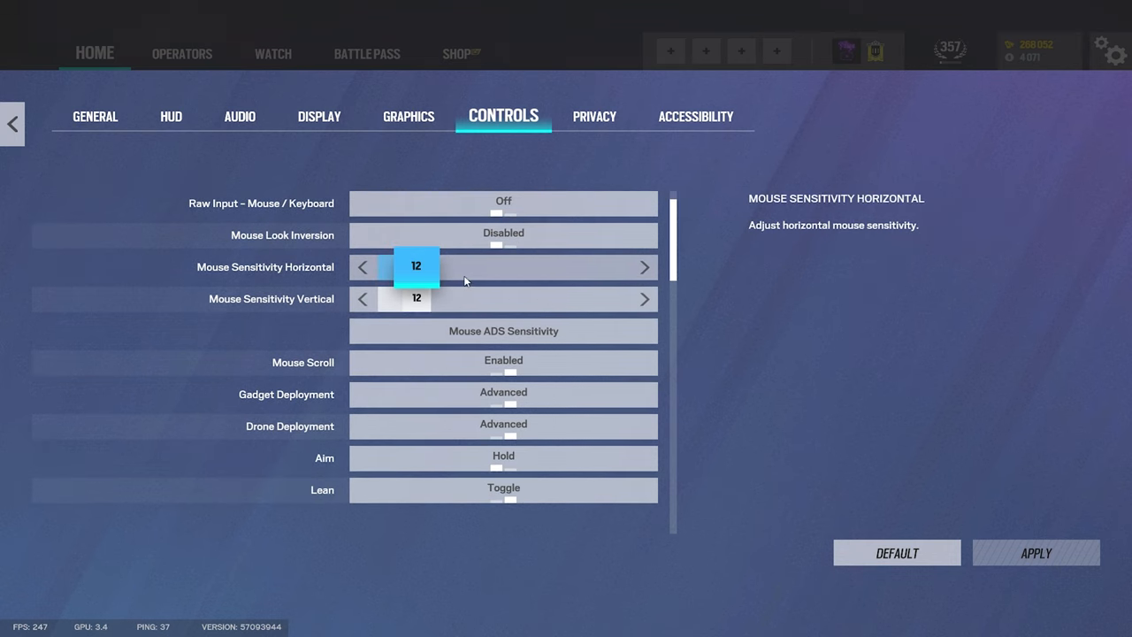
Review the per-magnification Mouse ADS Sensitivity values and close that panel.
{"action": "left_click", "coordinate": [502, 331]}
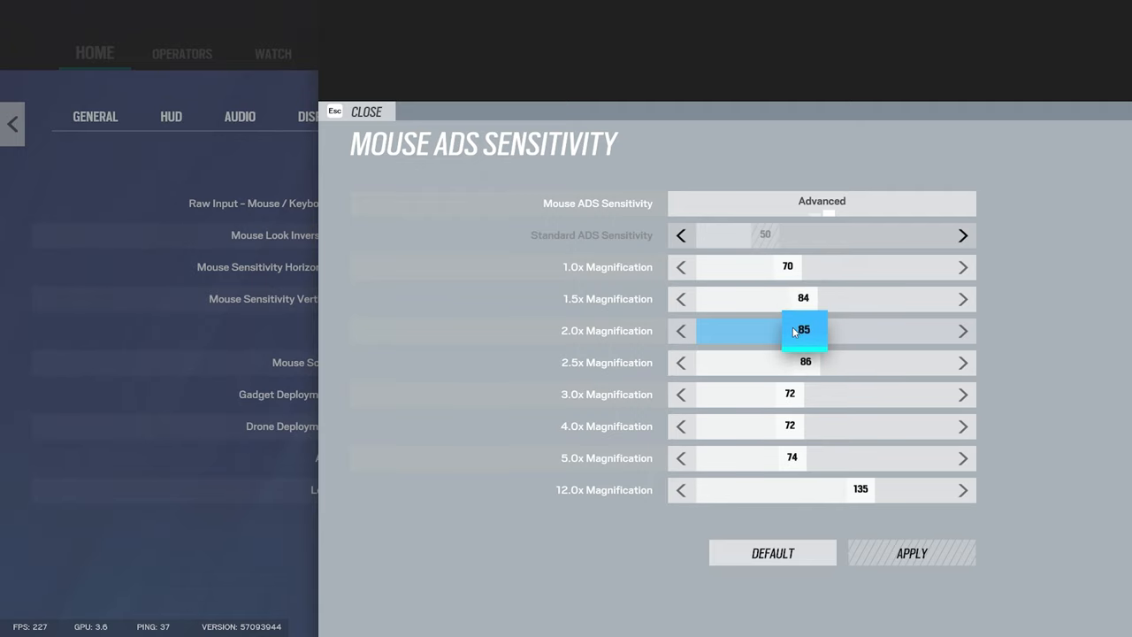
{"action": "left_click", "coordinate": [365, 111]}
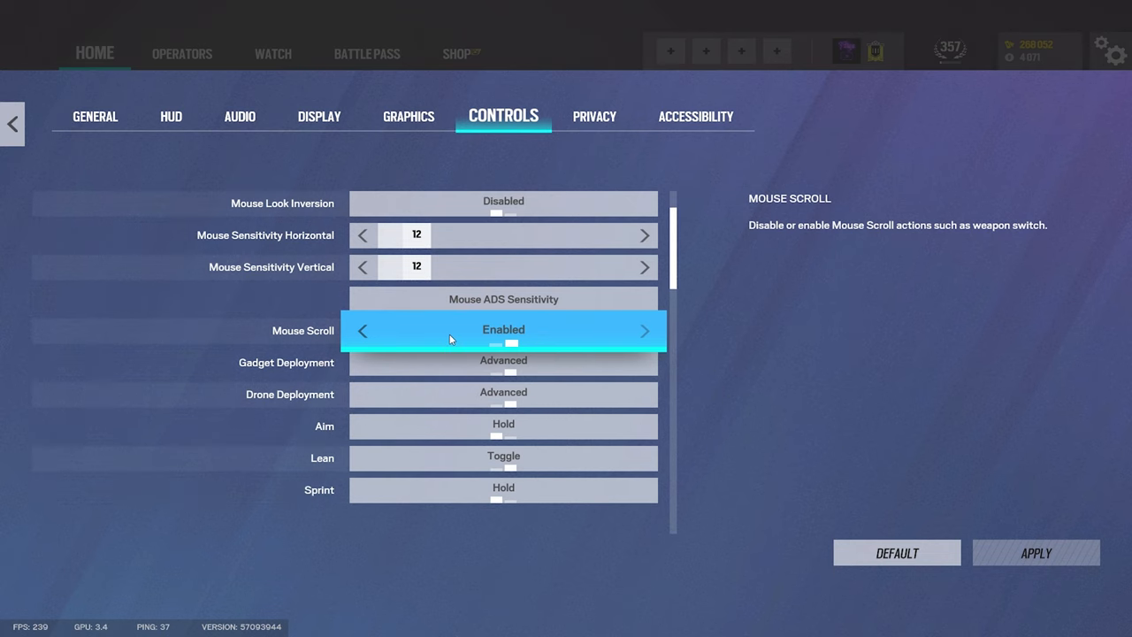
Scroll the Controls options, leaving Lean on Toggle, and open Customize Controls.
{"action": "scroll", "scroll_direction": "down", "scroll_amount": 3}
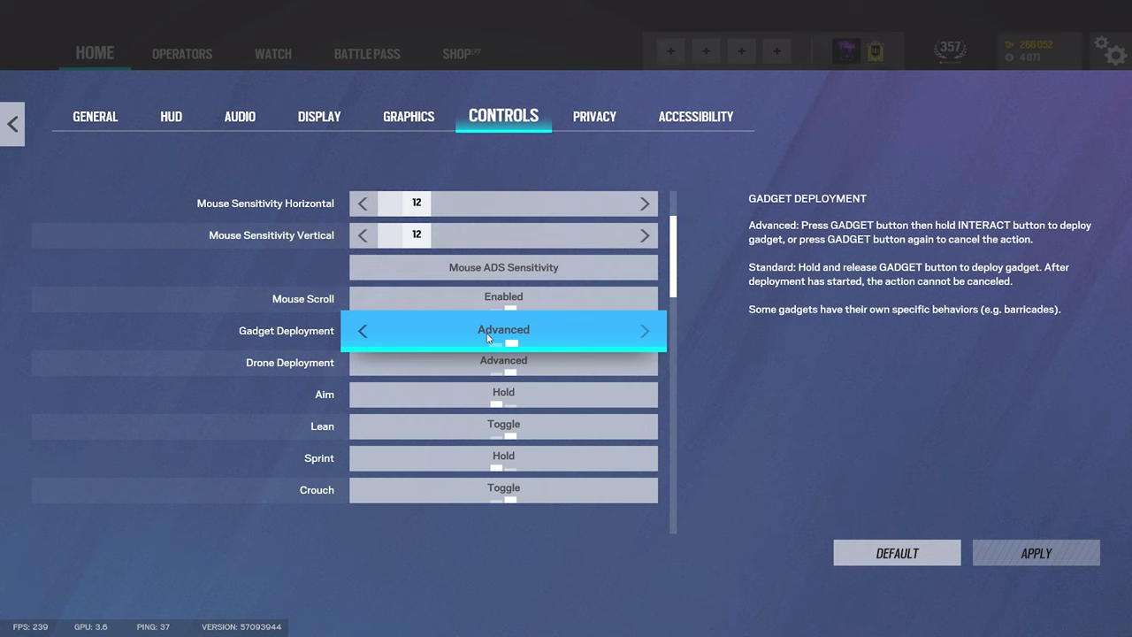
{"action": "mouse_move", "coordinate": [509, 345]}
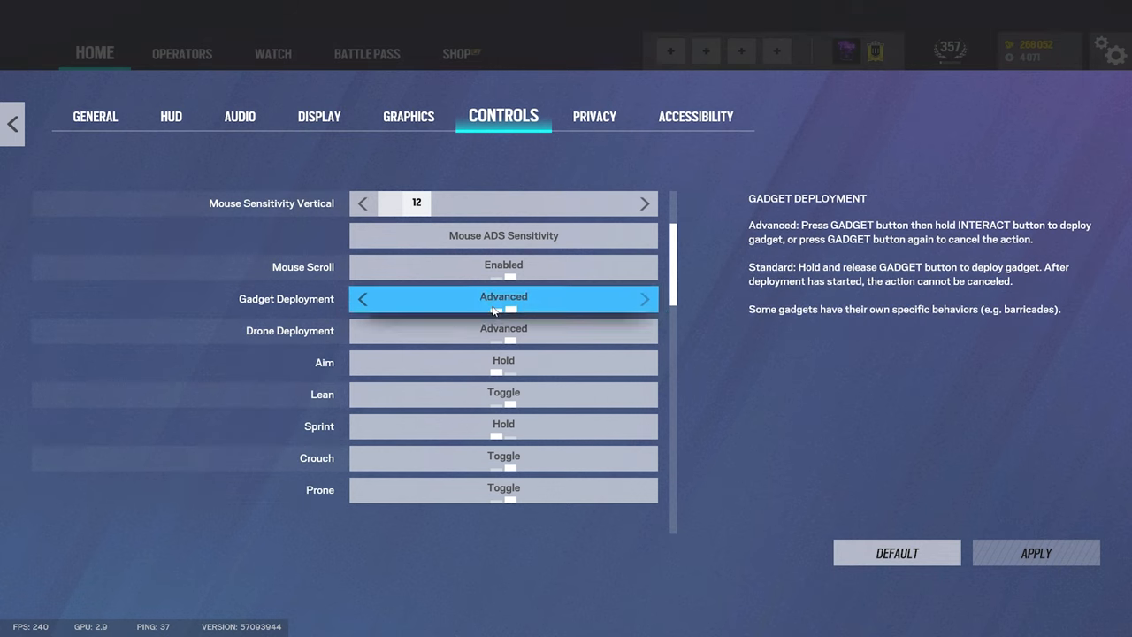
{"action": "mouse_move", "coordinate": [503, 330]}
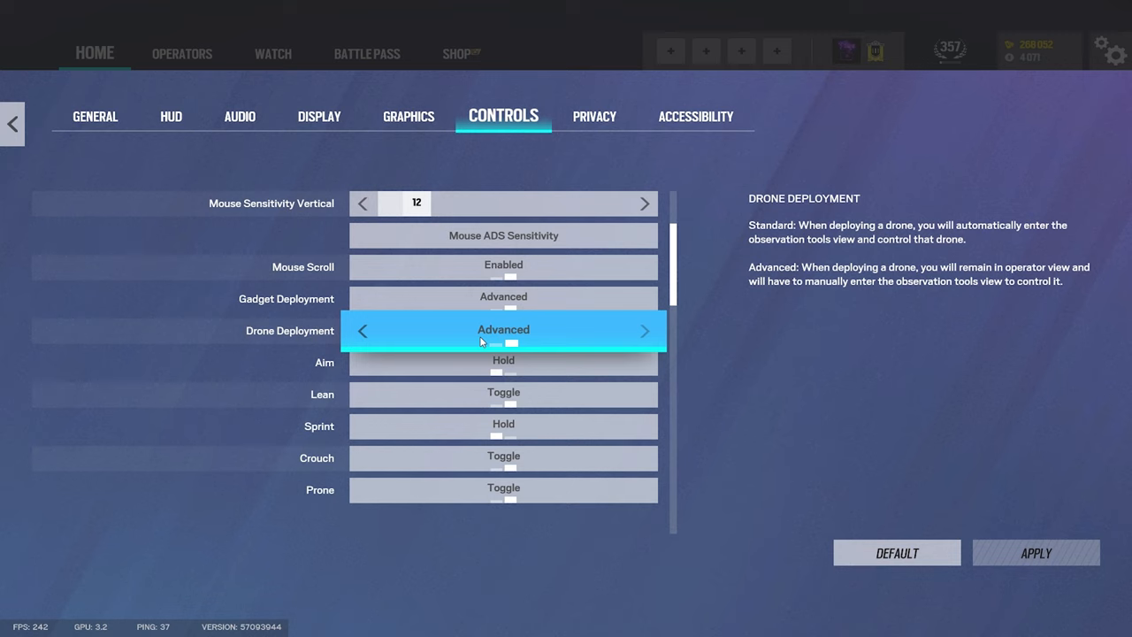
{"action": "scroll", "scroll_direction": "down", "scroll_amount": 3}
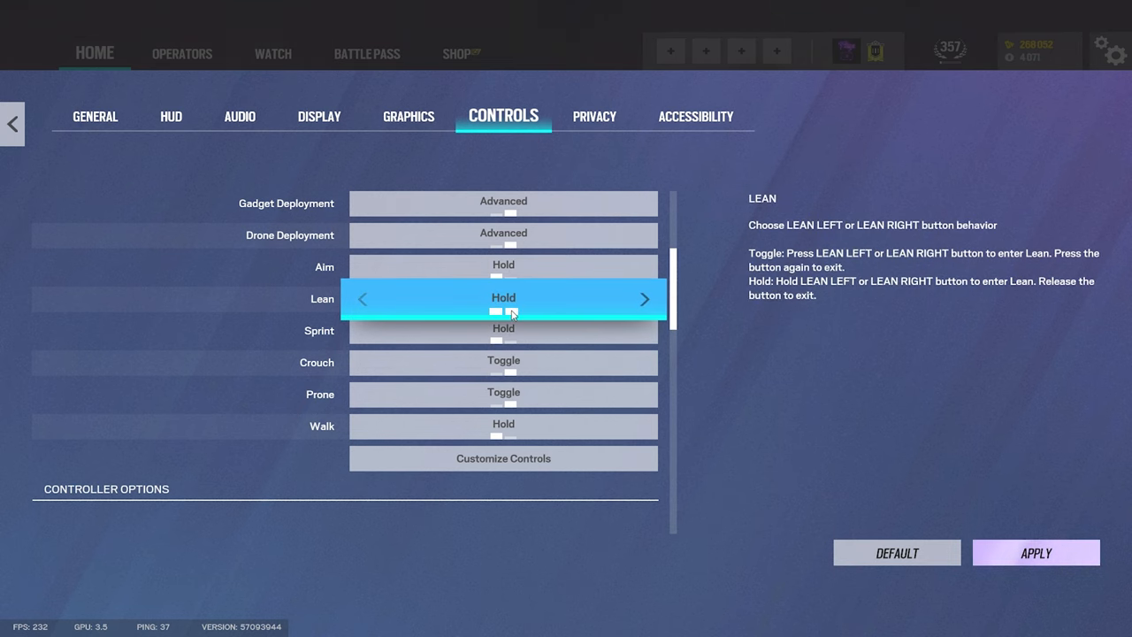
{"action": "scroll", "scroll_direction": "down", "scroll_amount": 3}
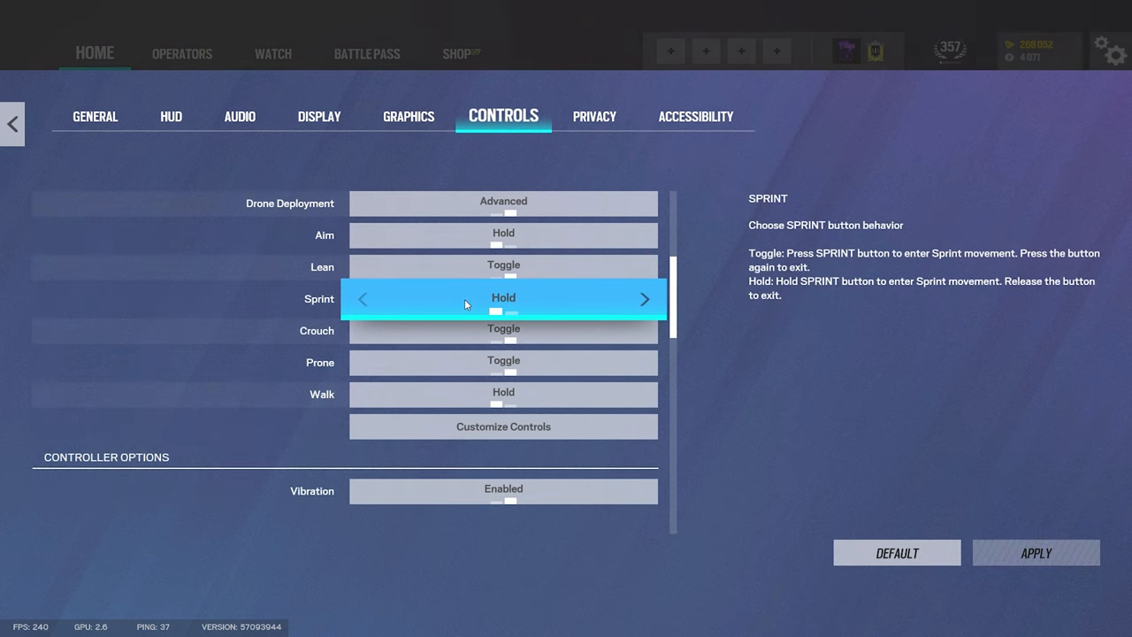
{"action": "mouse_move", "coordinate": [471, 319]}
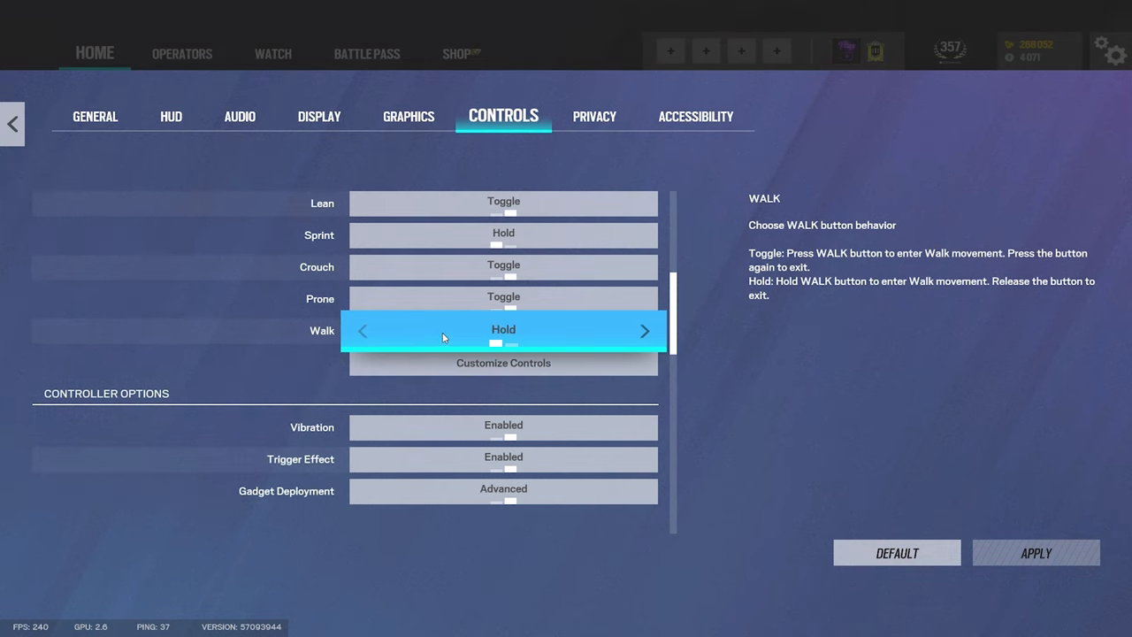
{"action": "left_click", "coordinate": [503, 363]}
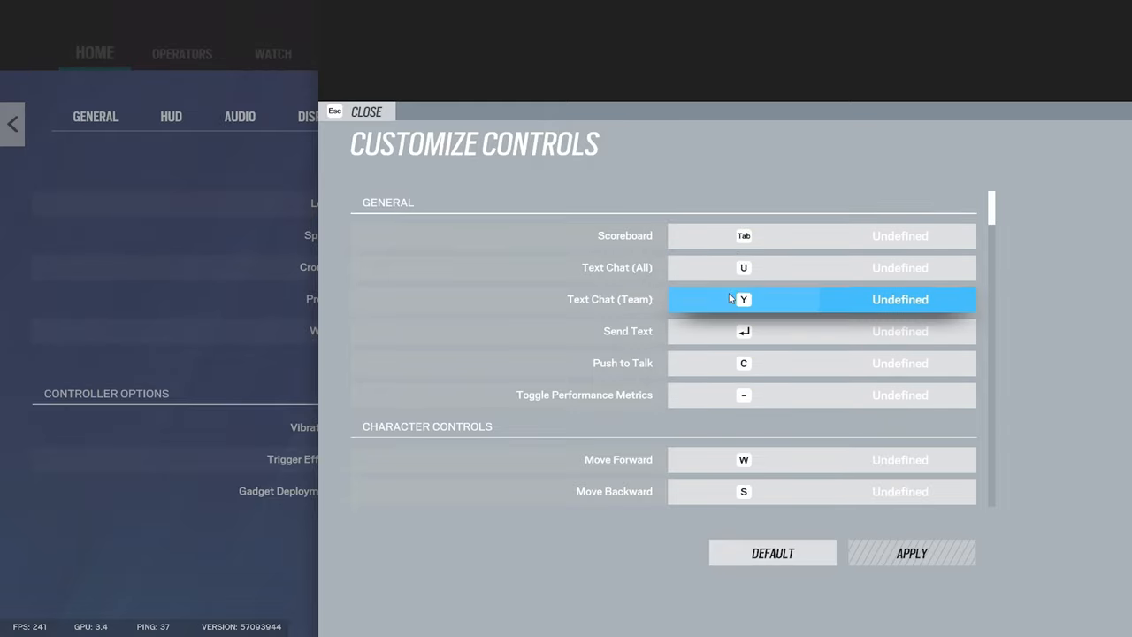
Scroll through the key bindings to review the observation tool and spectator controls.
{"action": "scroll", "scroll_direction": "down", "scroll_amount": 3}
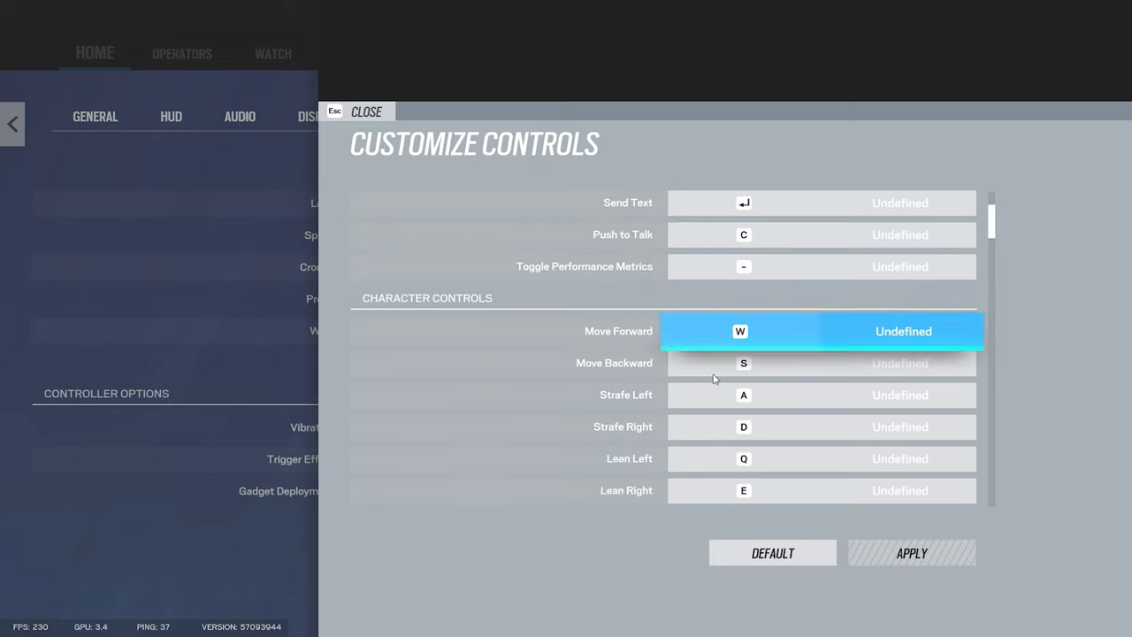
{"action": "scroll", "scroll_direction": "down", "scroll_amount": 3}
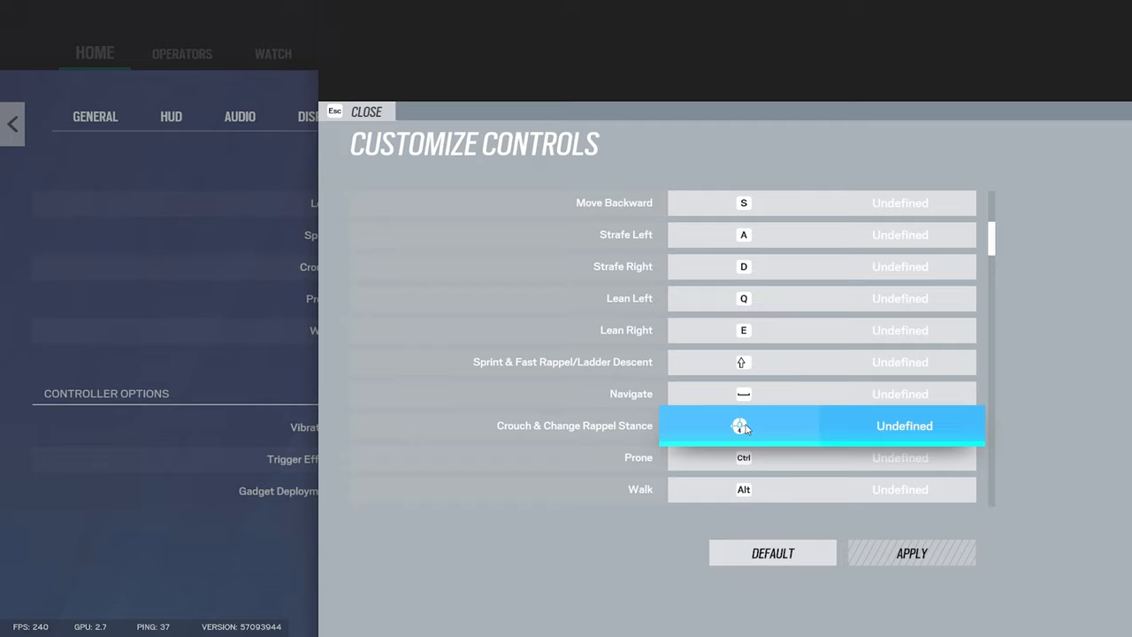
{"action": "scroll", "scroll_direction": "down", "scroll_amount": 3}
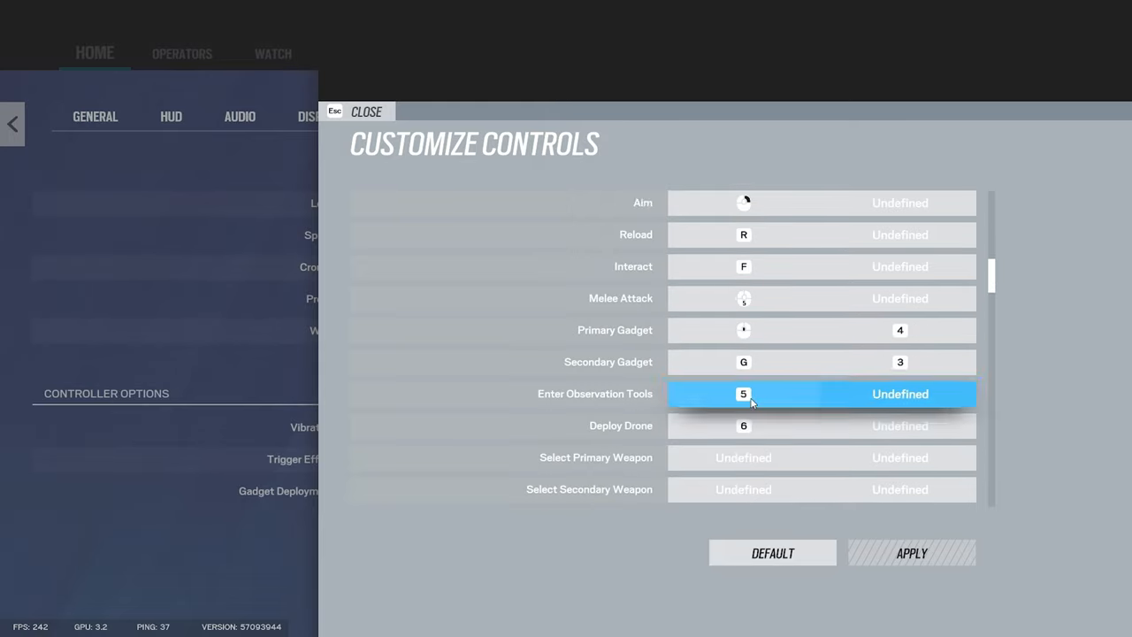
{"action": "scroll", "scroll_direction": "down", "scroll_amount": 3}
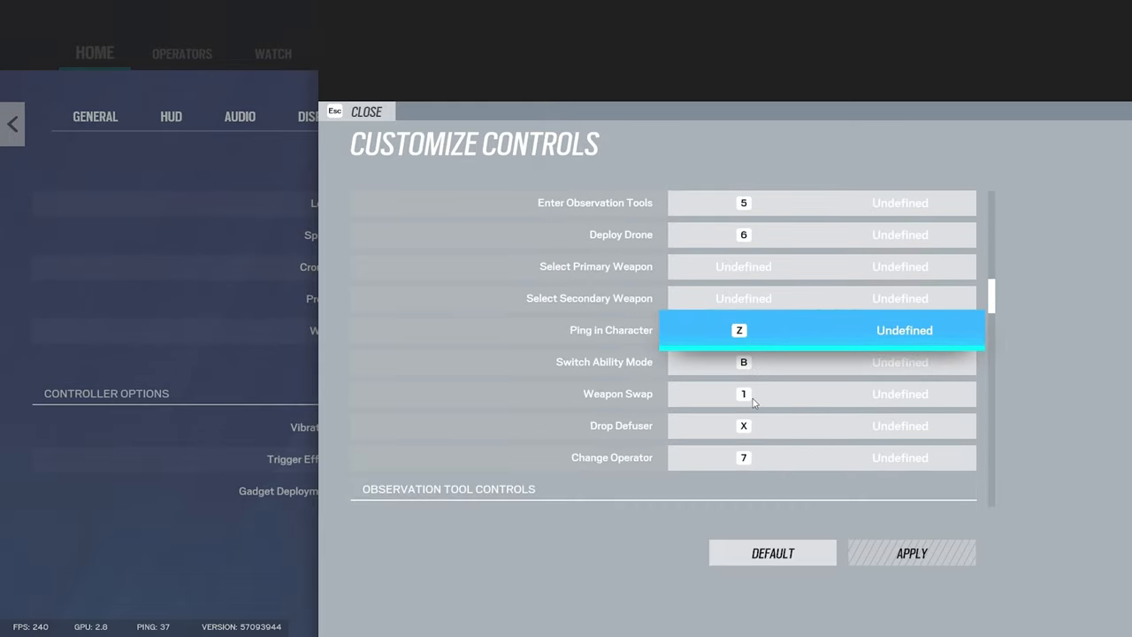
{"action": "scroll", "scroll_direction": "down", "scroll_amount": 3}
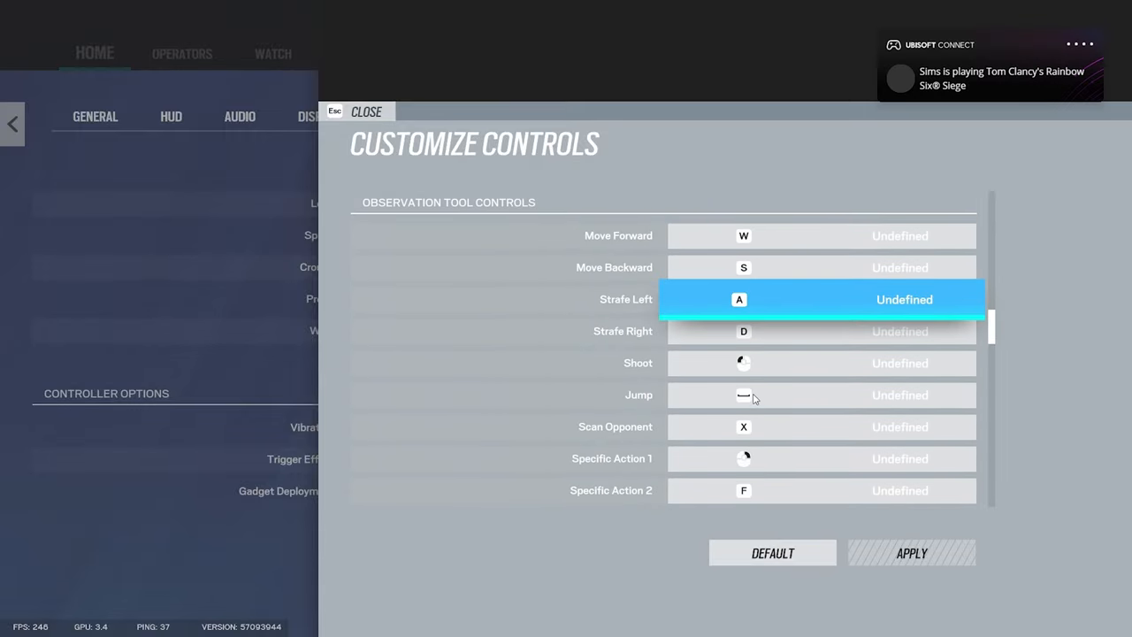
{"action": "scroll", "scroll_direction": "down", "scroll_amount": 3}
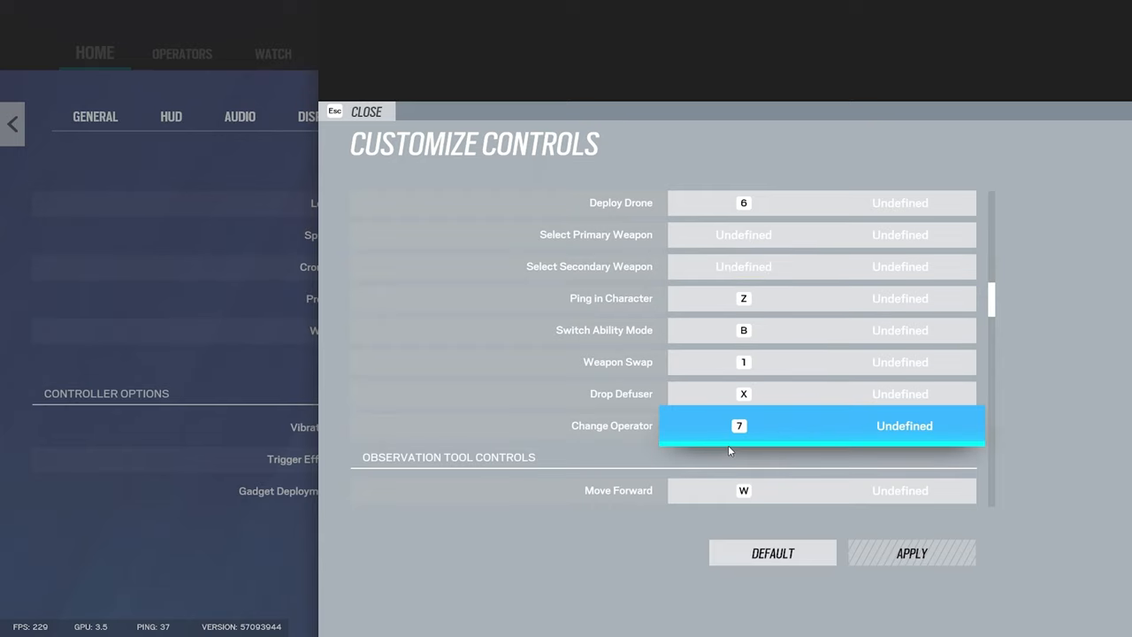
{"action": "left_click", "coordinate": [743, 362]}
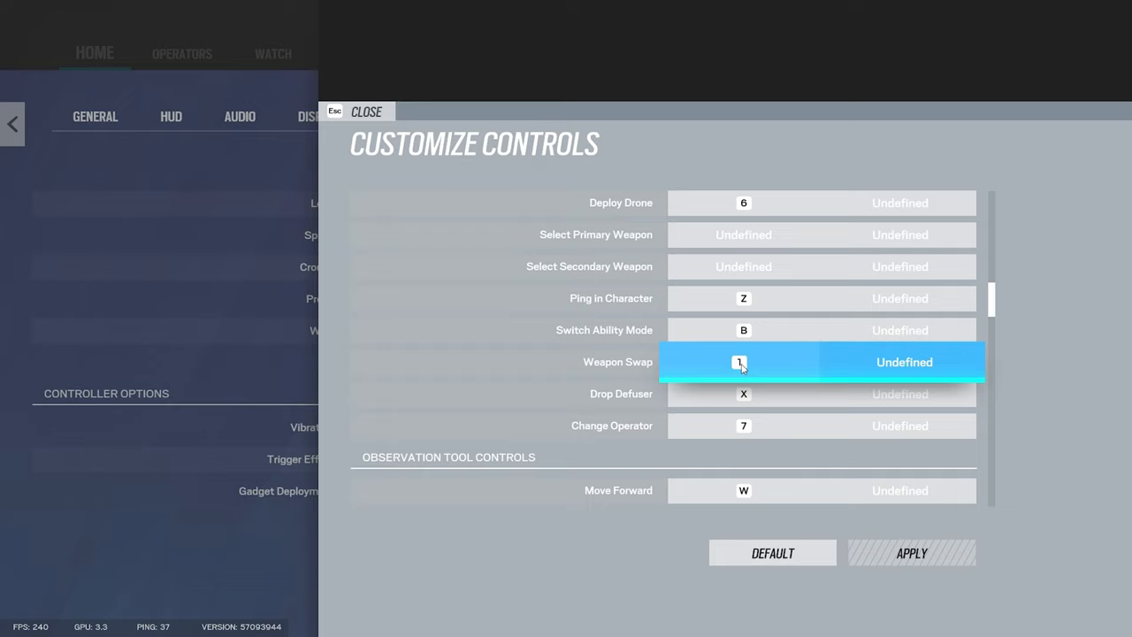
{"action": "mouse_move", "coordinate": [743, 330]}
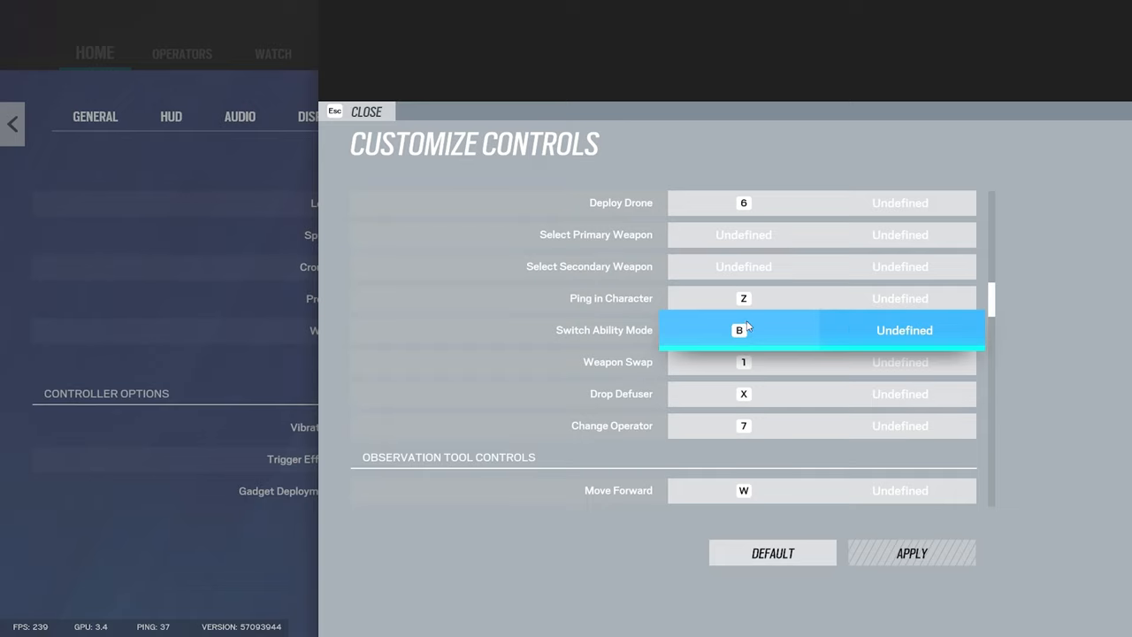
{"action": "mouse_move", "coordinate": [750, 324]}
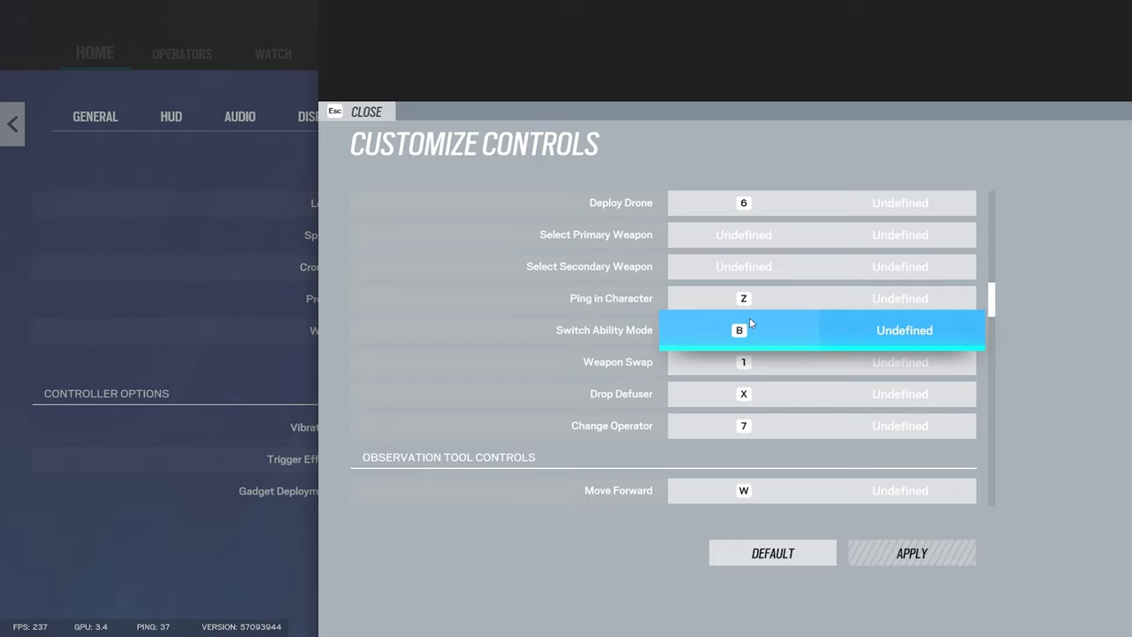
Scroll to the end of the bindings and close Customize Controls without changes.
{"action": "scroll", "scroll_direction": "down", "scroll_amount": 3}
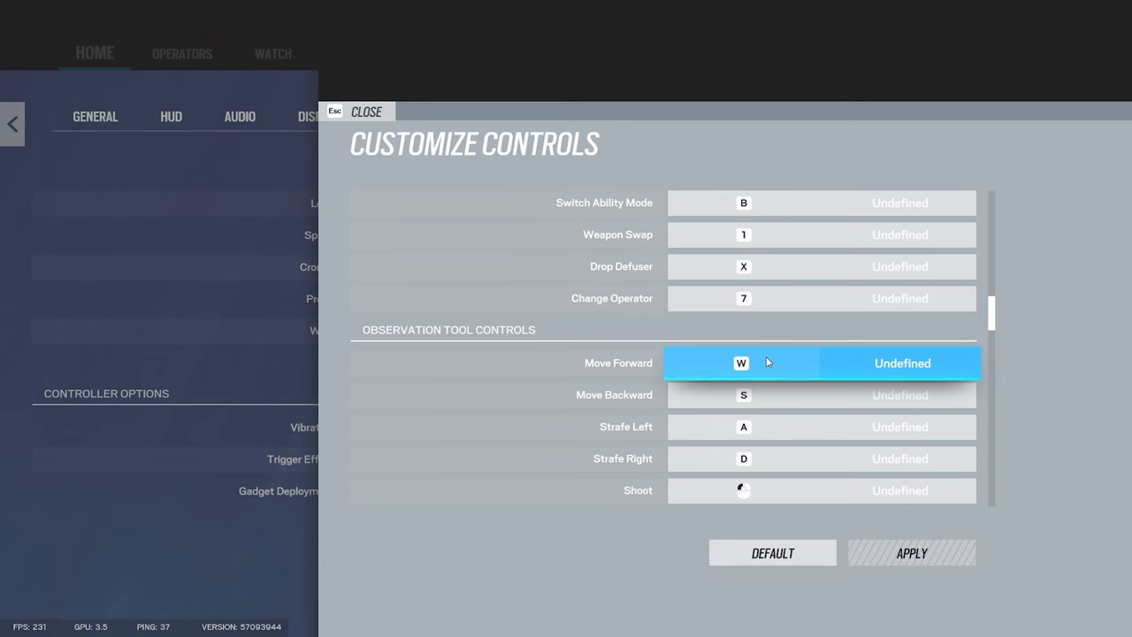
{"action": "scroll", "scroll_direction": "down", "scroll_amount": 3}
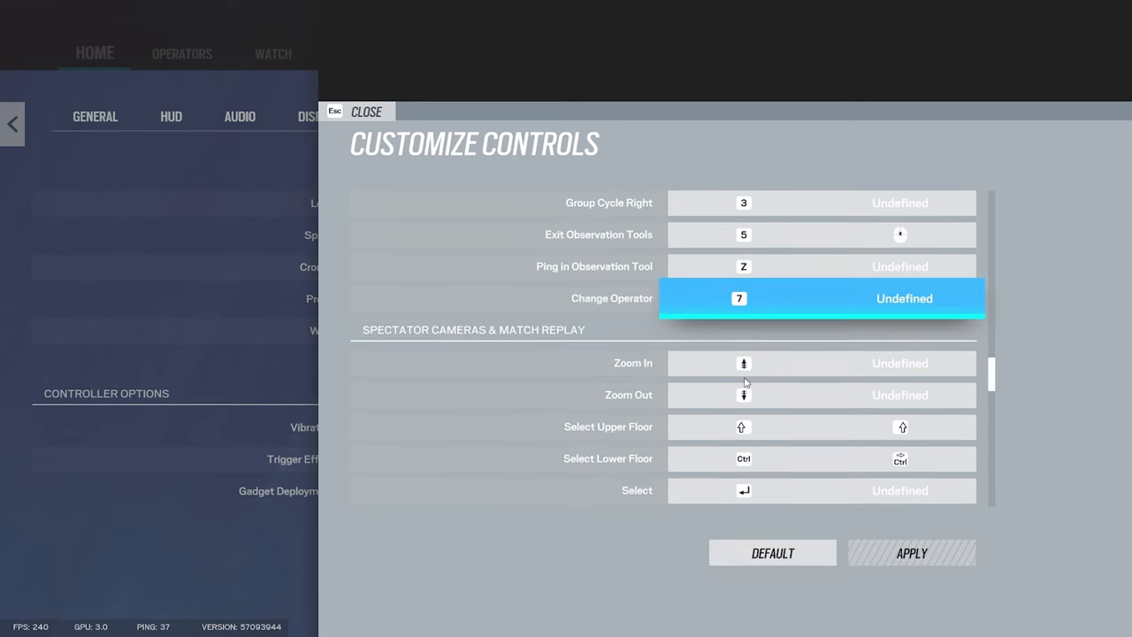
{"action": "left_click", "coordinate": [365, 111]}
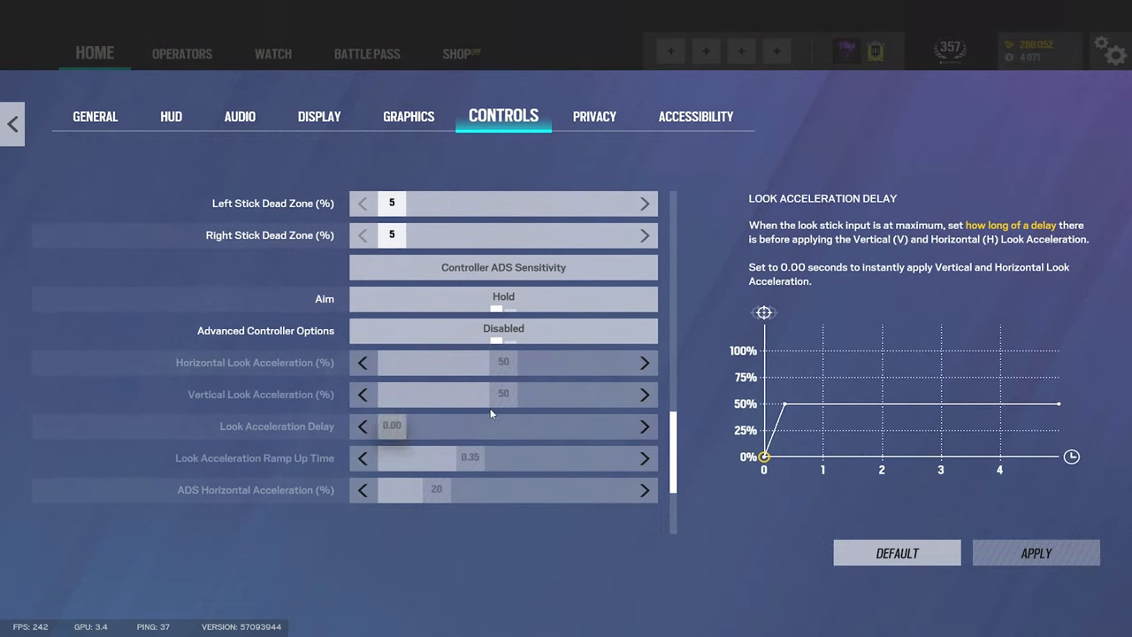
{"action": "scroll", "scroll_direction": "down", "scroll_amount": 3}
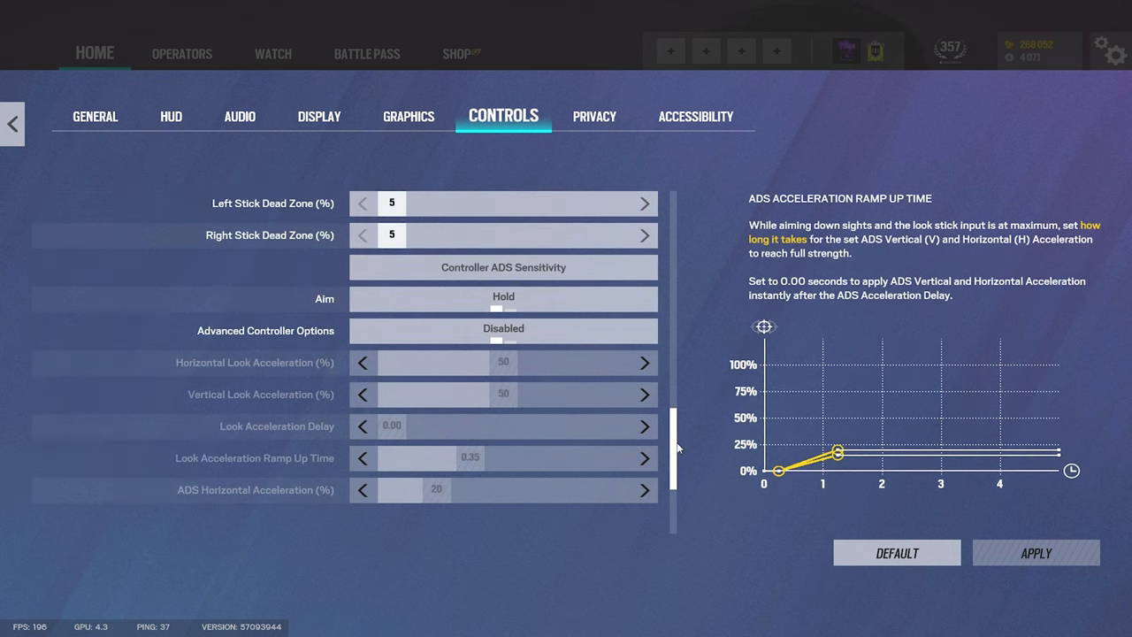
{"action": "scroll", "scroll_direction": "down", "scroll_amount": 3}
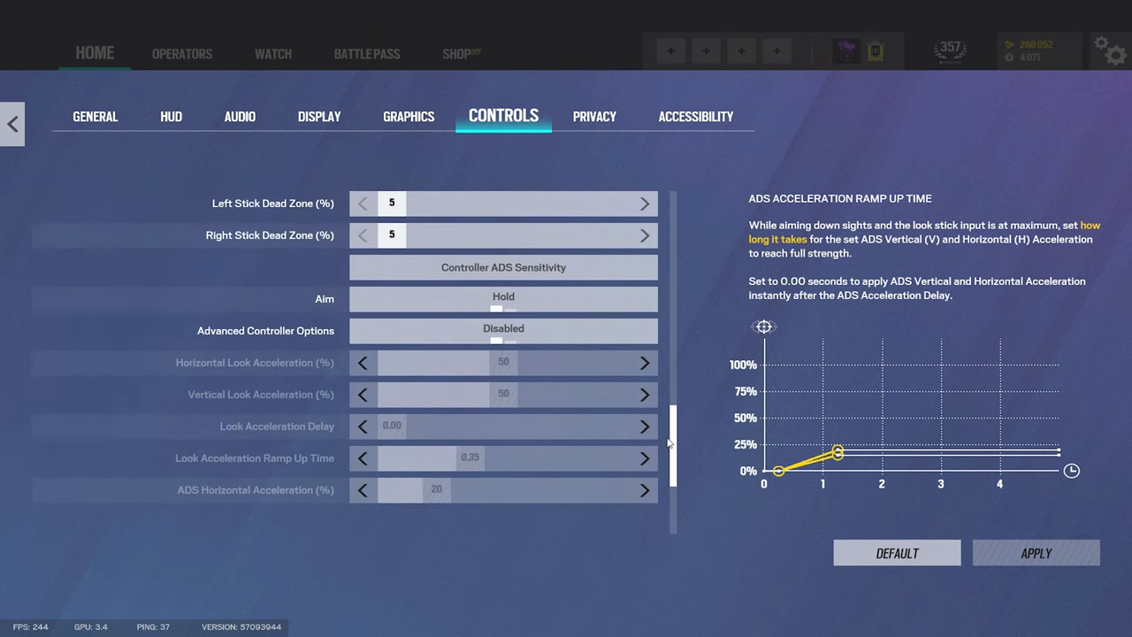
{"action": "scroll", "scroll_direction": "down", "scroll_amount": 3}
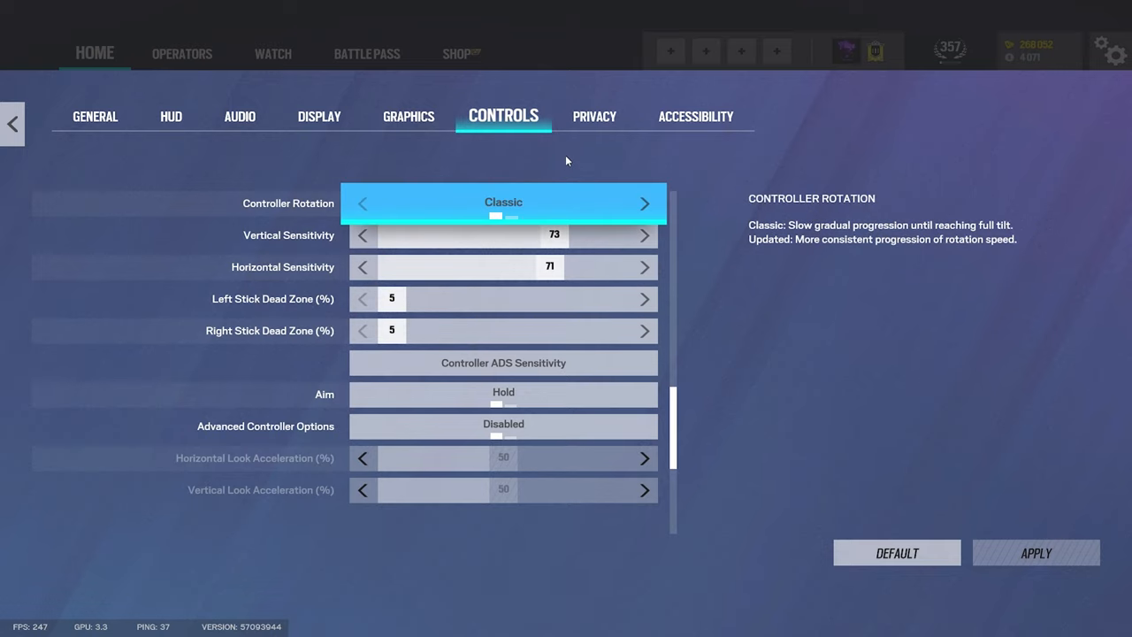
Review the Privacy tab with every option Off, then switch to Accessibility.
{"action": "left_click", "coordinate": [594, 116]}
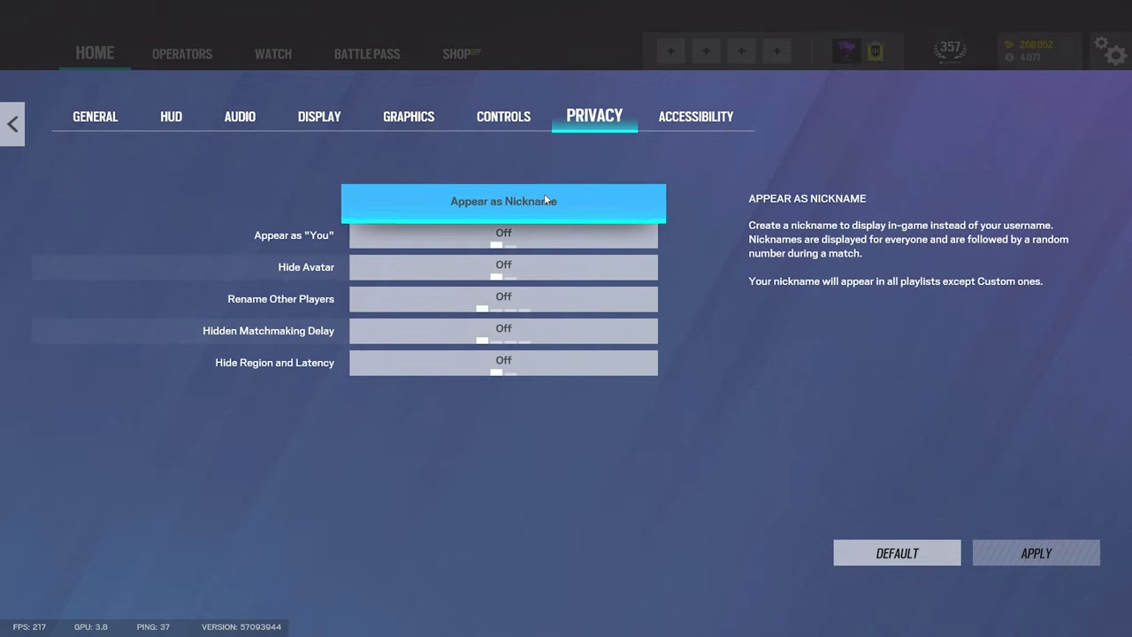
{"action": "mouse_move", "coordinate": [502, 362]}
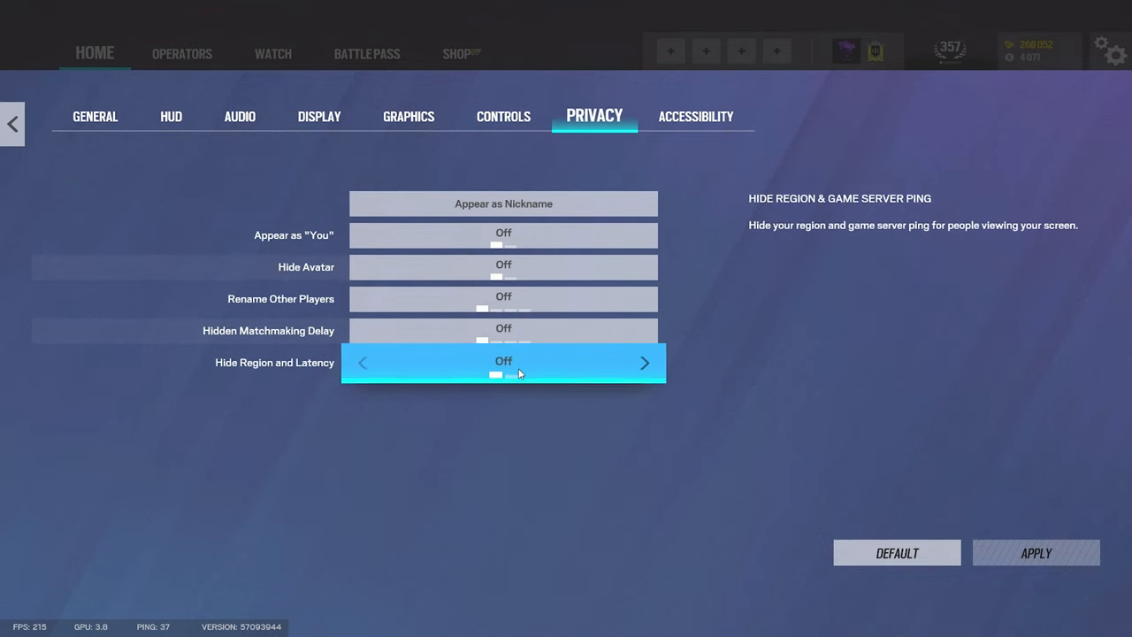
{"action": "mouse_move", "coordinate": [547, 327]}
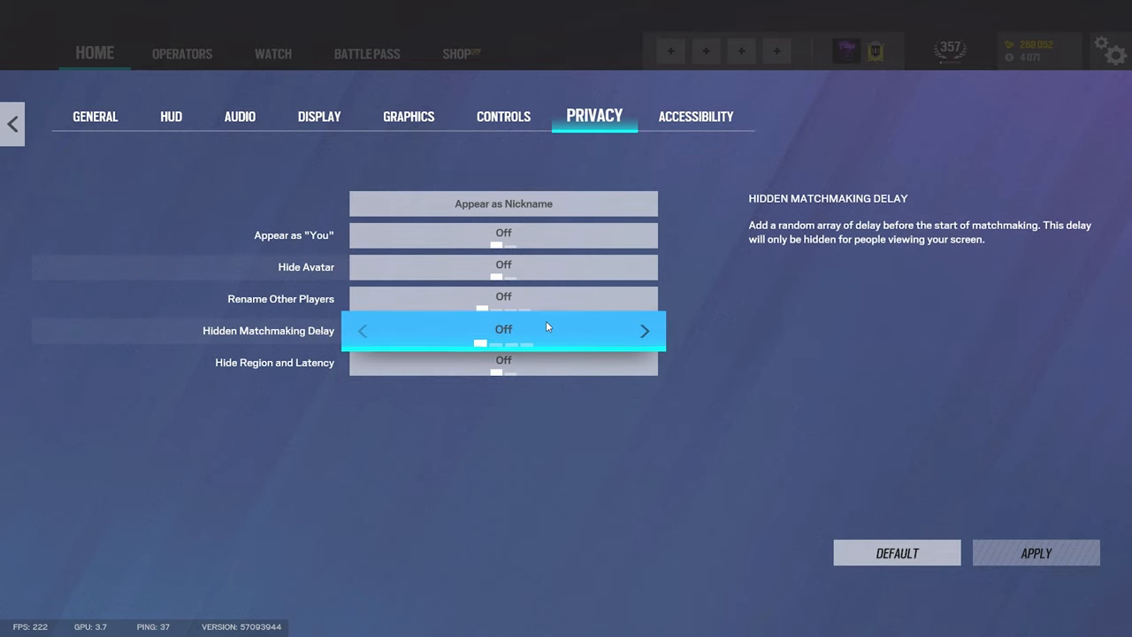
{"action": "left_click", "coordinate": [696, 116]}
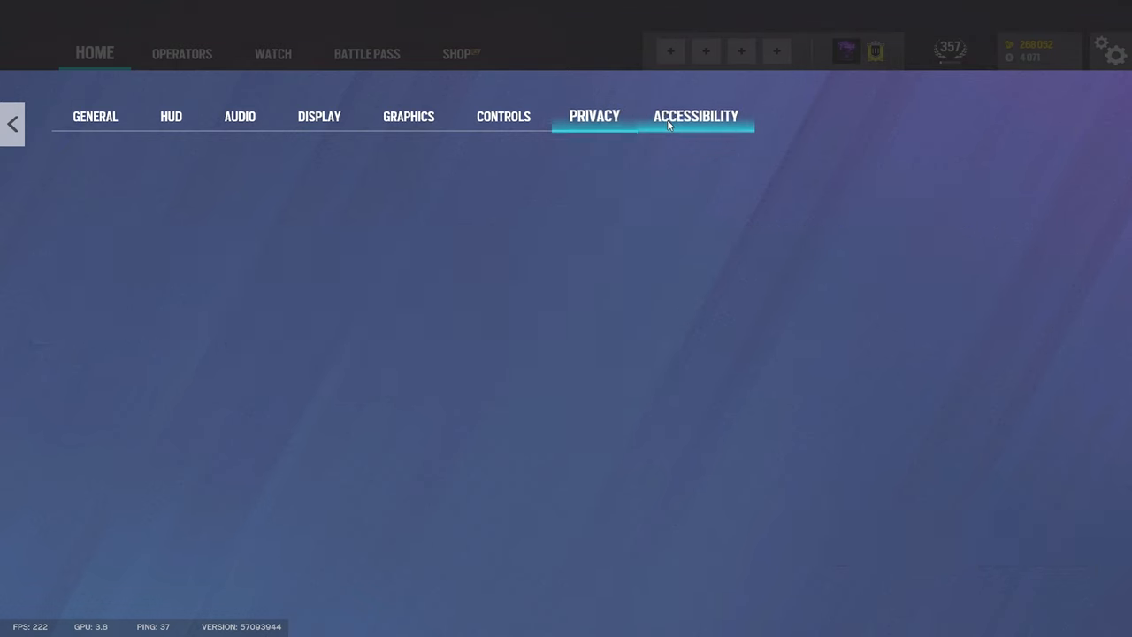
Return Optic Opacity to 100 after a test drag, keep Screen Shake Off, and review chat preferences.
{"action": "left_click", "coordinate": [696, 115]}
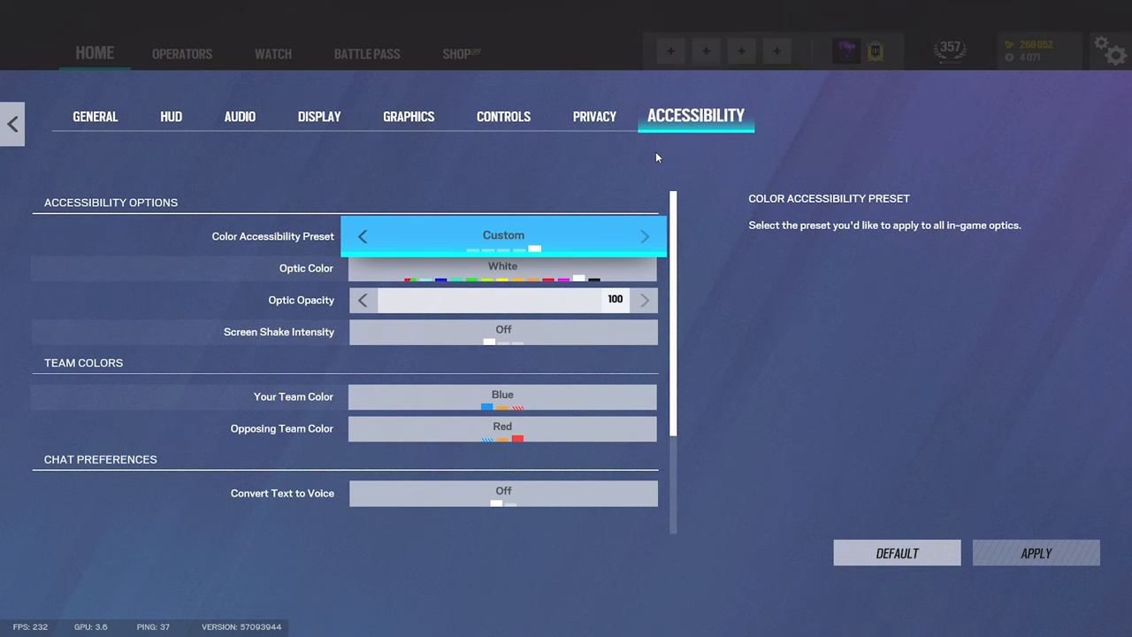
{"action": "scroll", "scroll_direction": "down", "scroll_amount": 3}
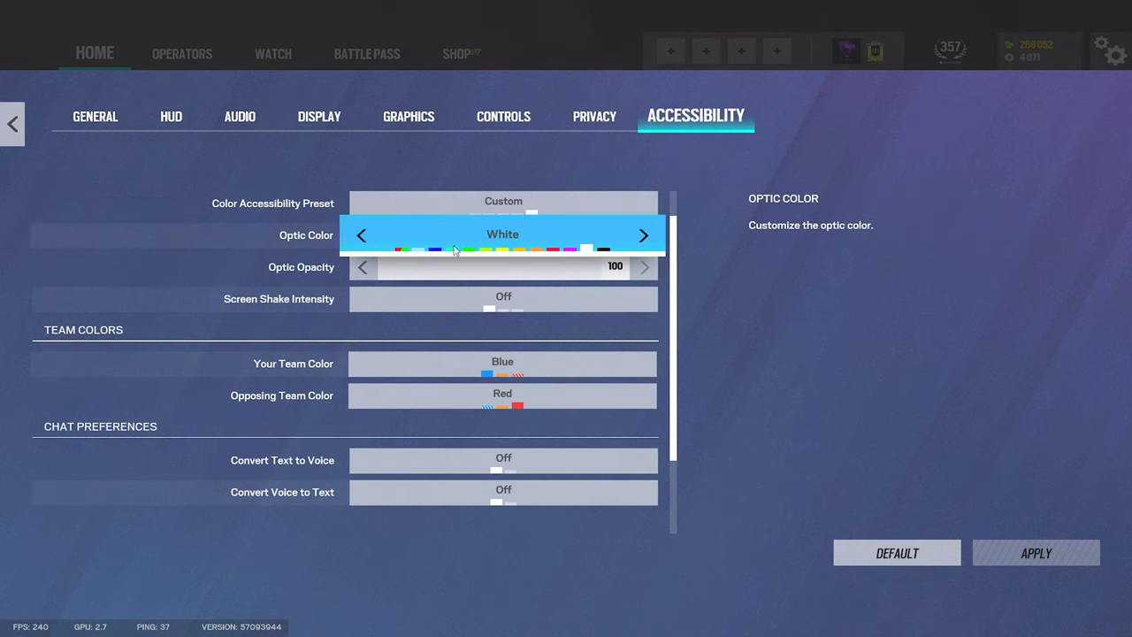
{"action": "left_click_drag", "start_coordinate": [610, 266], "coordinate": [575, 266]}
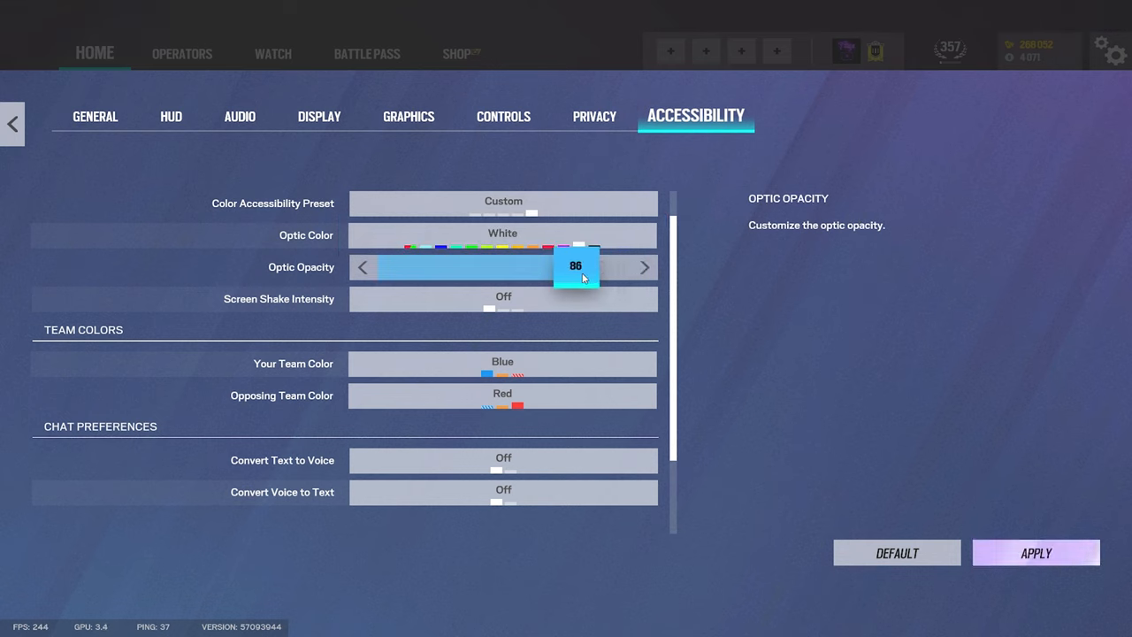
{"action": "left_click_drag", "start_coordinate": [576, 268], "coordinate": [530, 267]}
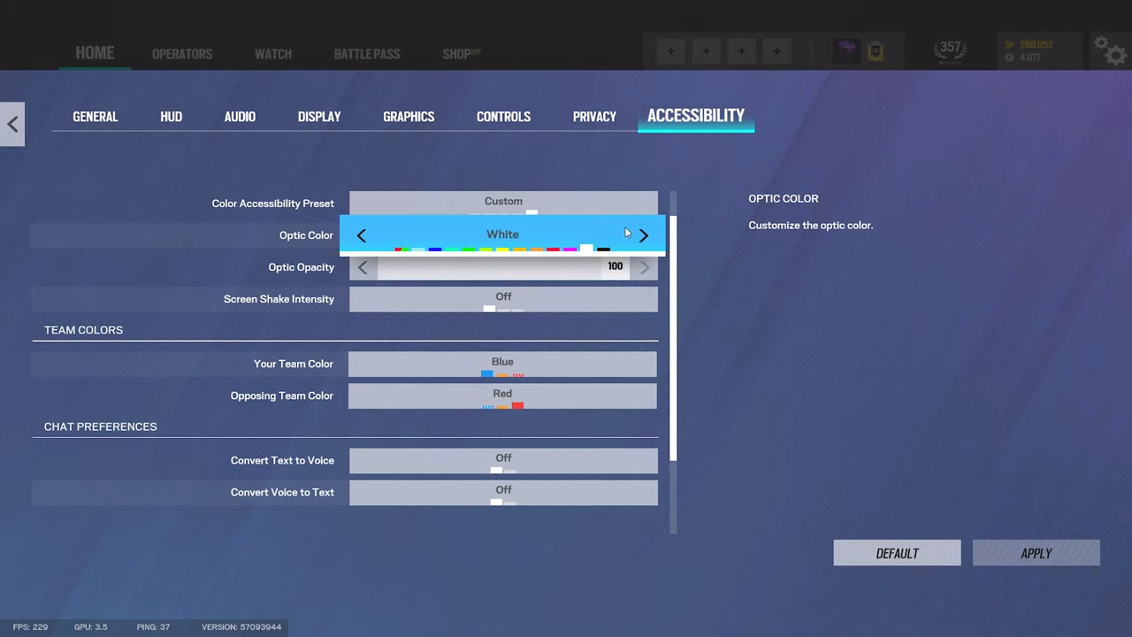
{"action": "mouse_move", "coordinate": [503, 298]}
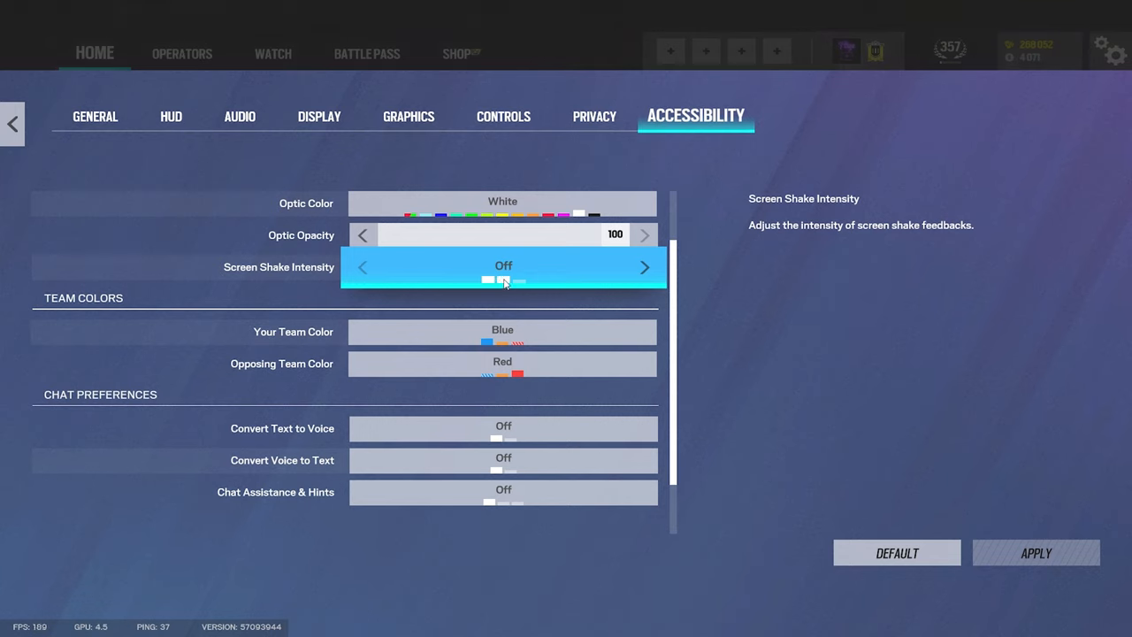
{"action": "left_click", "coordinate": [645, 266]}
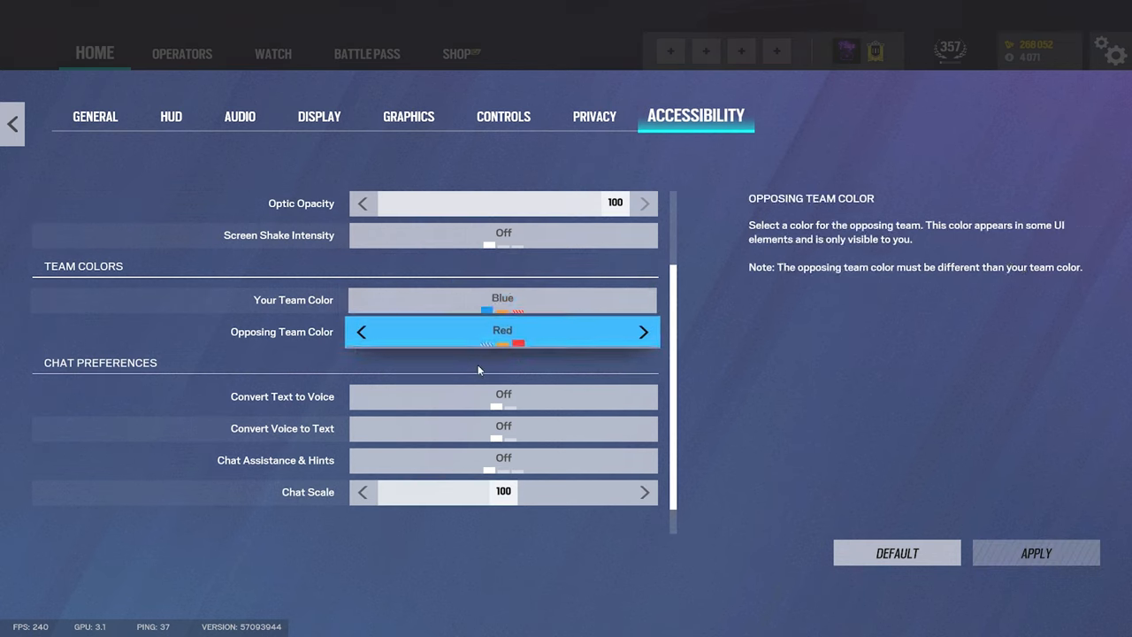
{"action": "scroll", "scroll_direction": "down", "scroll_amount": 3}
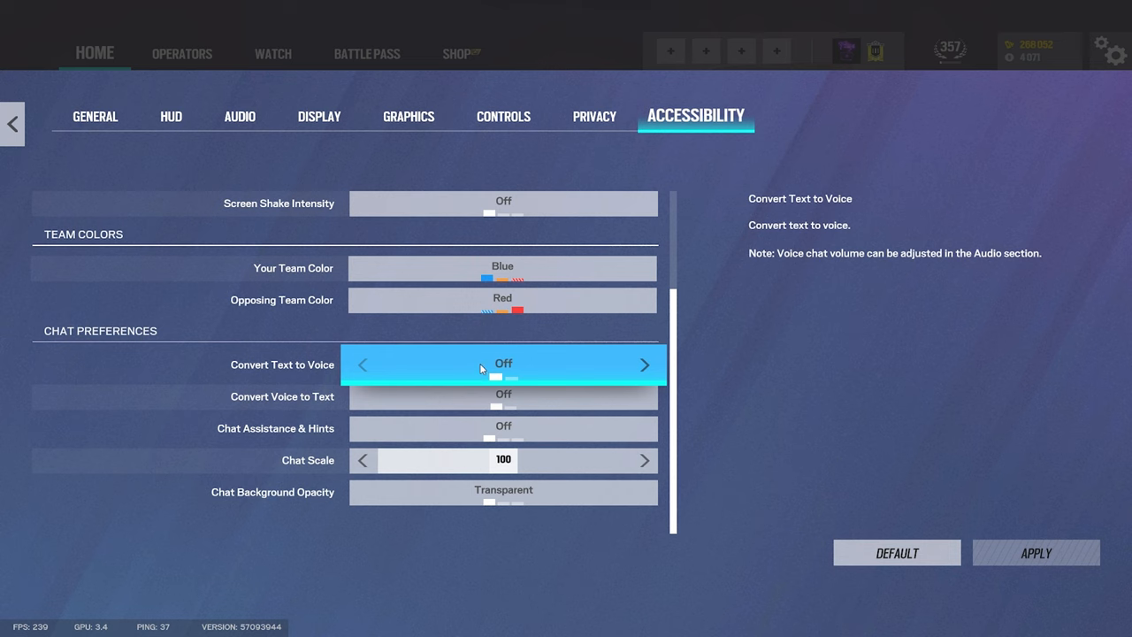
{"action": "mouse_move", "coordinate": [503, 460]}
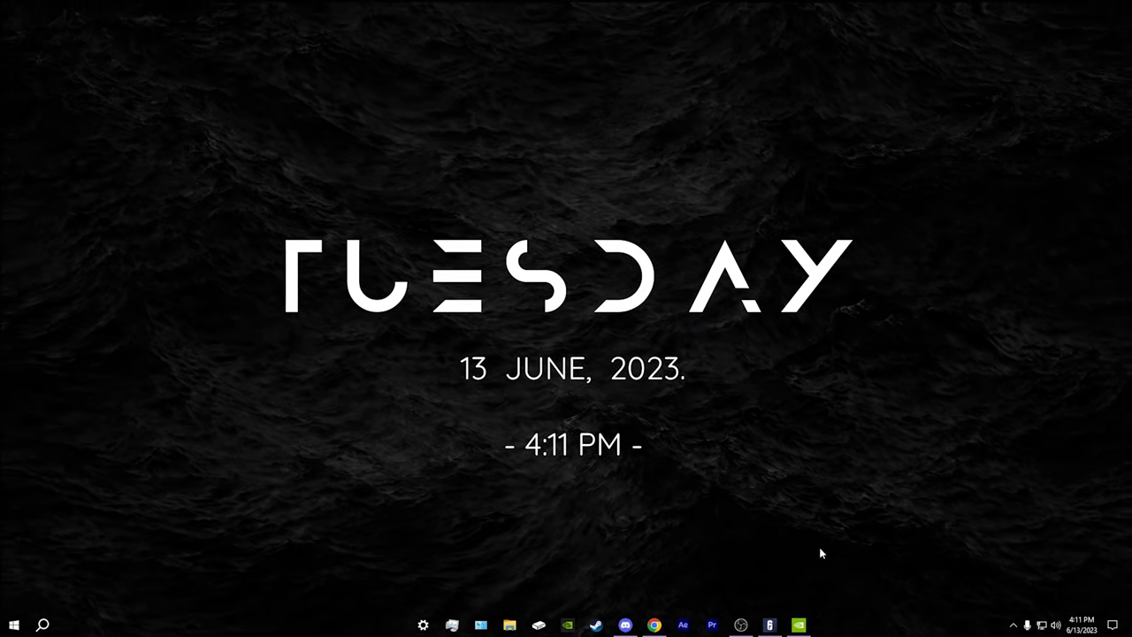
Expand the hidden system tray icons on the Windows taskbar.
{"action": "left_click", "coordinate": [1015, 625]}
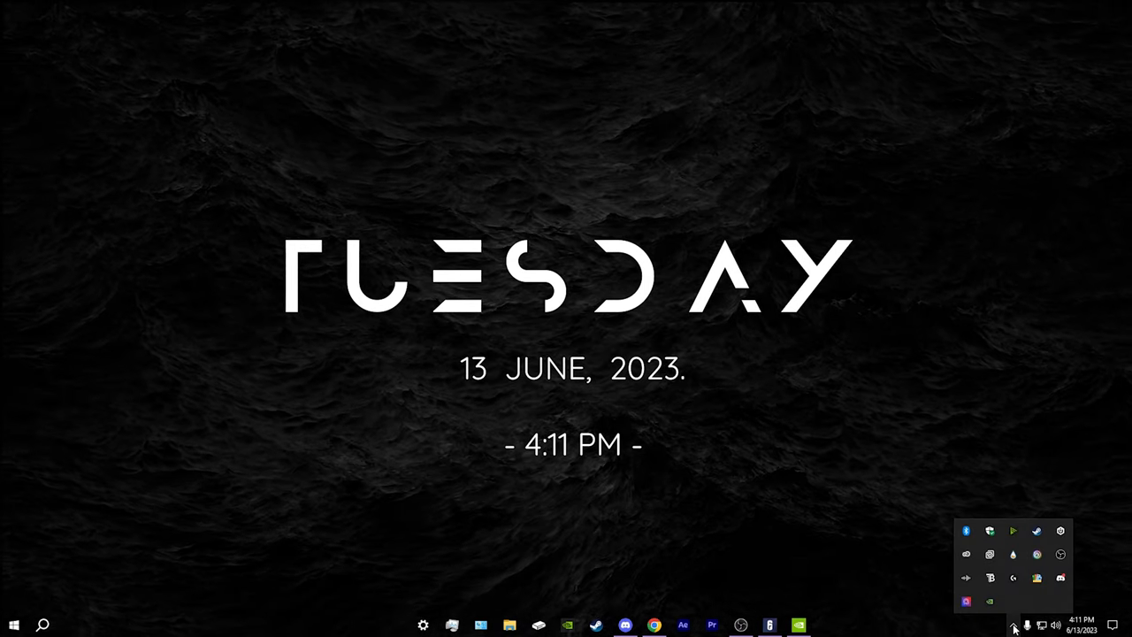
{"action": "mouse_move", "coordinate": [866, 487]}
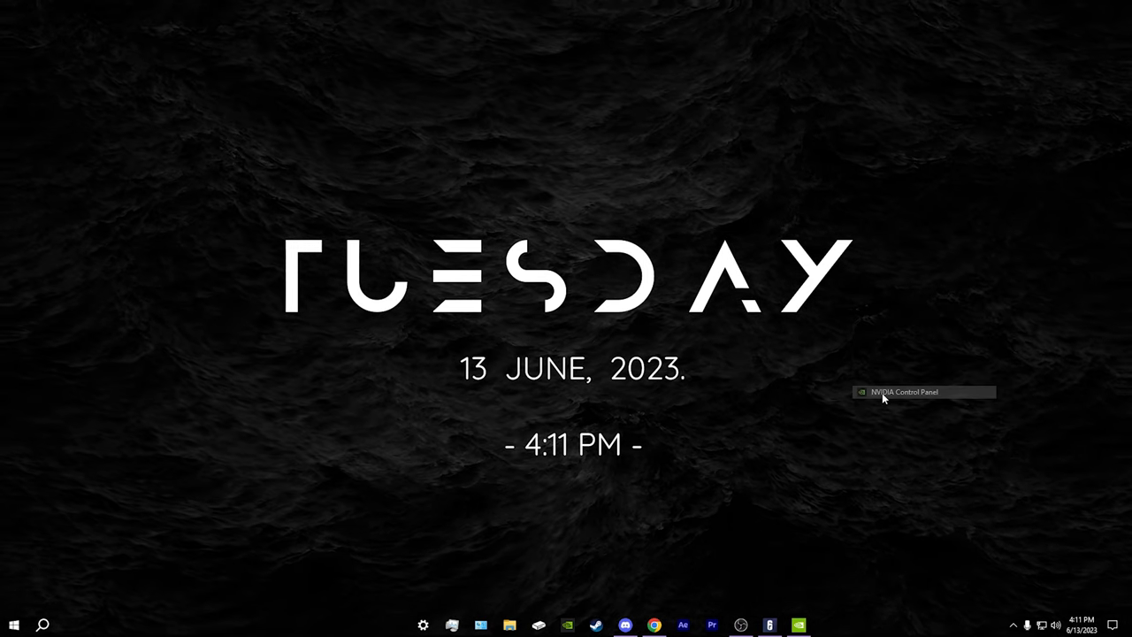
{"action": "mouse_move", "coordinate": [650, 292]}
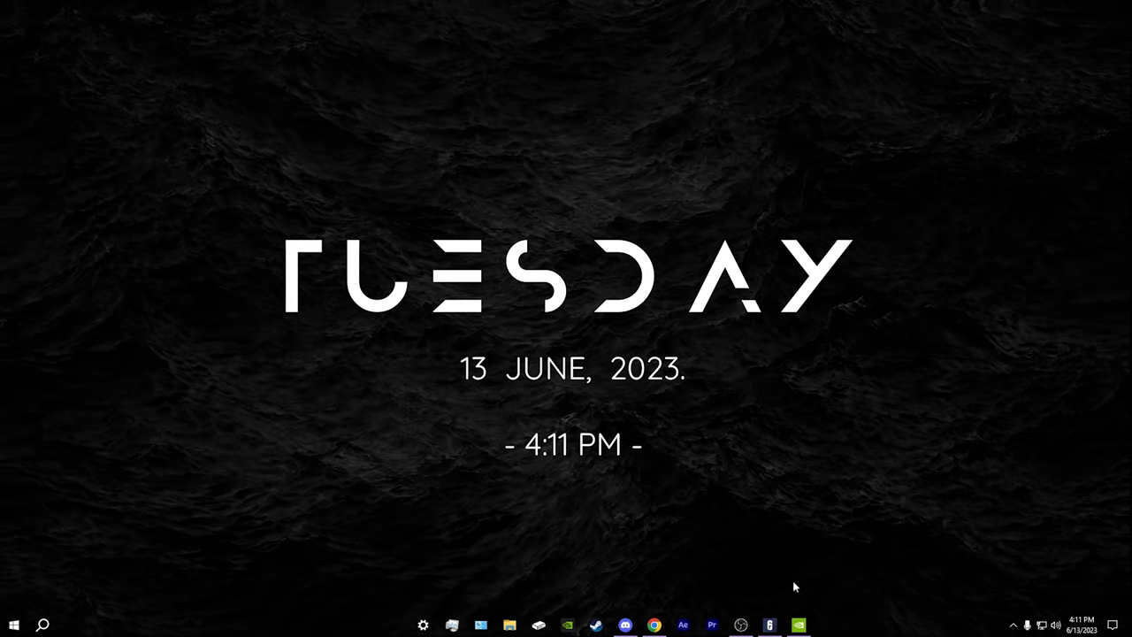
Open Adjust image settings with preview and select 'Use the advanced 3D image settings'.
{"action": "left_click", "coordinate": [797, 626]}
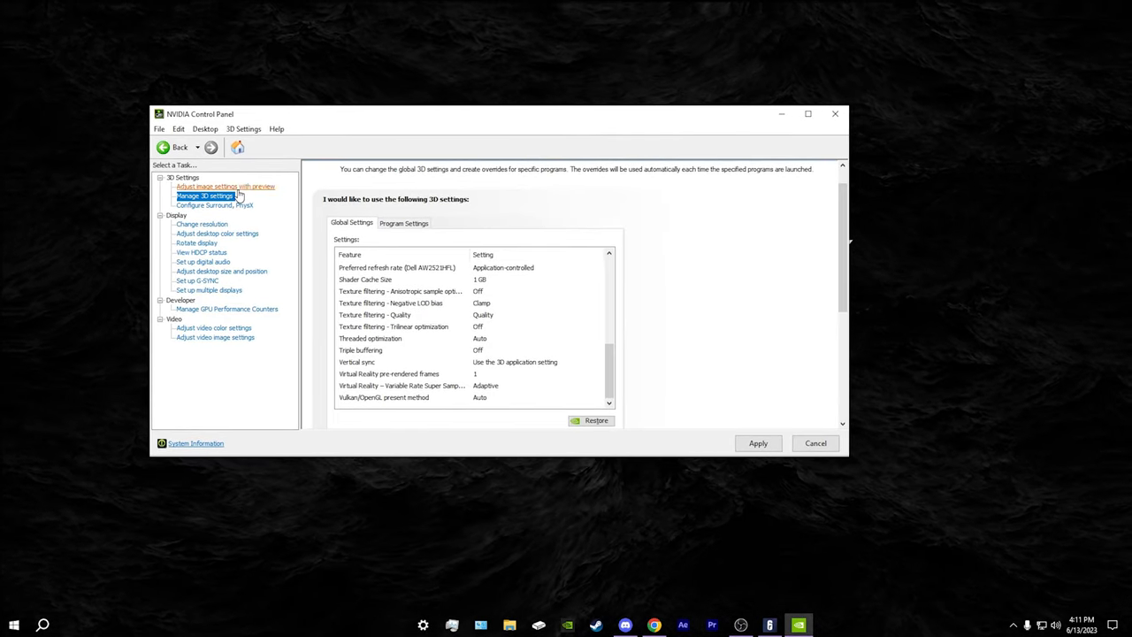
{"action": "left_click", "coordinate": [225, 186]}
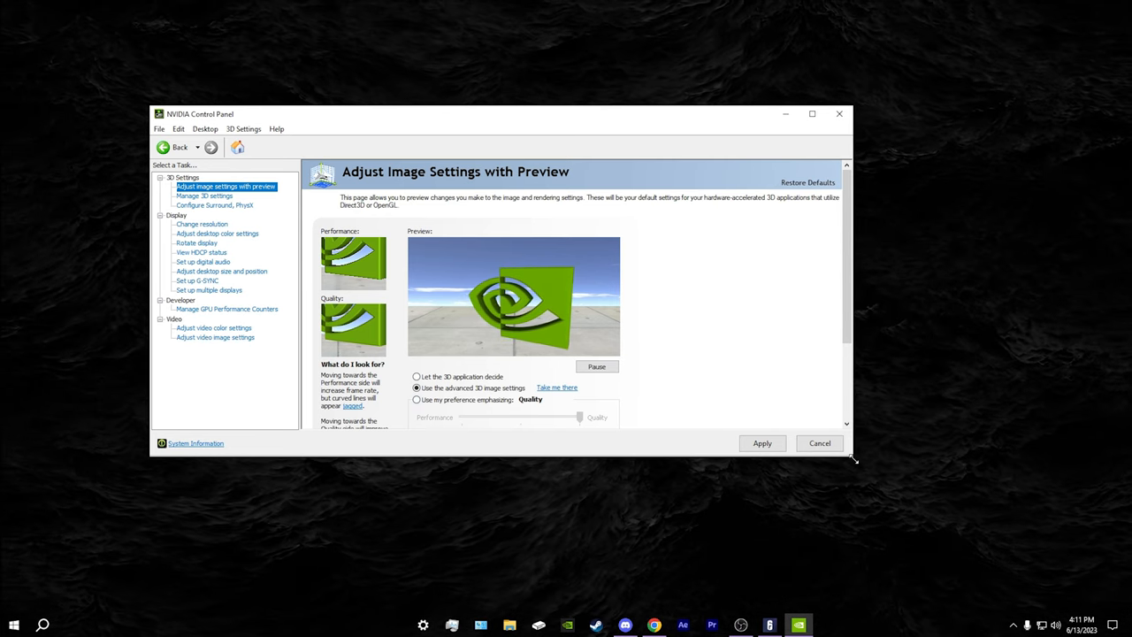
{"action": "left_click", "coordinate": [416, 400]}
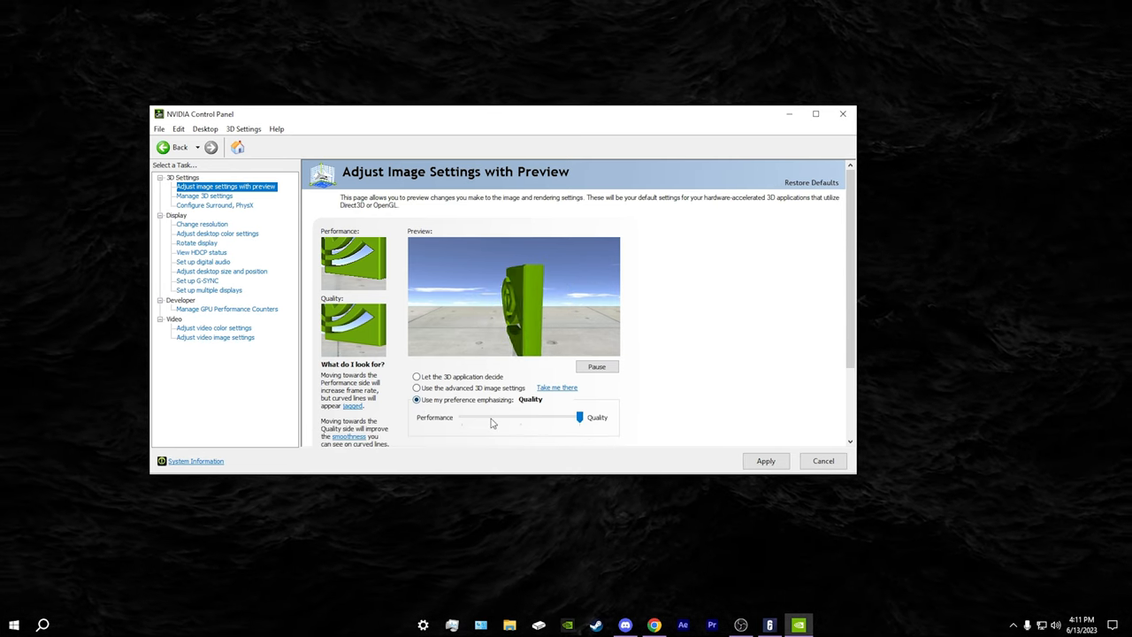
{"action": "left_click", "coordinate": [416, 387]}
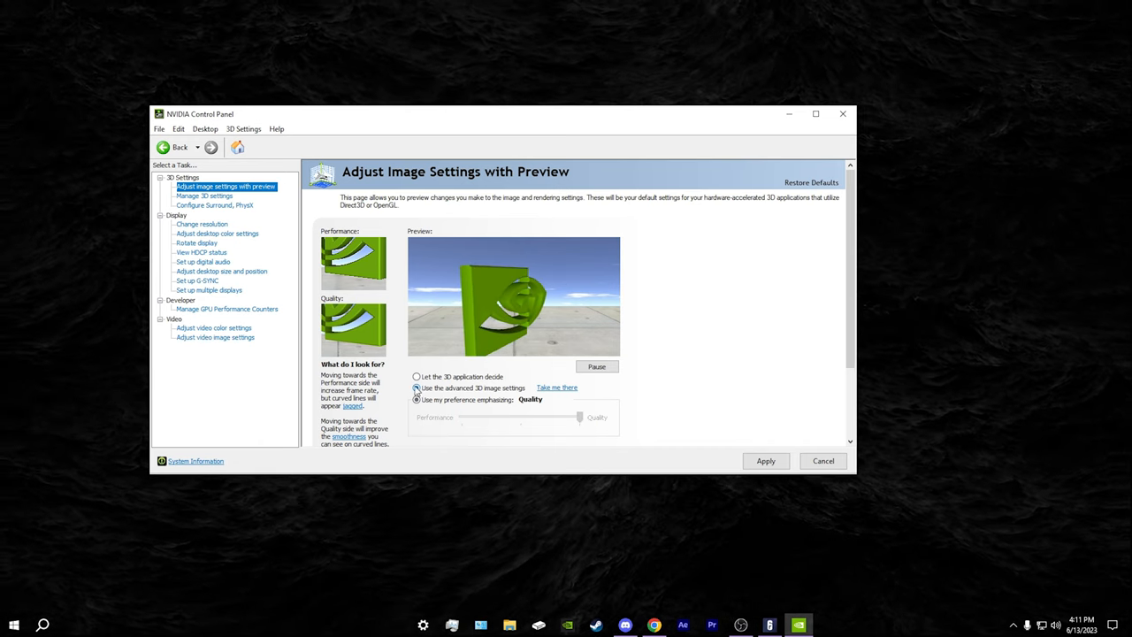
Scroll the Manage 3D Settings global list: image scaling off, 16x anisotropic filtering, FXAA off.
{"action": "left_click", "coordinate": [203, 196]}
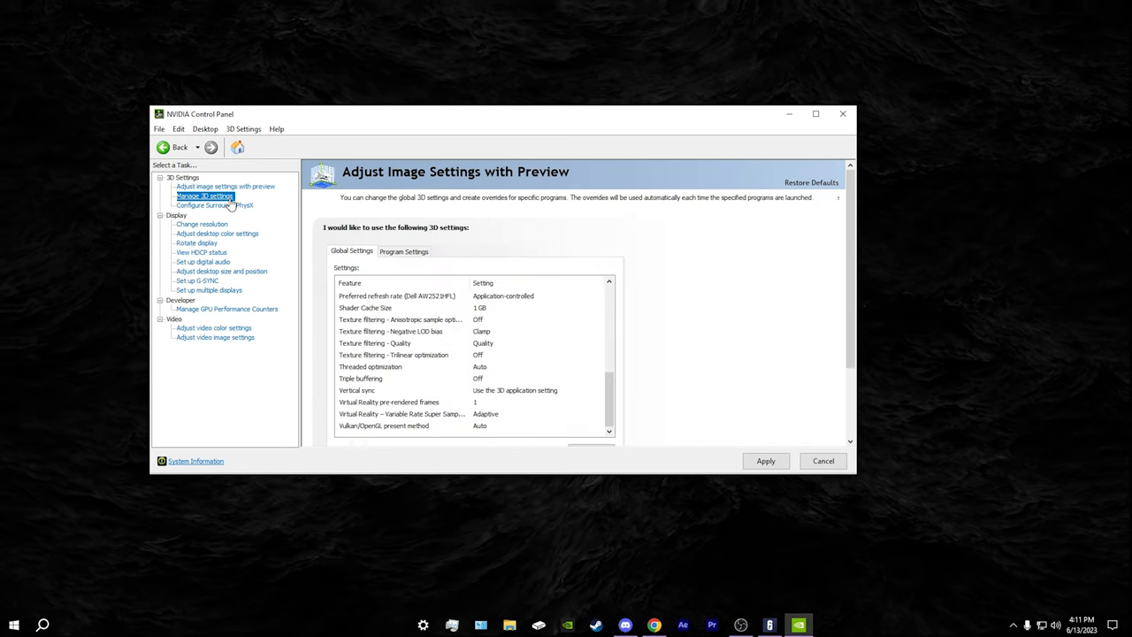
{"action": "left_click", "coordinate": [204, 195]}
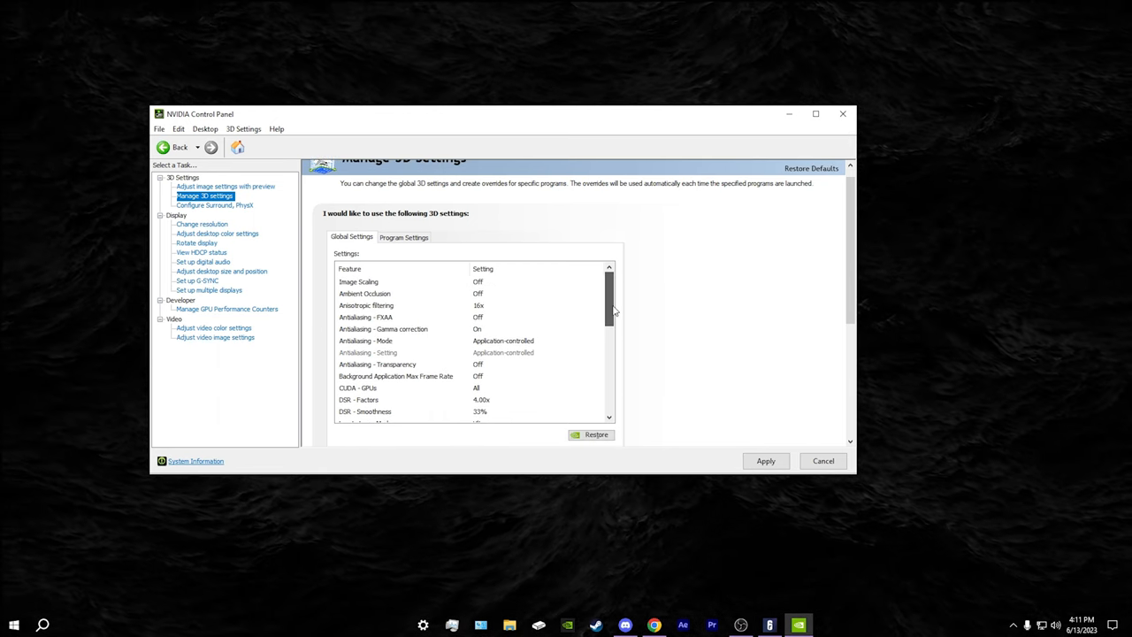
{"action": "scroll", "scroll_direction": "down", "scroll_amount": 3}
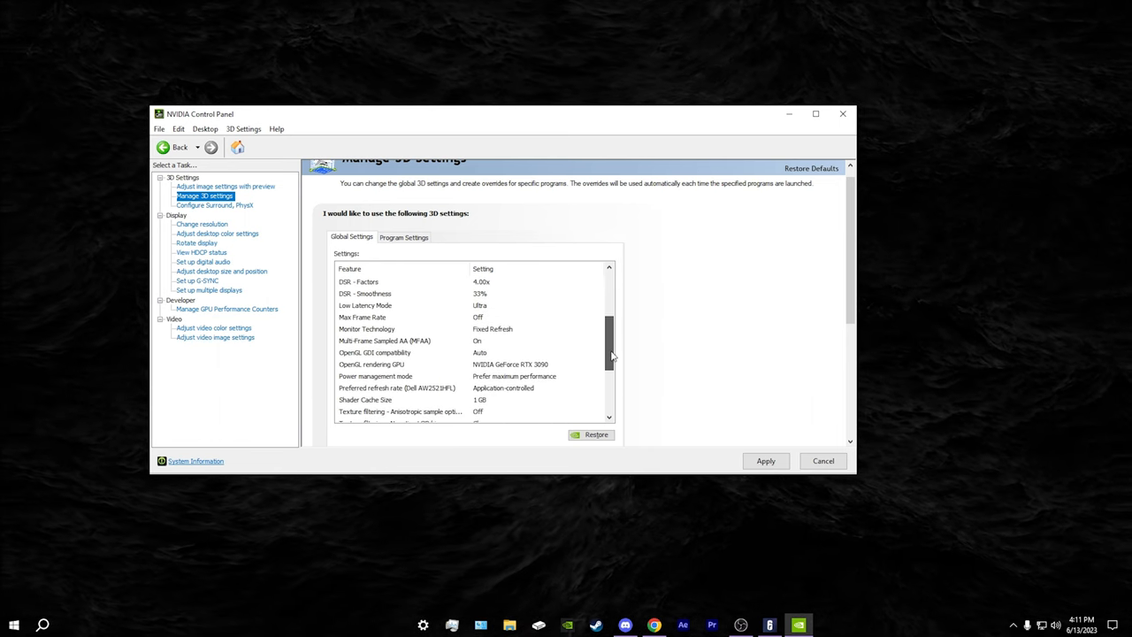
{"action": "scroll", "scroll_direction": "down", "scroll_amount": 3}
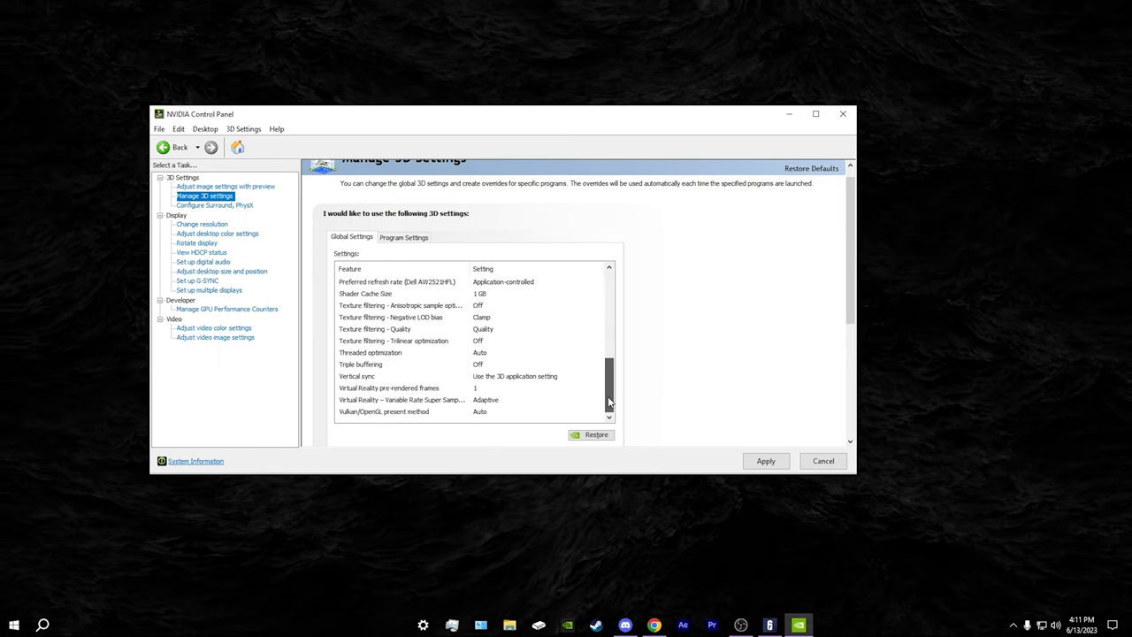
{"action": "mouse_move", "coordinate": [609, 407]}
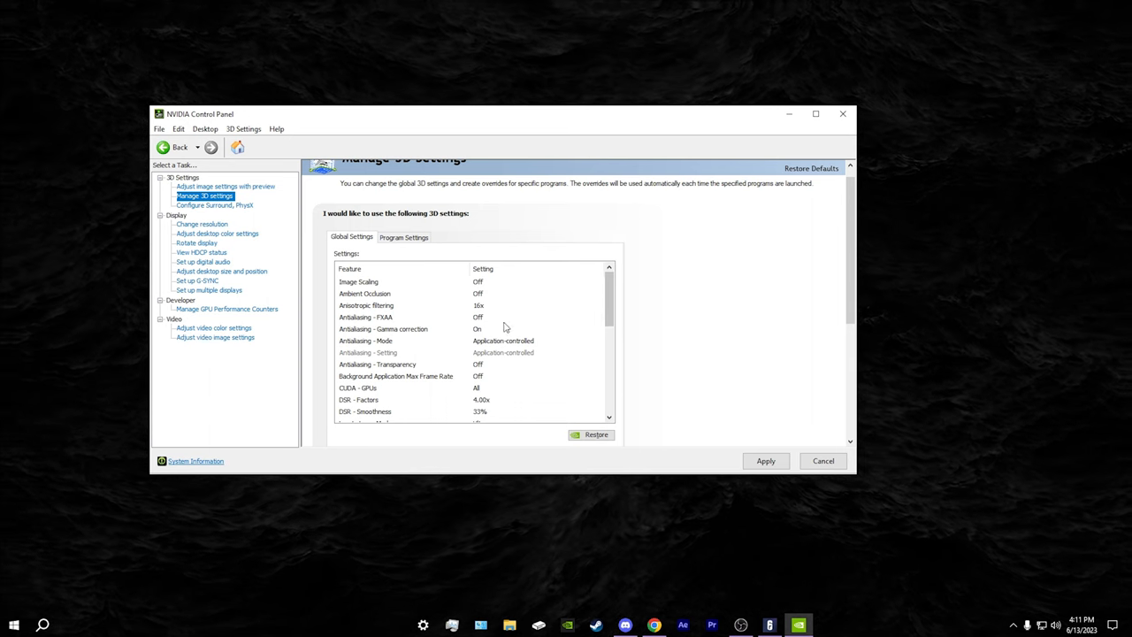
{"action": "mouse_move", "coordinate": [219, 223]}
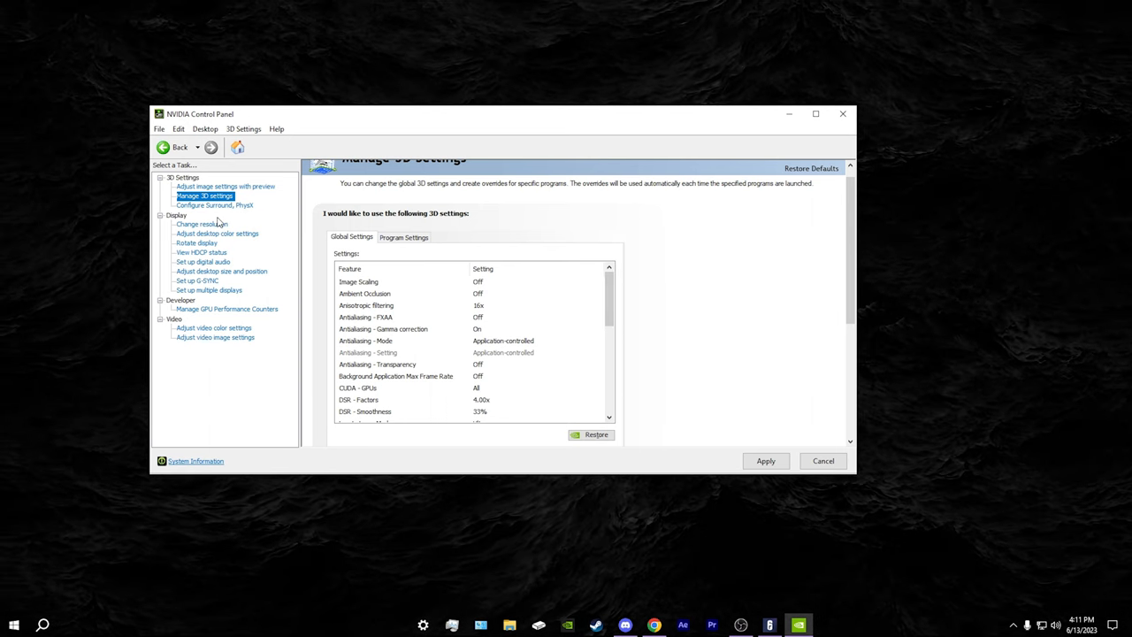
Set the Dell display to PC 1920 × 1080 at 240Hz, apply, and keep it.
{"action": "left_click", "coordinate": [202, 224]}
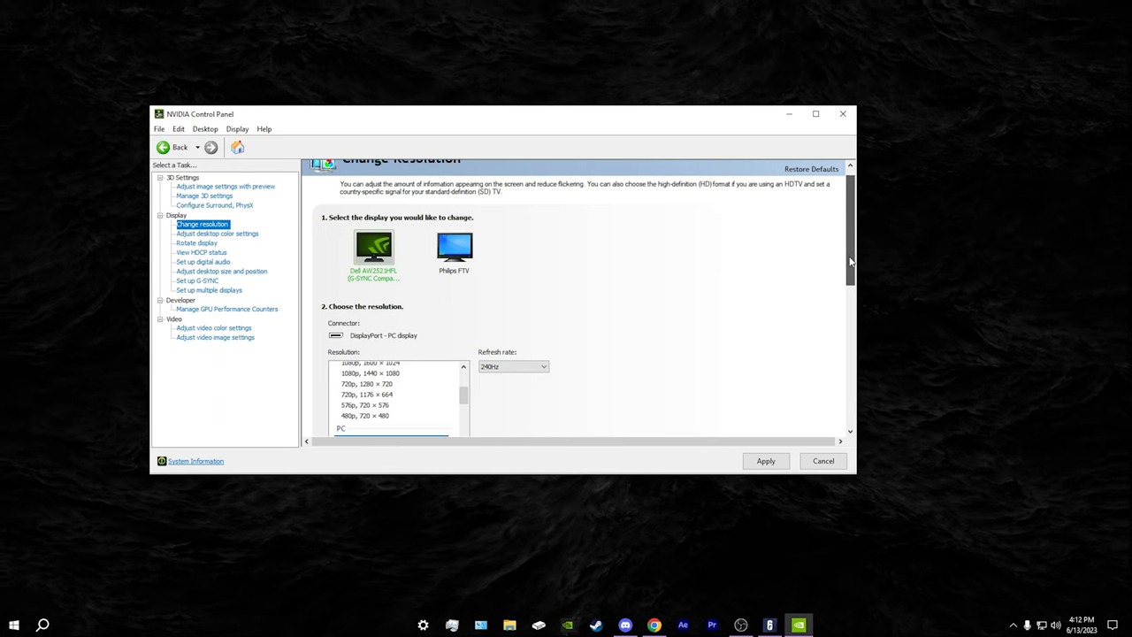
{"action": "scroll", "scroll_direction": "down", "scroll_amount": 3}
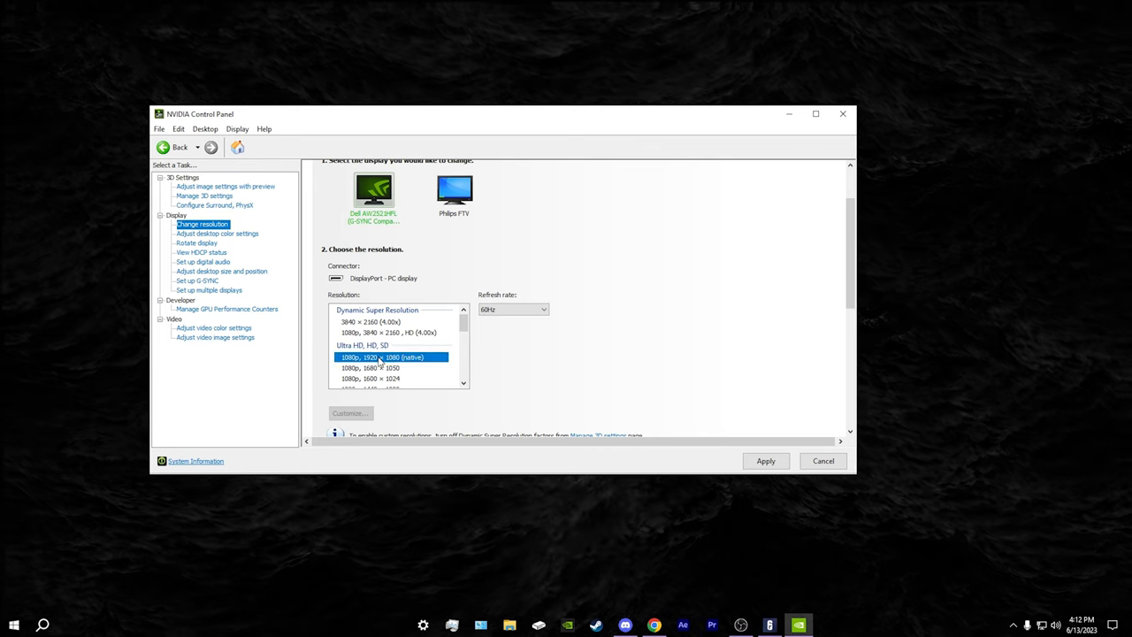
{"action": "left_click", "coordinate": [543, 309]}
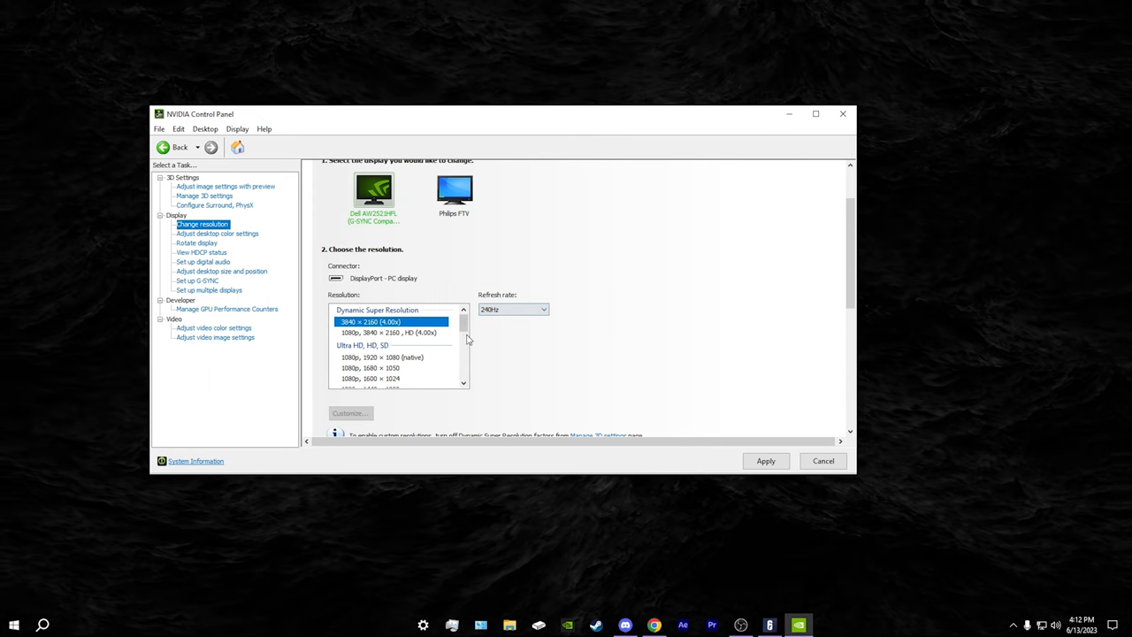
{"action": "scroll", "scroll_direction": "down", "scroll_amount": 3}
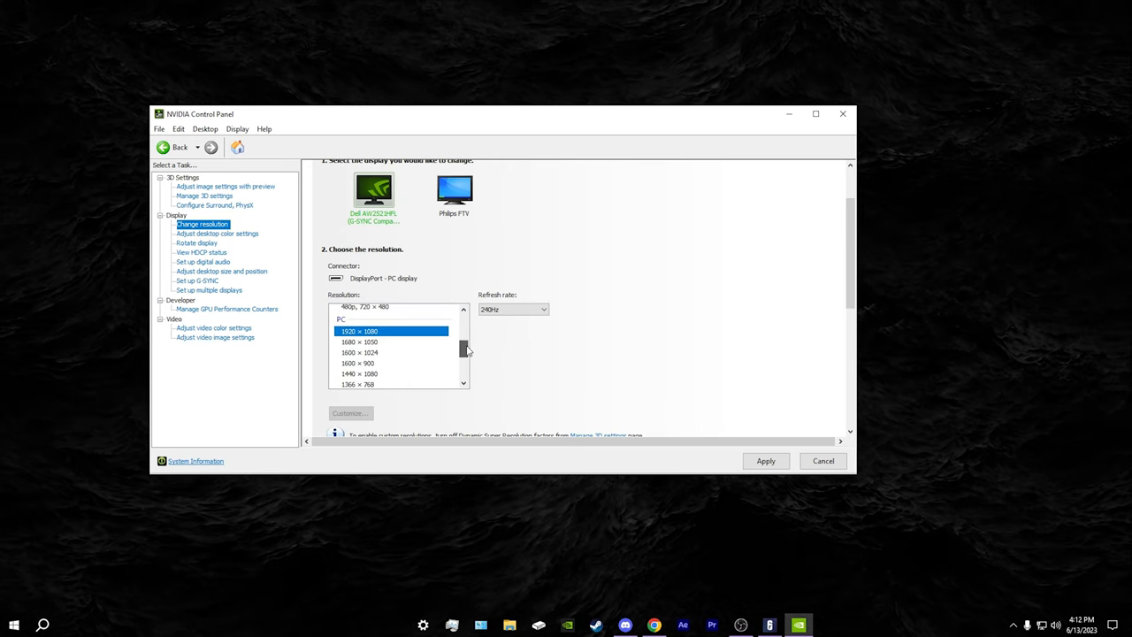
{"action": "left_click", "coordinate": [544, 309]}
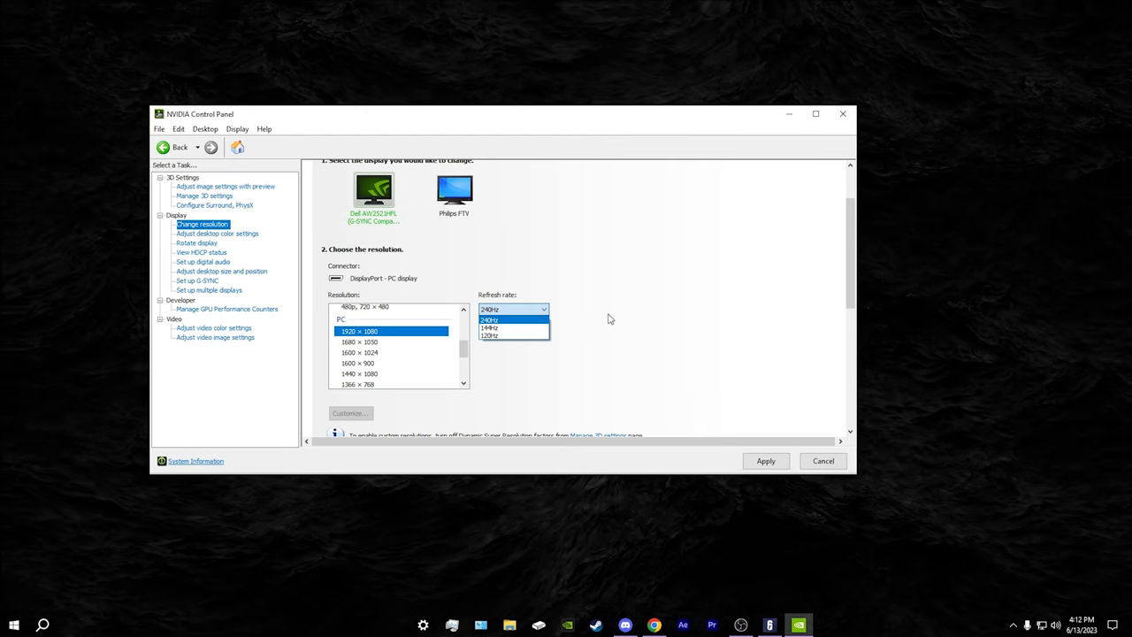
{"action": "left_click", "coordinate": [765, 461]}
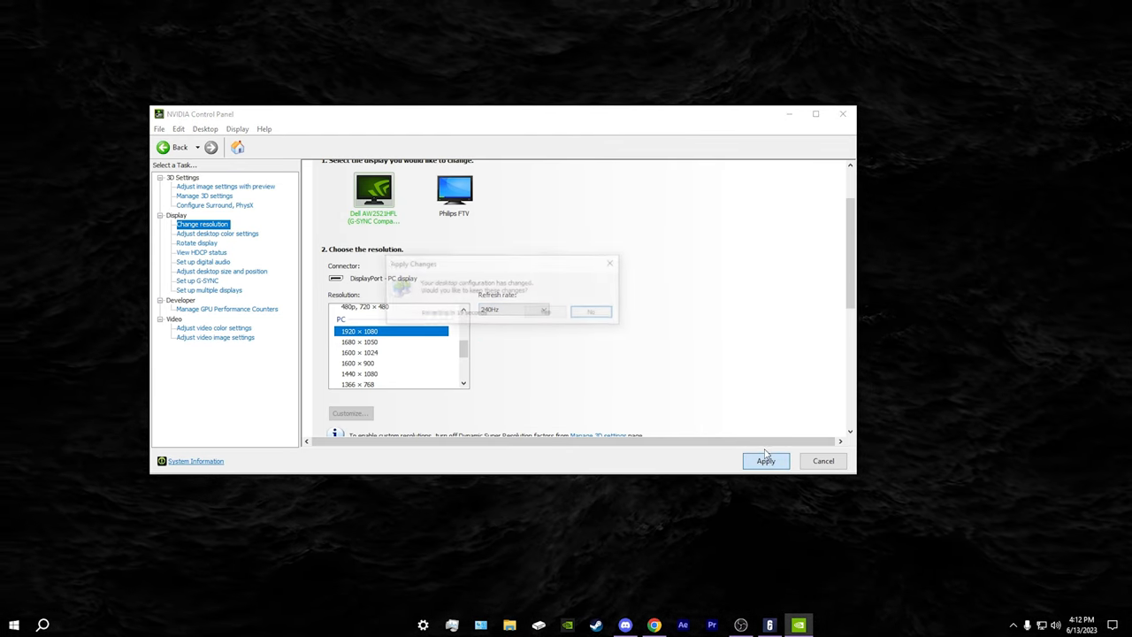
{"action": "left_click", "coordinate": [765, 461]}
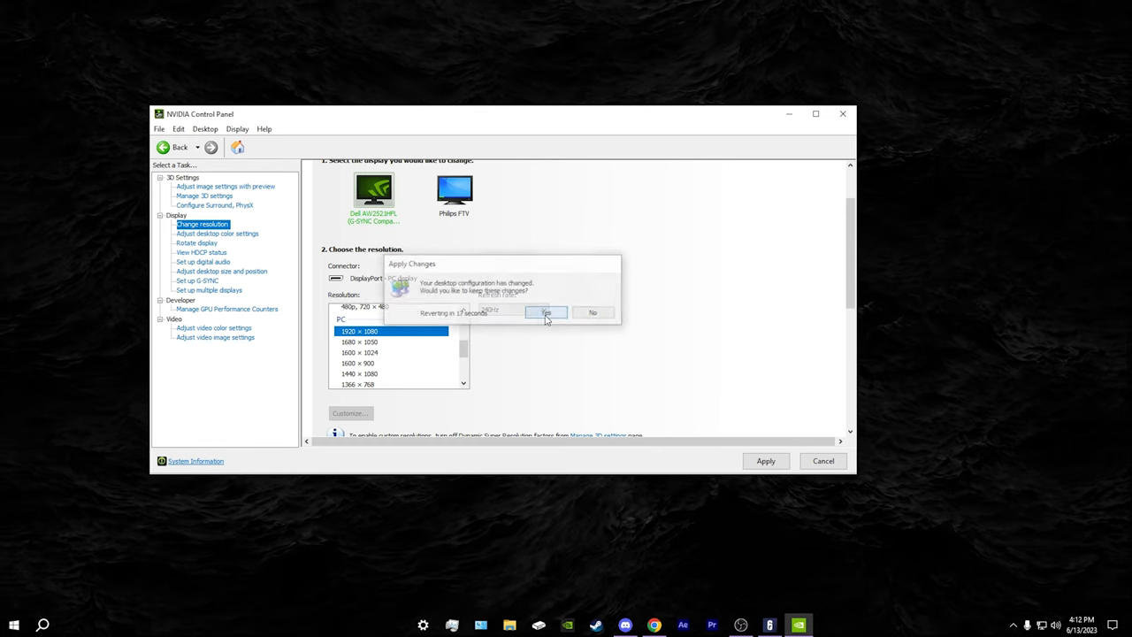
{"action": "left_click", "coordinate": [546, 313]}
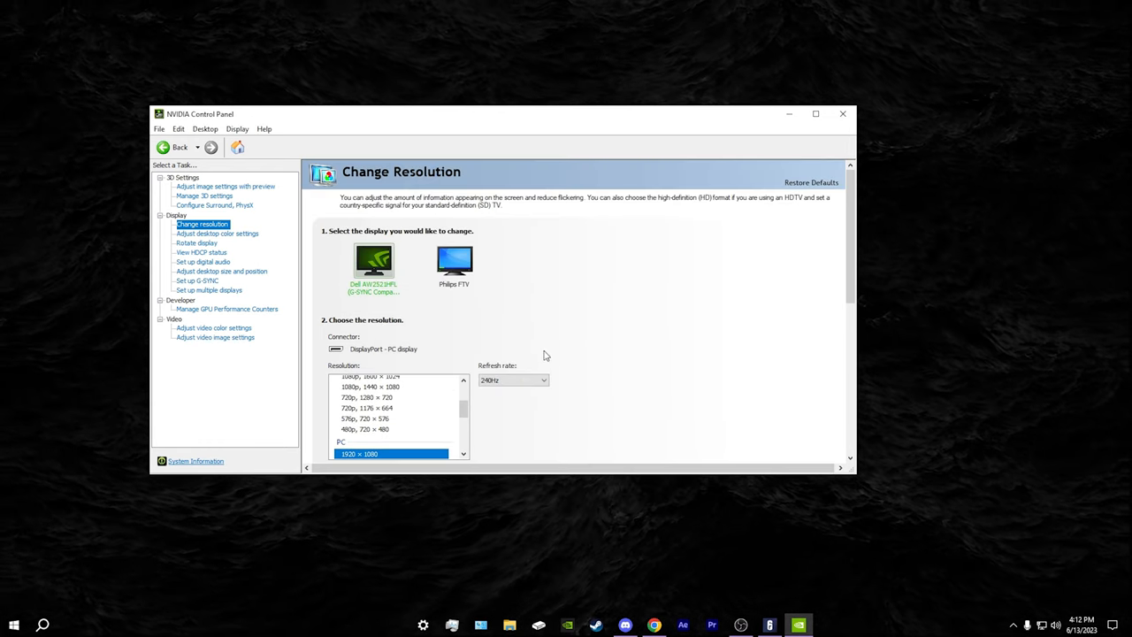
{"action": "mouse_move", "coordinate": [788, 310]}
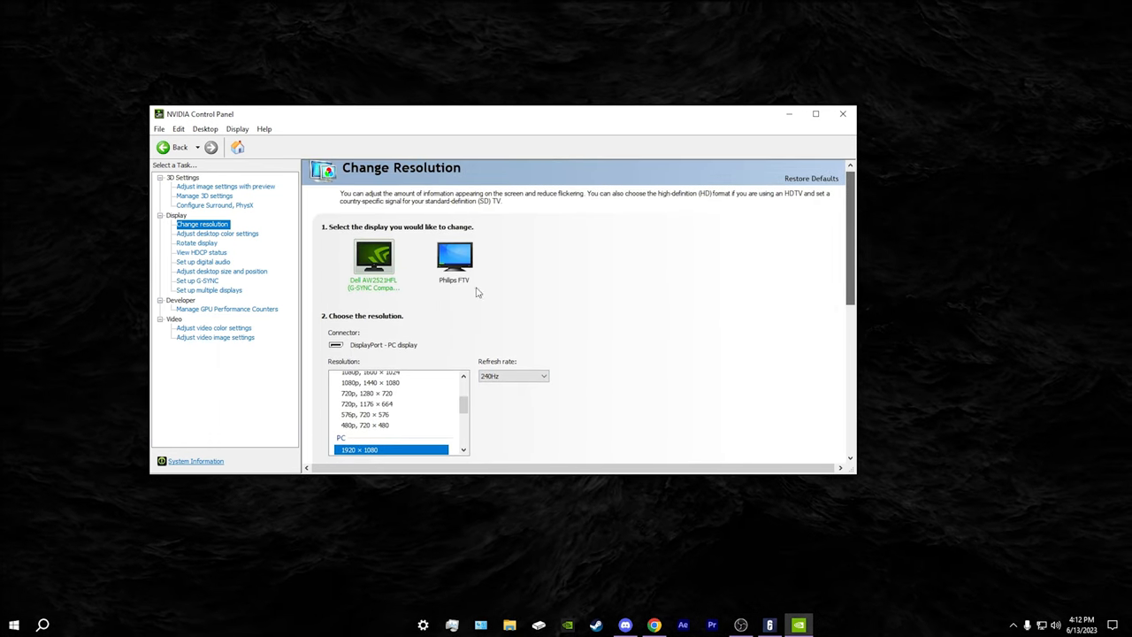
Try digital vibrance at 79%, 50%, 65% and 75%, then return it to 100%.
{"action": "left_click", "coordinate": [217, 234]}
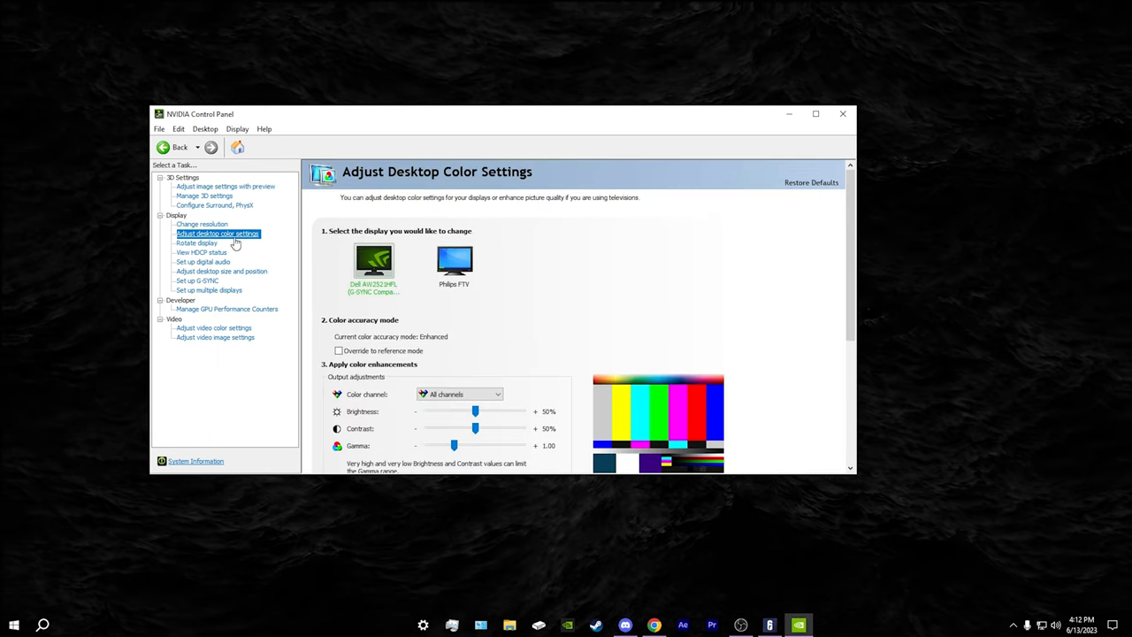
{"action": "scroll", "scroll_direction": "down", "scroll_amount": 3}
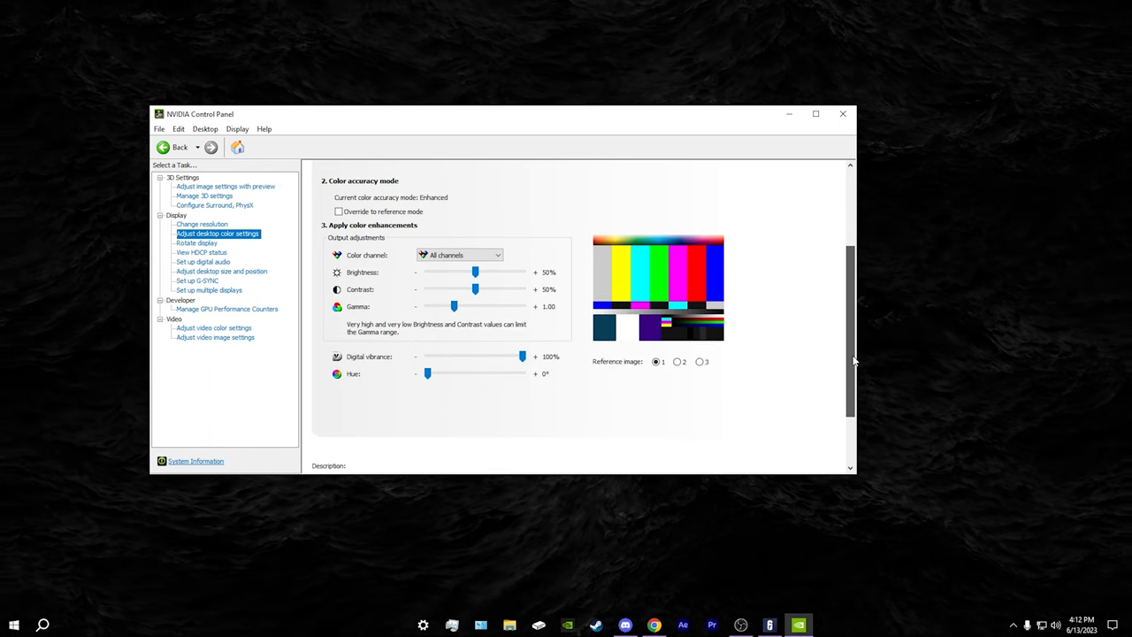
{"action": "scroll", "scroll_direction": "down", "scroll_amount": 3}
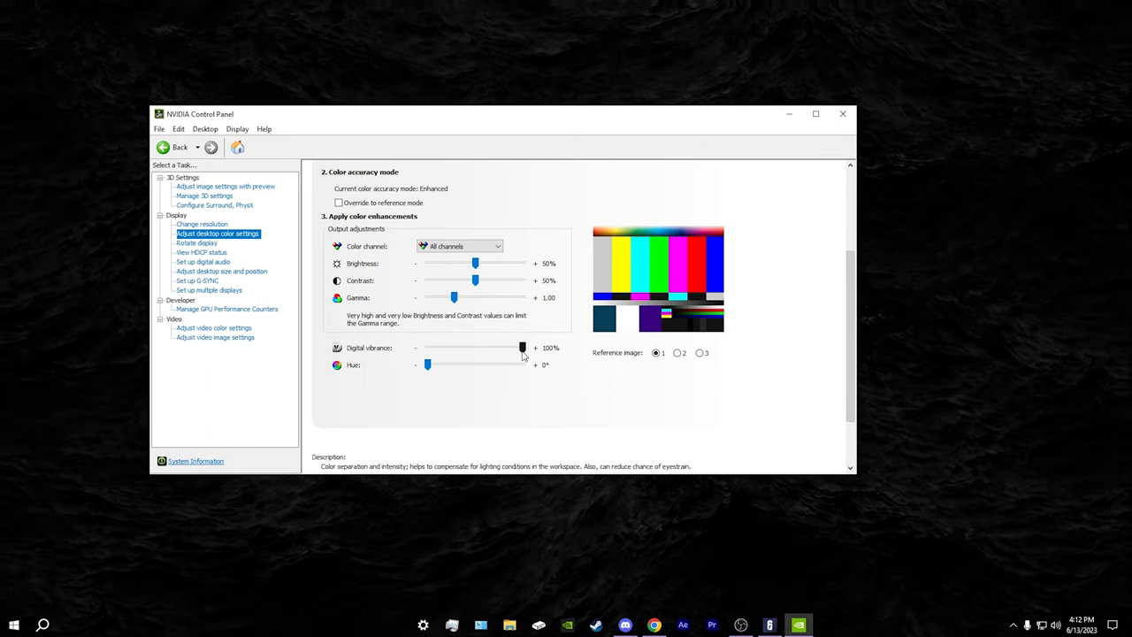
{"action": "left_click_drag", "start_coordinate": [523, 348], "coordinate": [502, 348]}
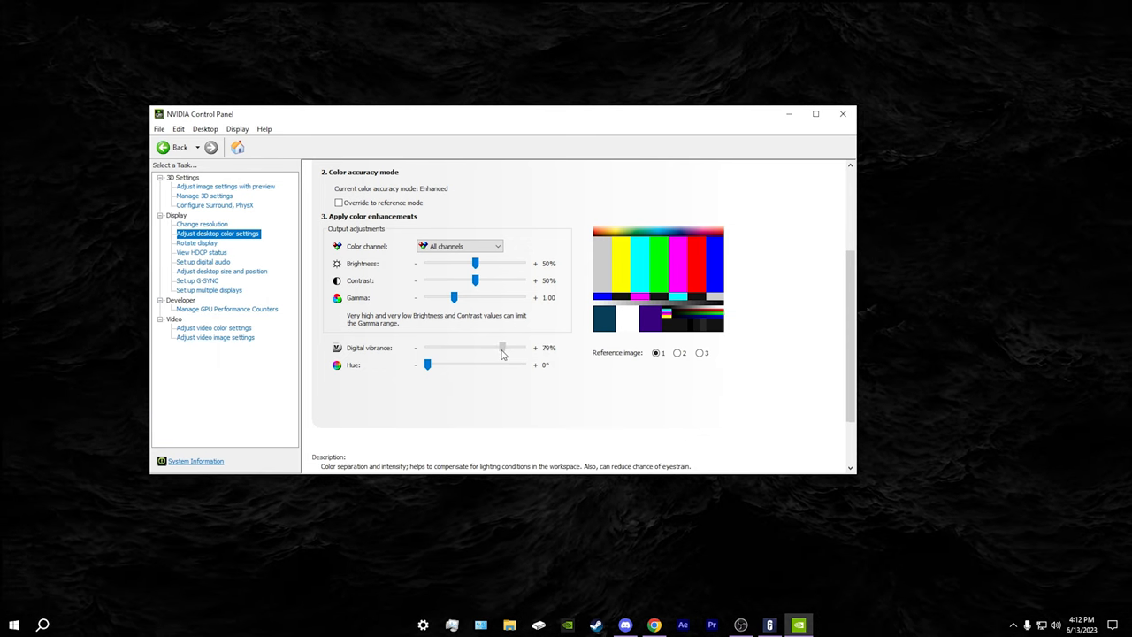
{"action": "left_click_drag", "start_coordinate": [504, 347], "coordinate": [476, 347]}
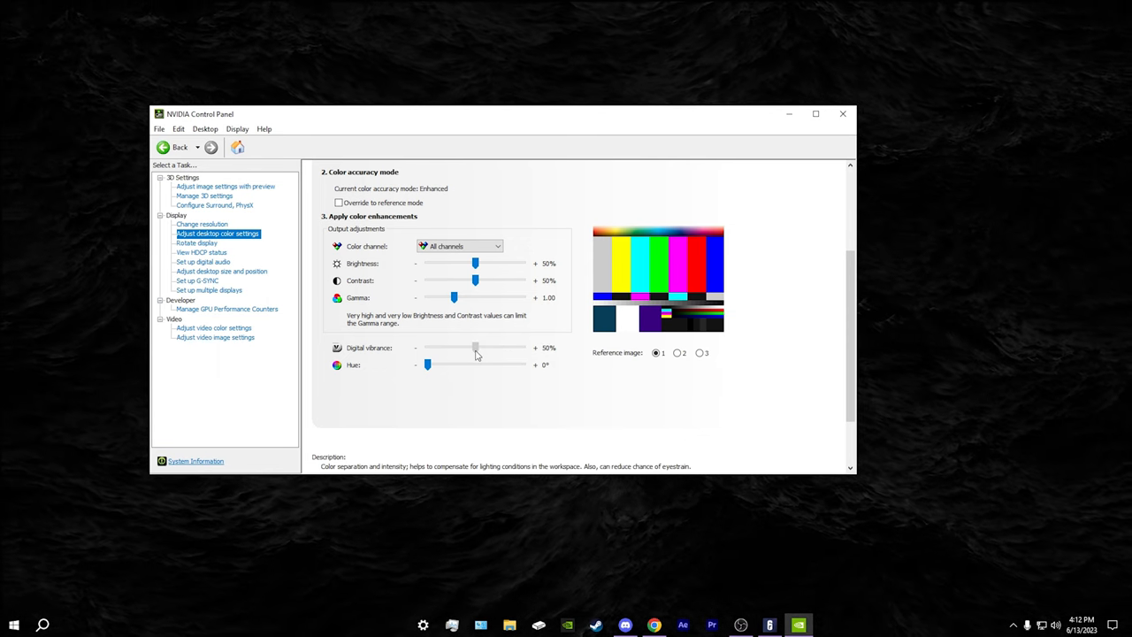
{"action": "left_click_drag", "start_coordinate": [475, 347], "coordinate": [491, 347]}
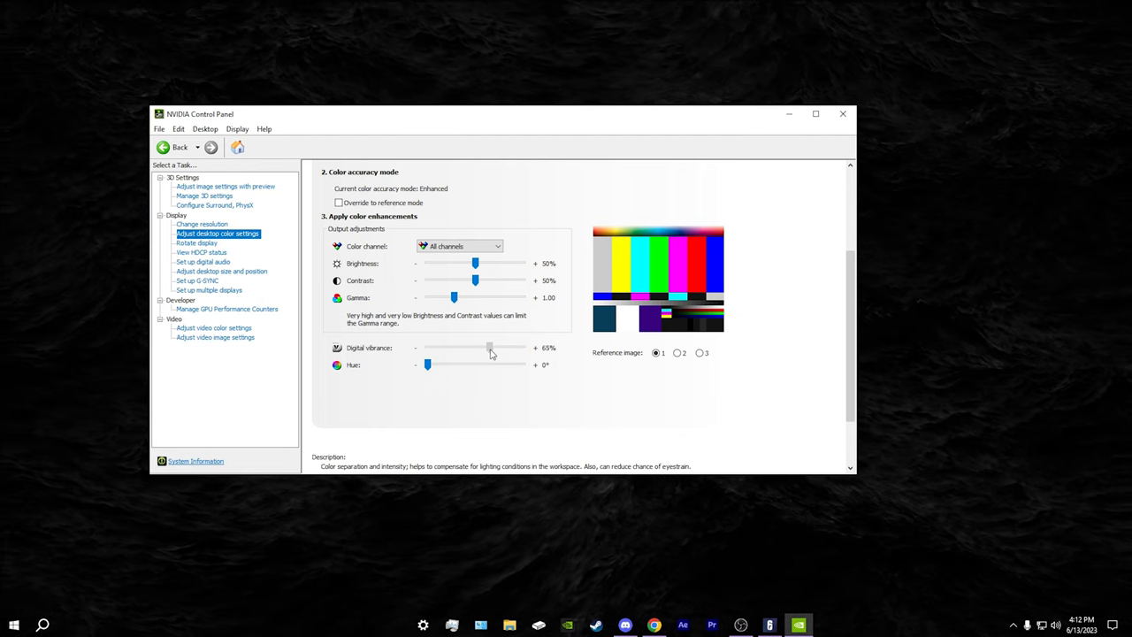
{"action": "left_click_drag", "start_coordinate": [491, 348], "coordinate": [498, 348]}
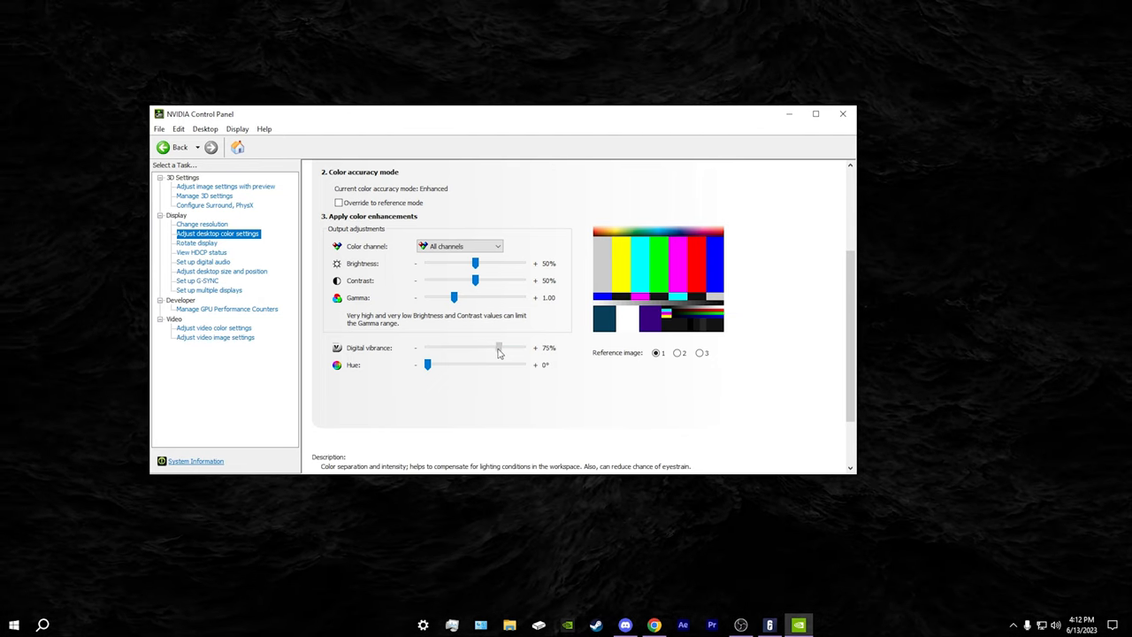
{"action": "left_click_drag", "start_coordinate": [498, 347], "coordinate": [522, 346]}
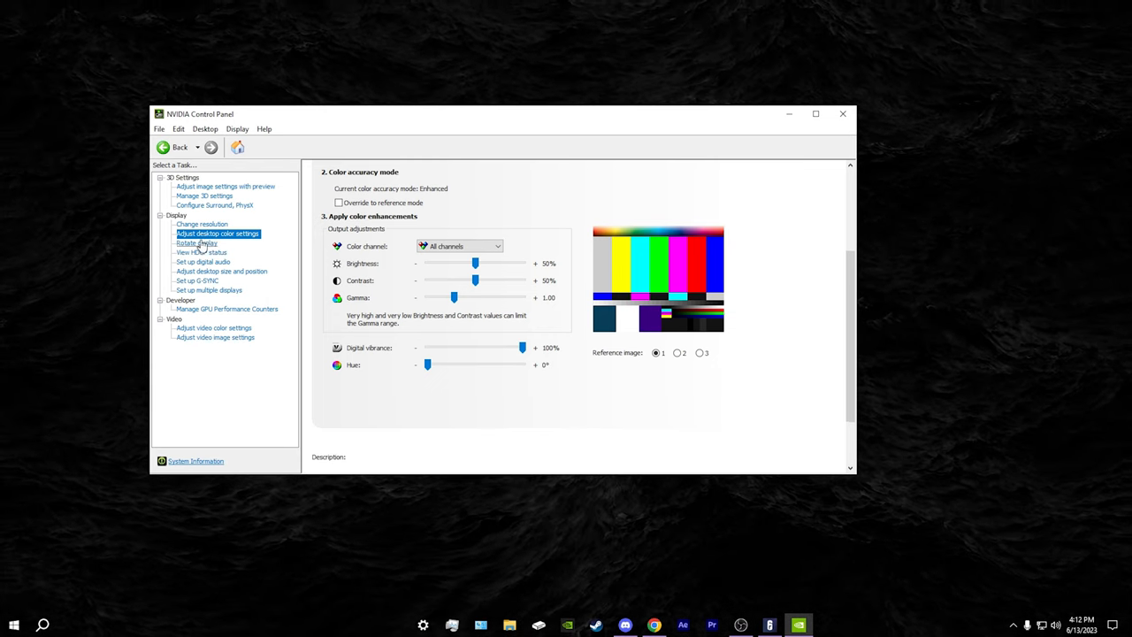
Browse the Rotate display, desktop size, G-SYNC, GPU counters and video image settings pages.
{"action": "left_click", "coordinate": [196, 243]}
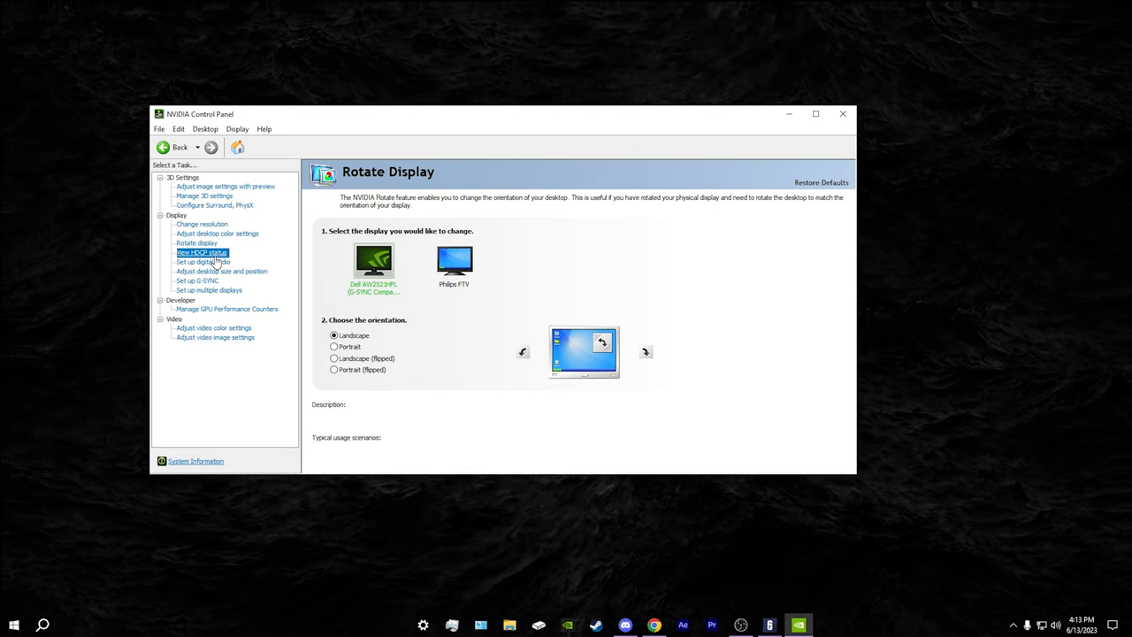
{"action": "left_click", "coordinate": [204, 262]}
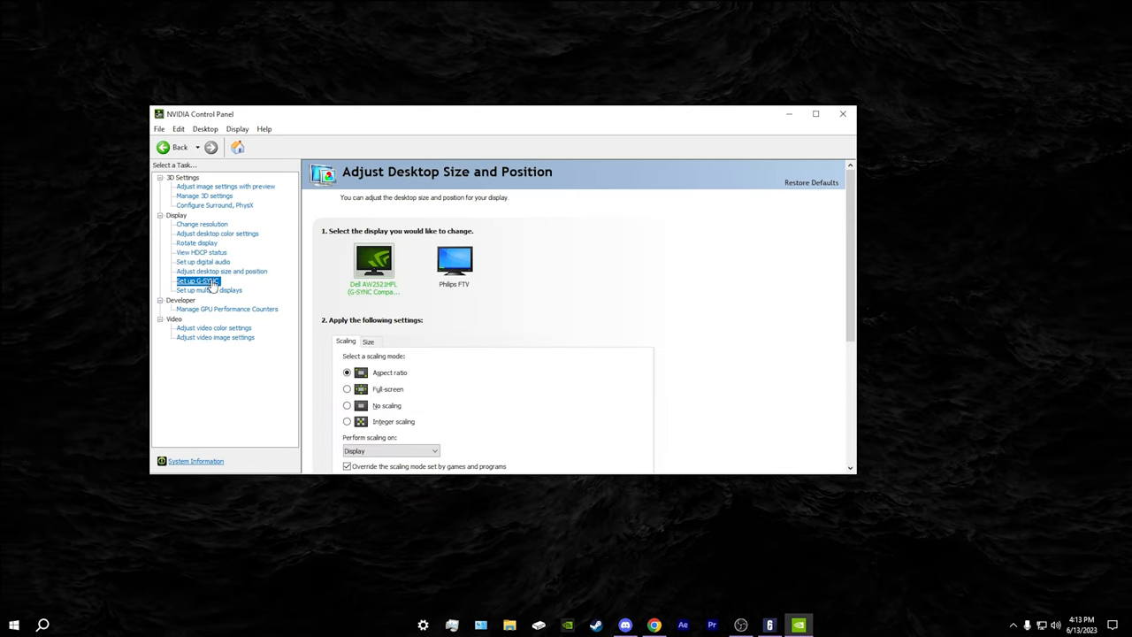
{"action": "left_click", "coordinate": [198, 280]}
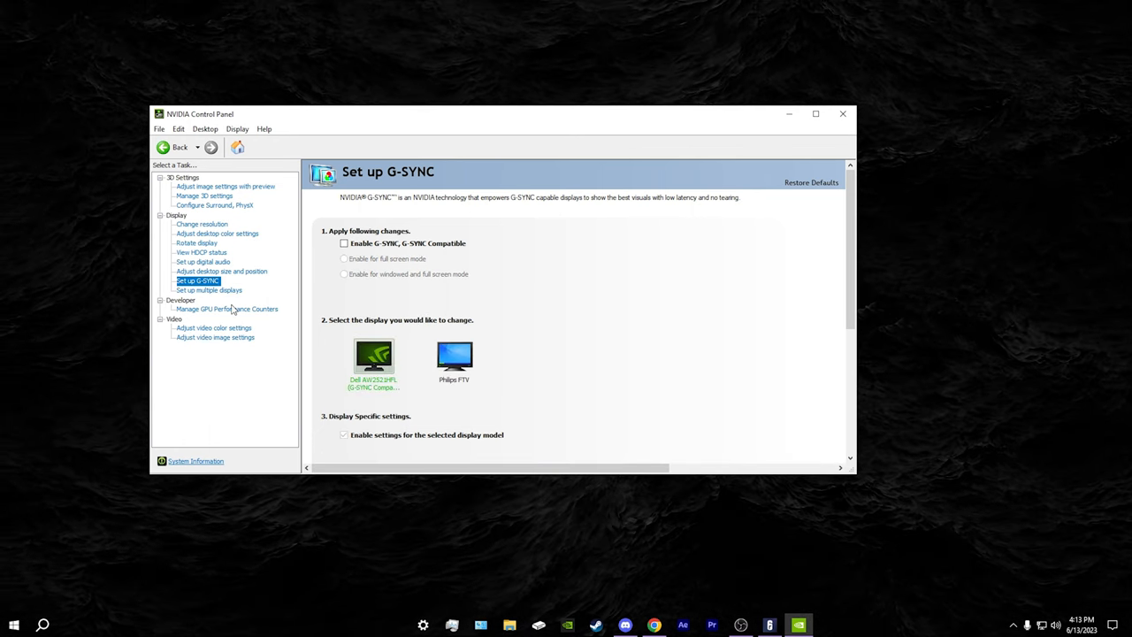
{"action": "left_click", "coordinate": [225, 309]}
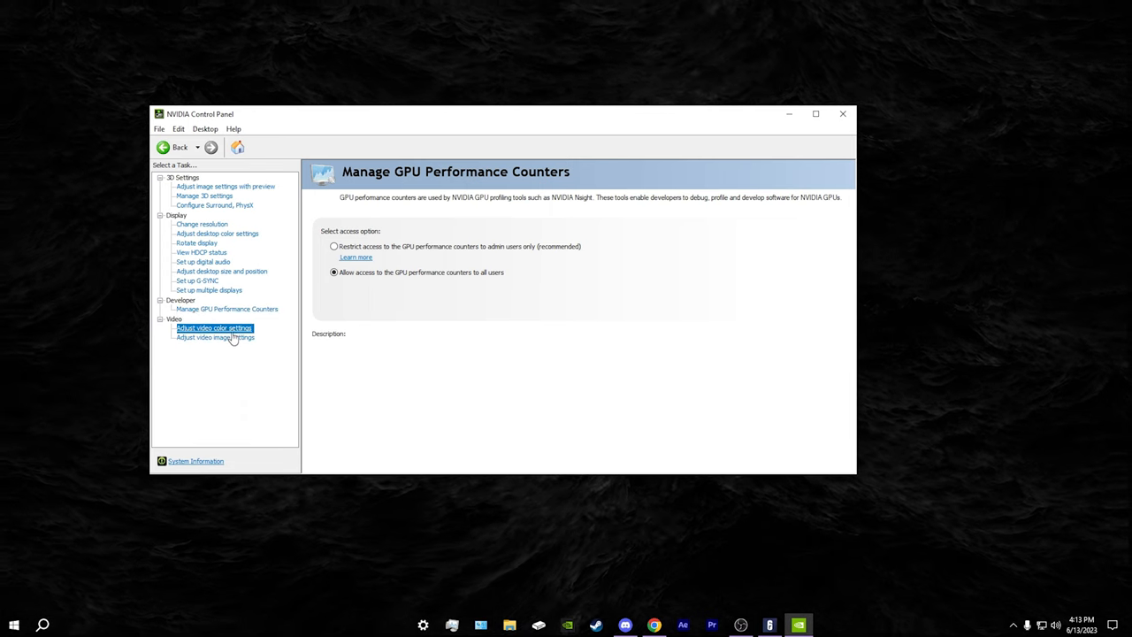
{"action": "left_click", "coordinate": [216, 337]}
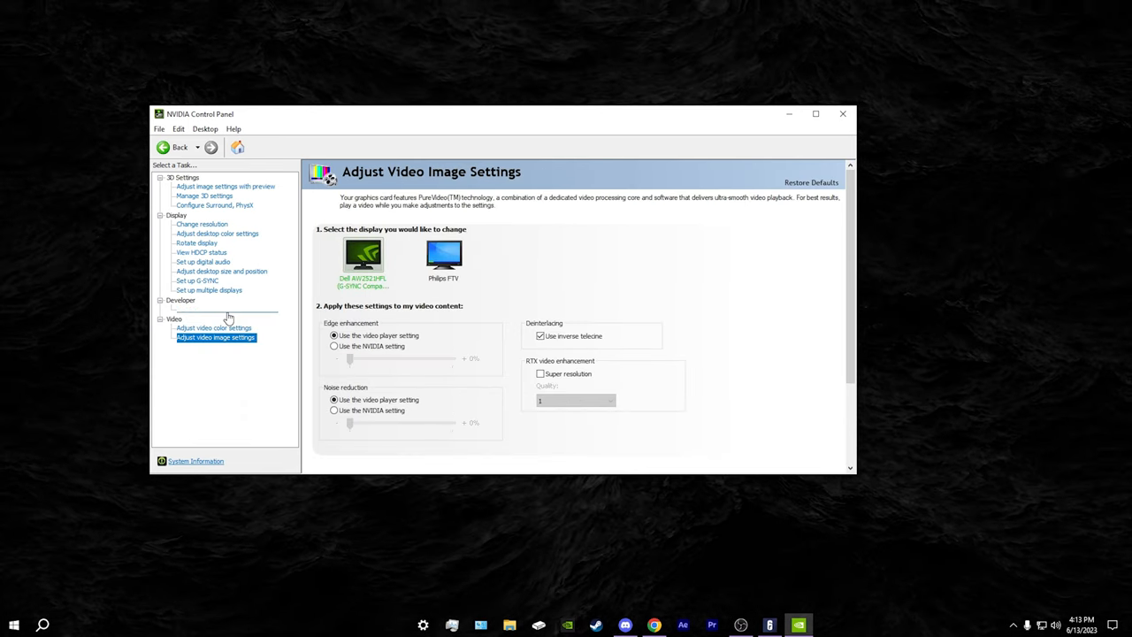
{"action": "left_click", "coordinate": [197, 280]}
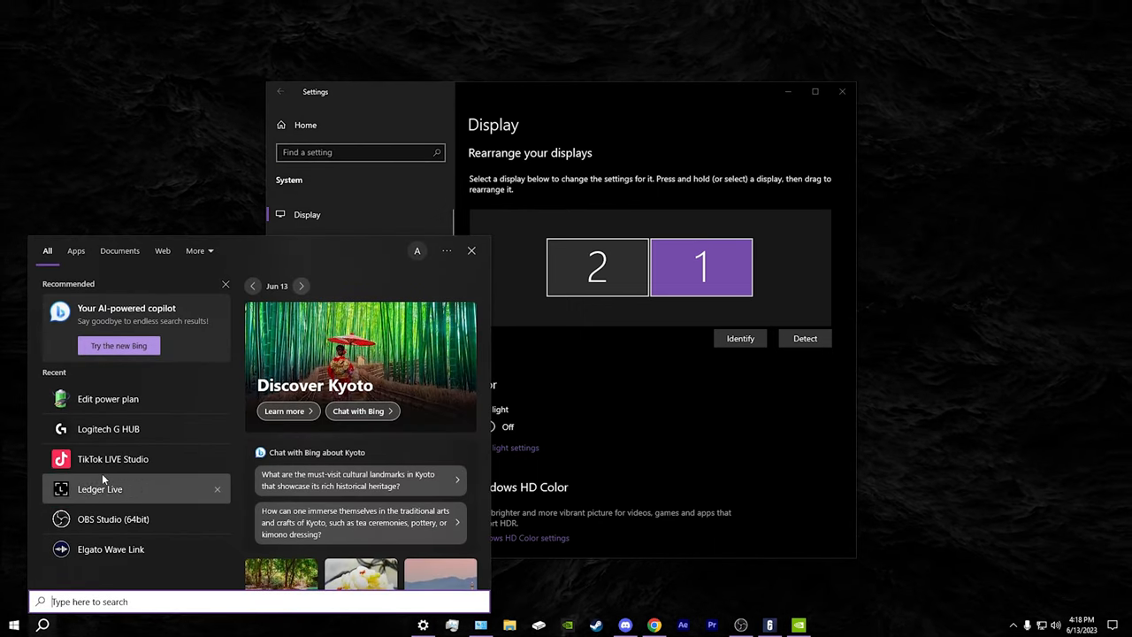
Search 'po' to show Power Options with Balanced selected, then close Power Options and display settings.
{"action": "type", "text": "p"}
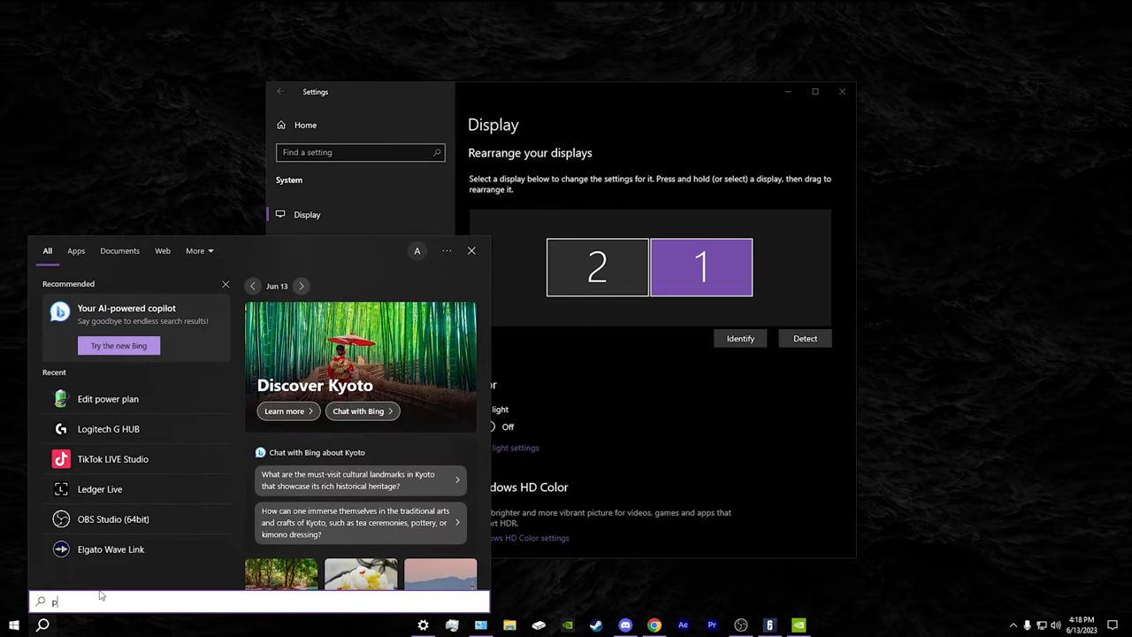
{"action": "type", "text": "o"}
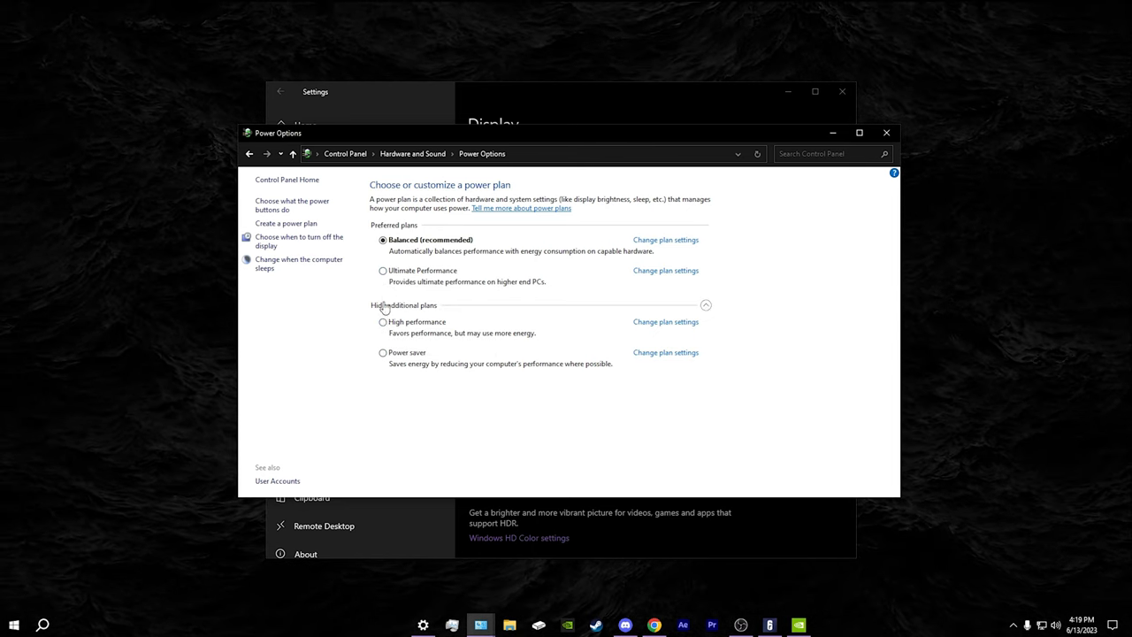
{"action": "mouse_move", "coordinate": [385, 283]}
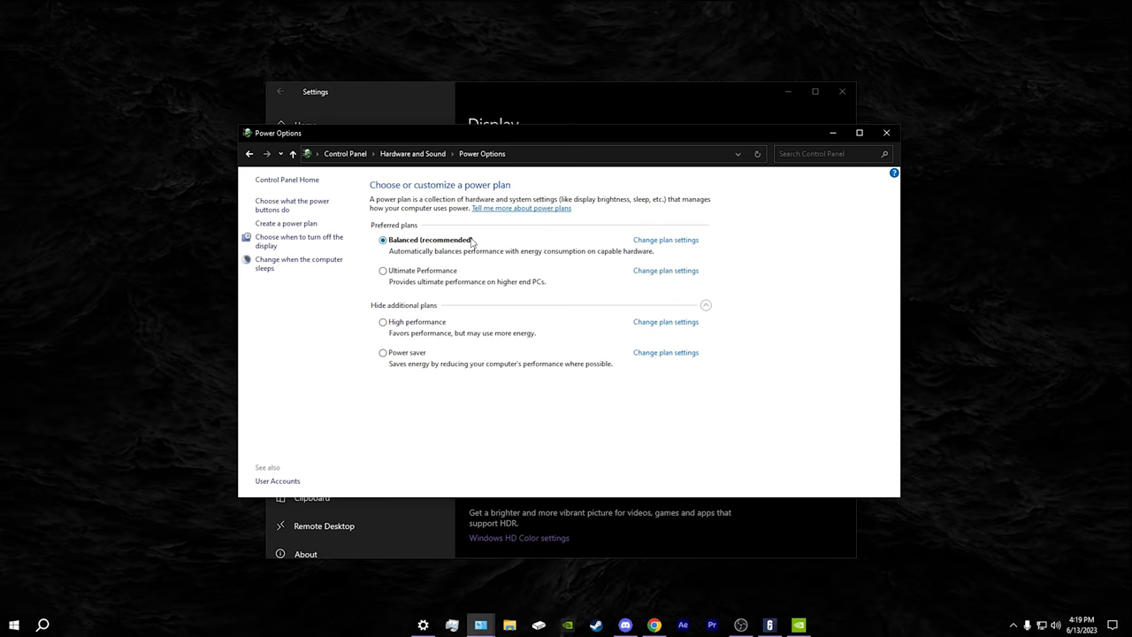
{"action": "left_click", "coordinate": [886, 133]}
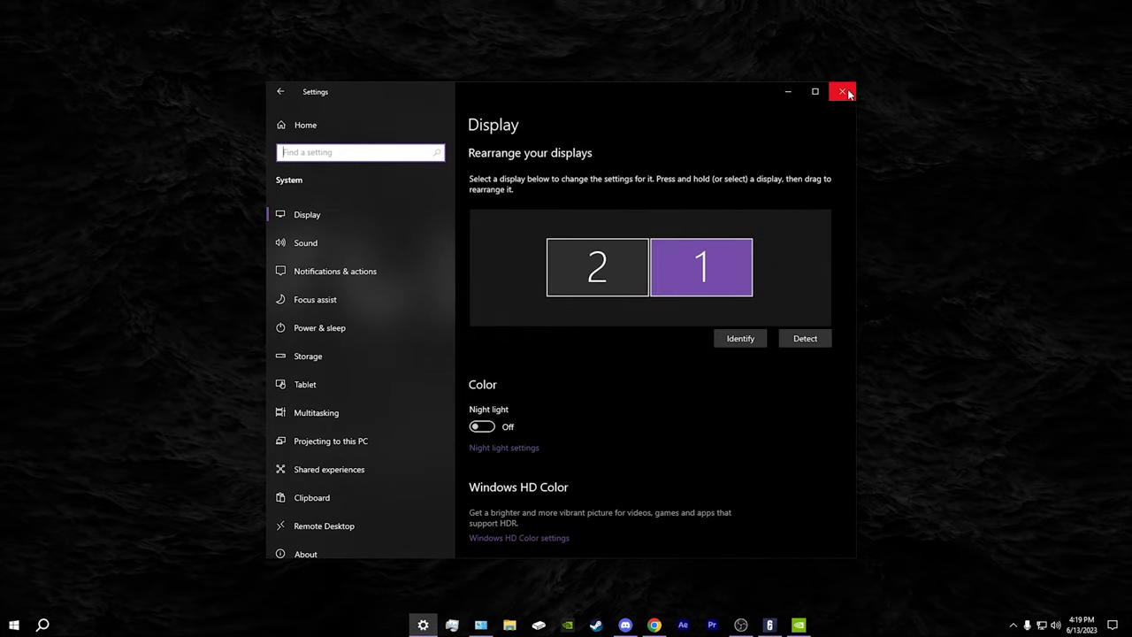
{"action": "left_click", "coordinate": [841, 92]}
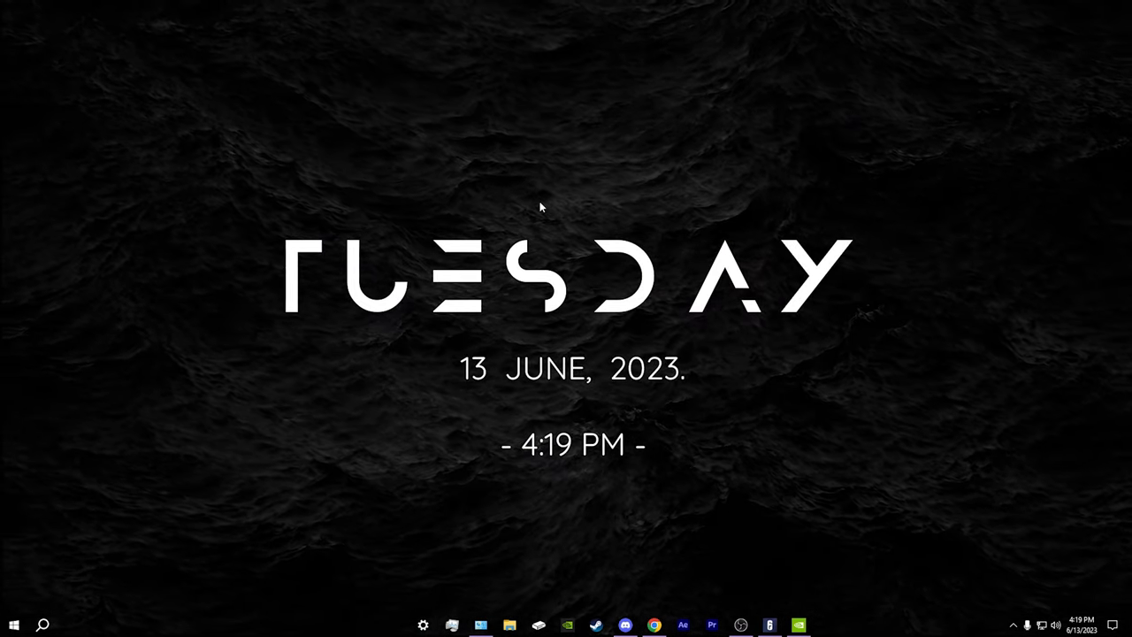